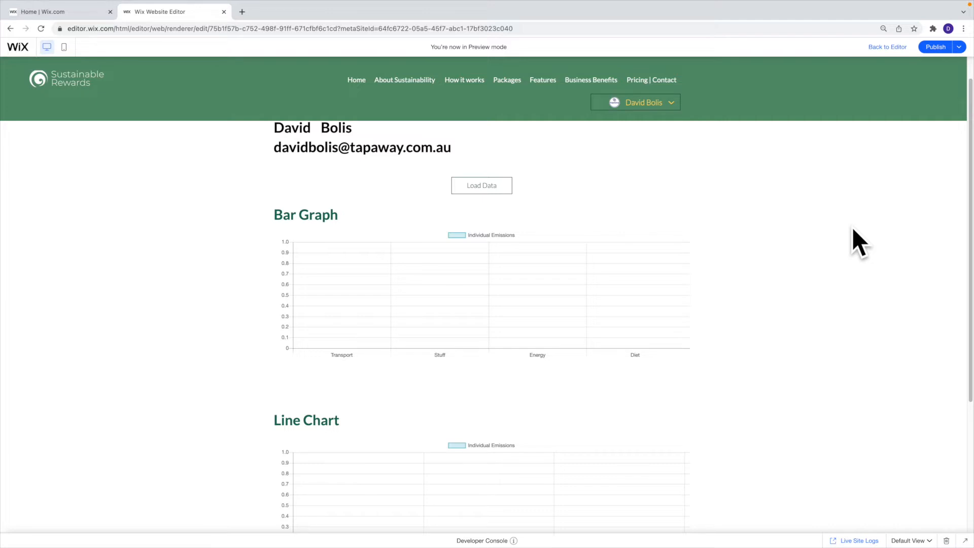
mouse_move(752, 398)
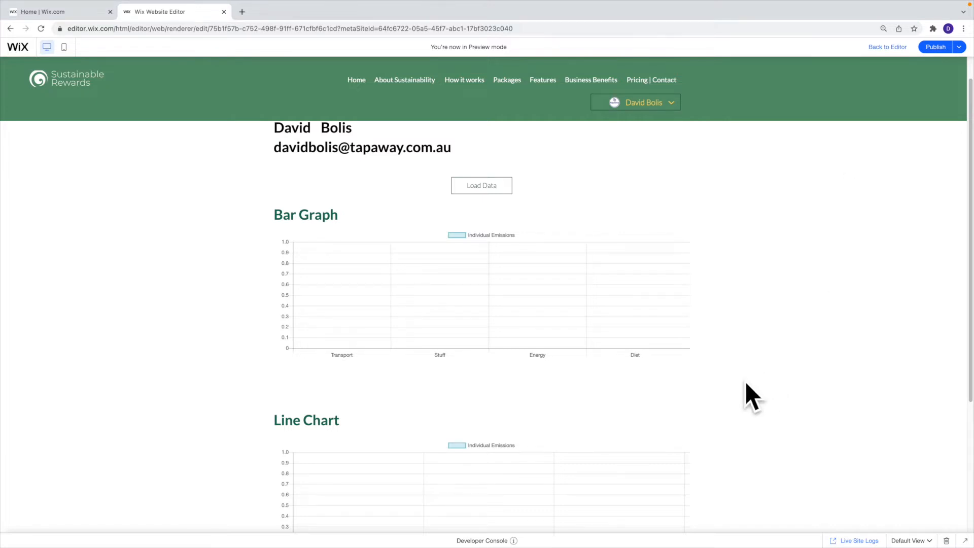
Step: In preview, load the data array and scroll through the filled bar and line charts
scroll("up", 3)
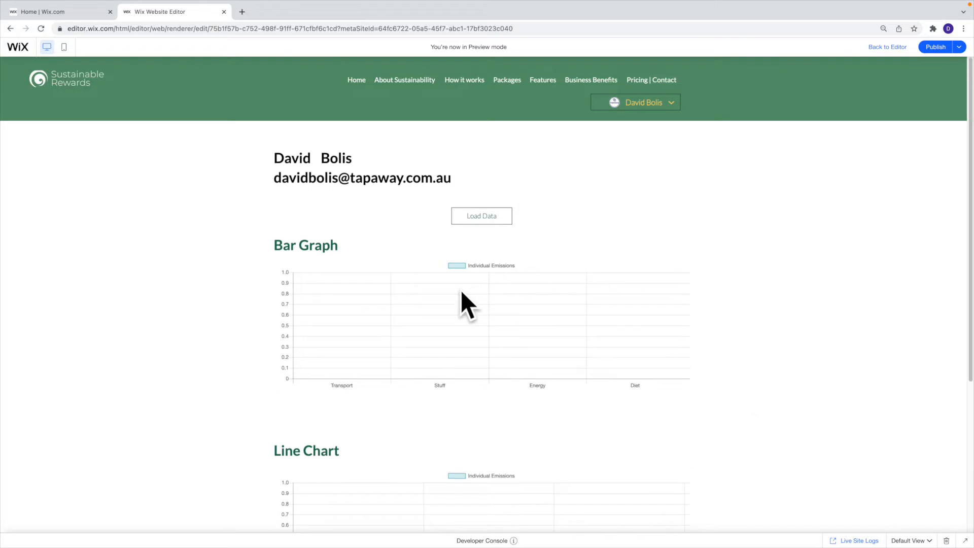
mouse_move(490, 242)
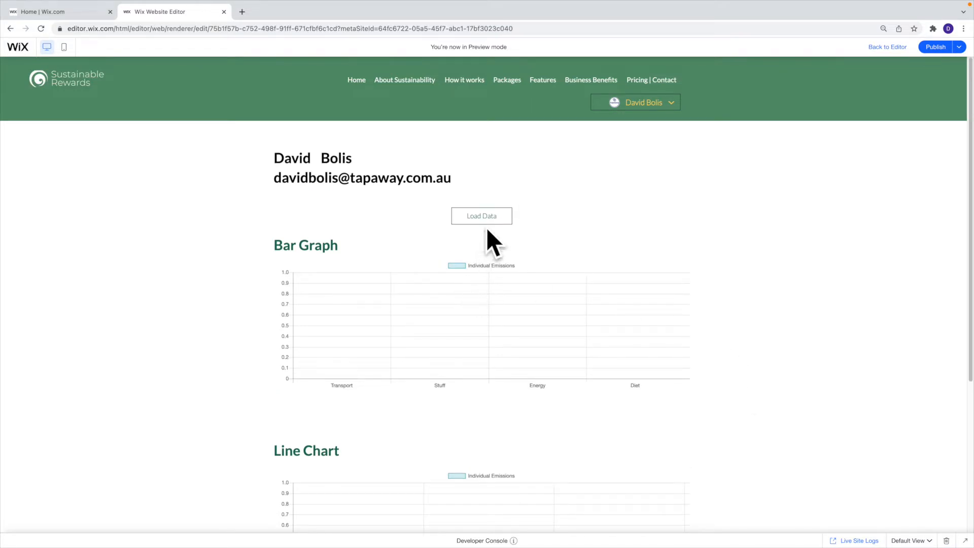
left_click(481, 216)
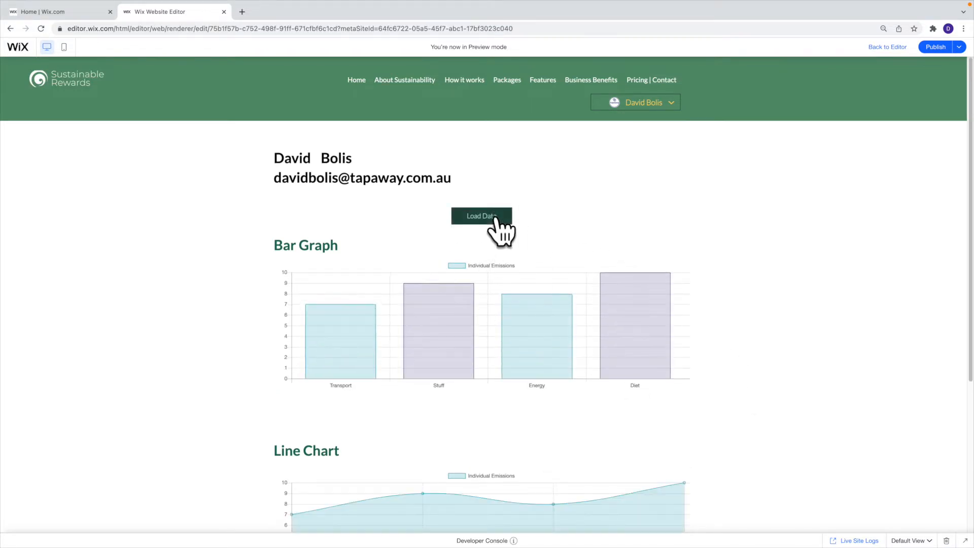
scroll("down", 3)
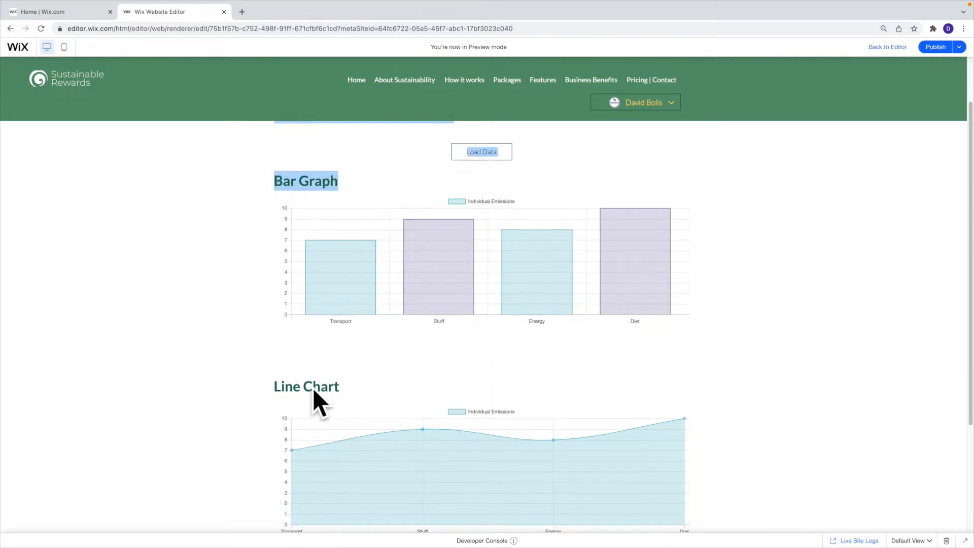
scroll("down", 3)
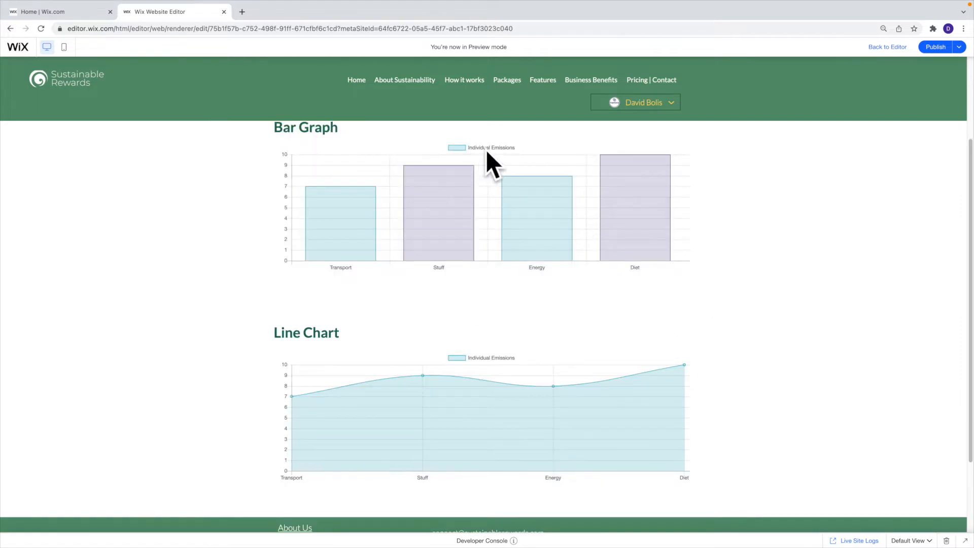
mouse_move(347, 280)
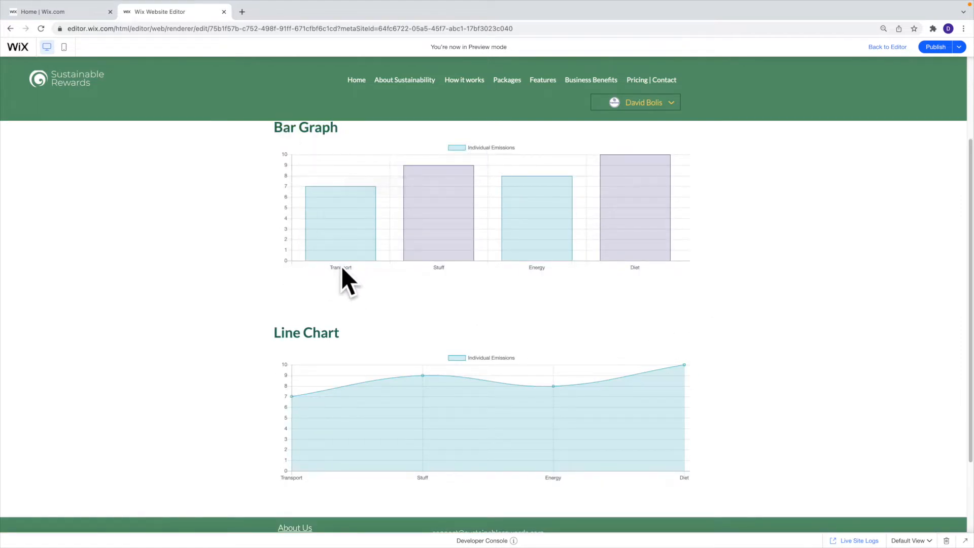
mouse_move(584, 202)
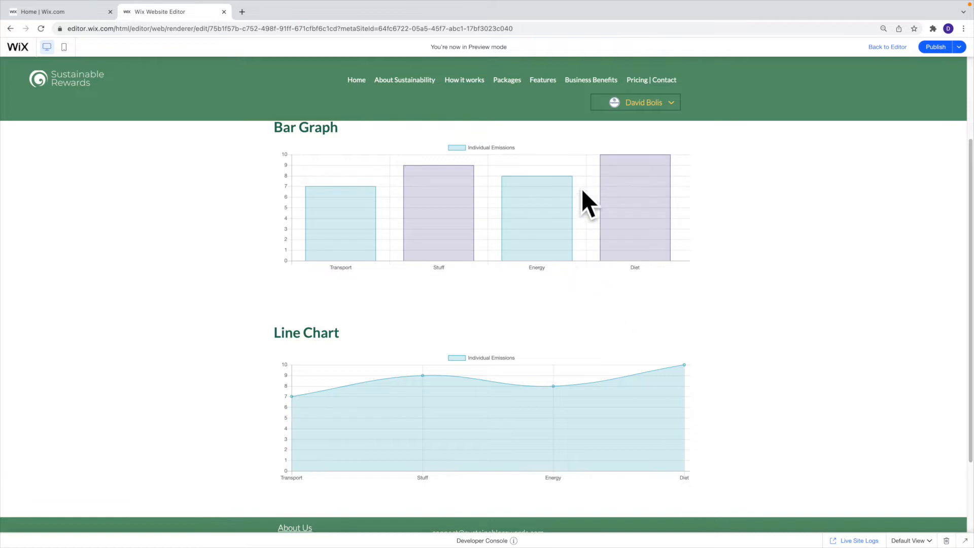
mouse_move(515, 245)
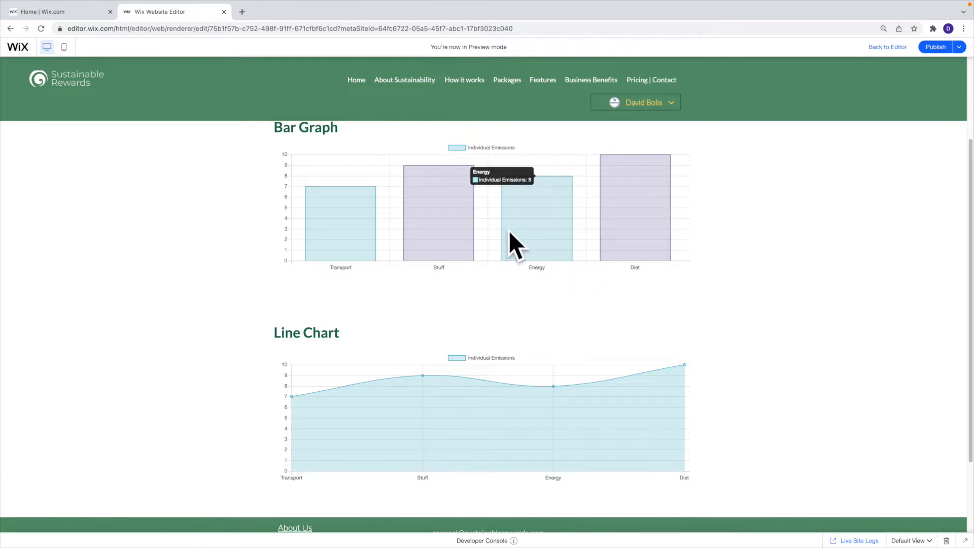
mouse_move(889, 69)
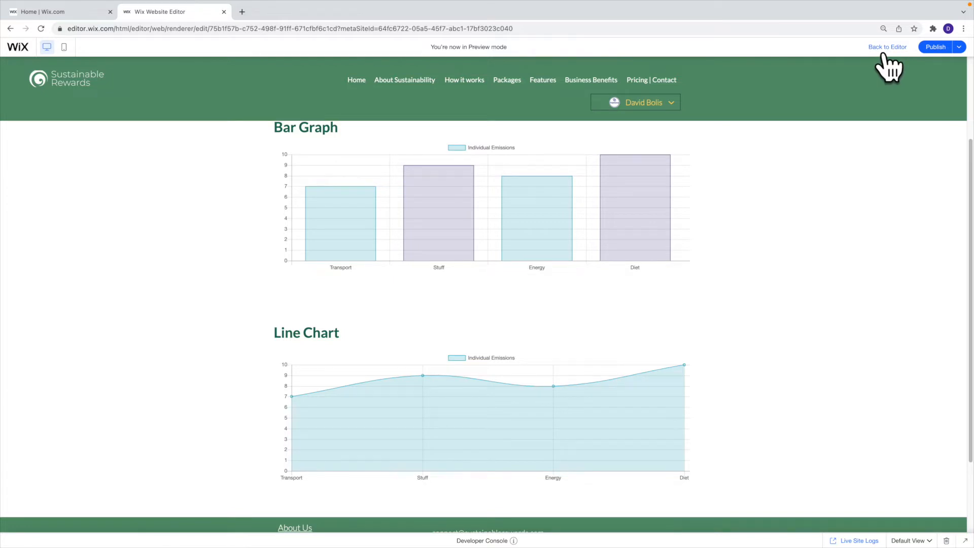
Step: Return from preview to the editor and select the dataset element on Graphs
left_click(888, 47)
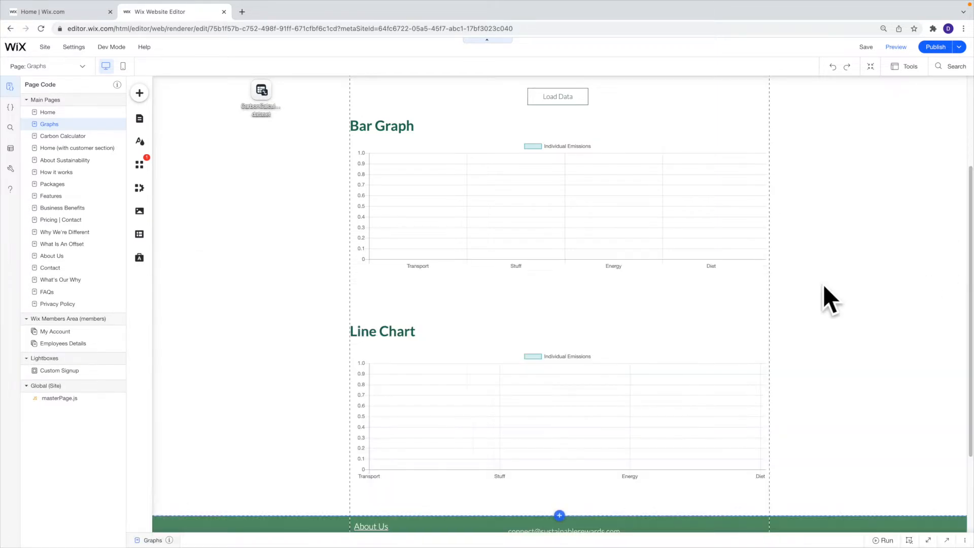
scroll("up", 3)
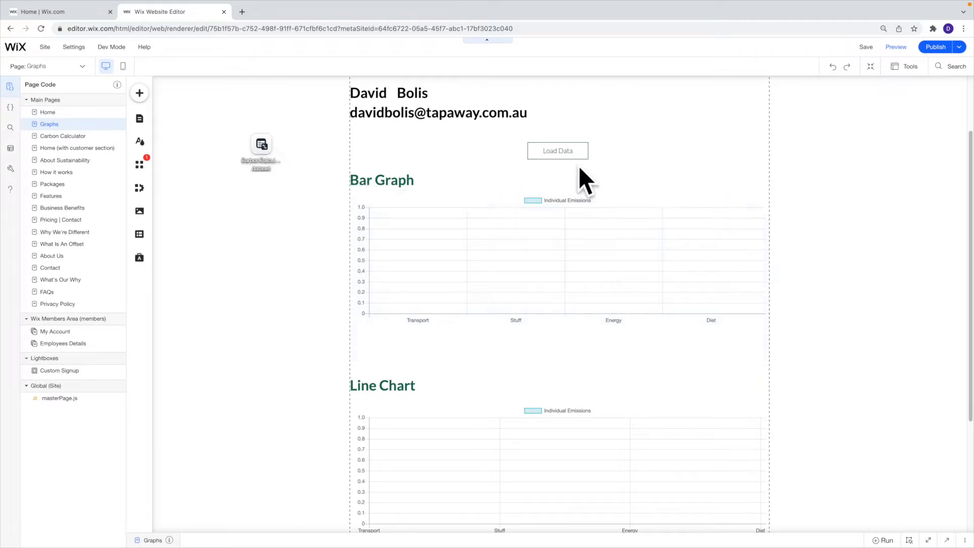
left_click(557, 150)
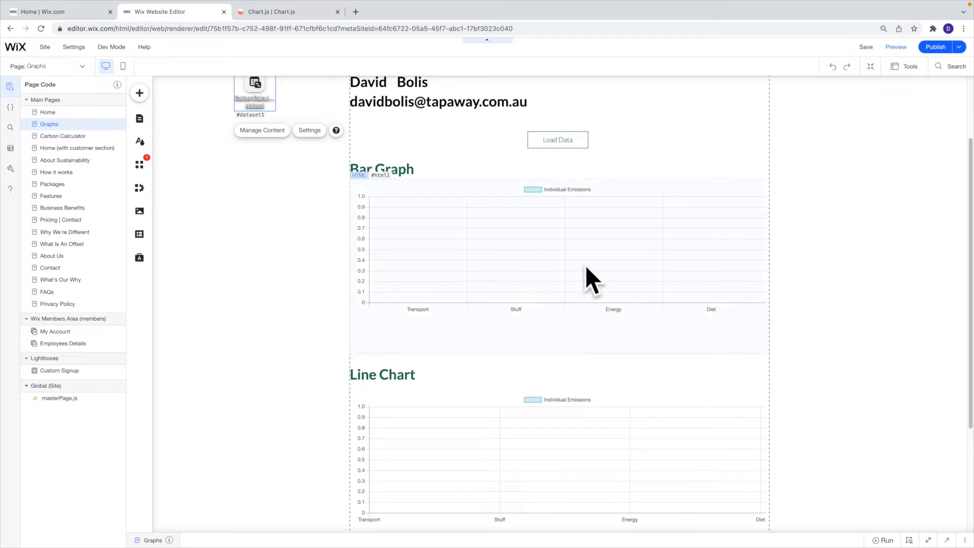
scroll("up", 3)
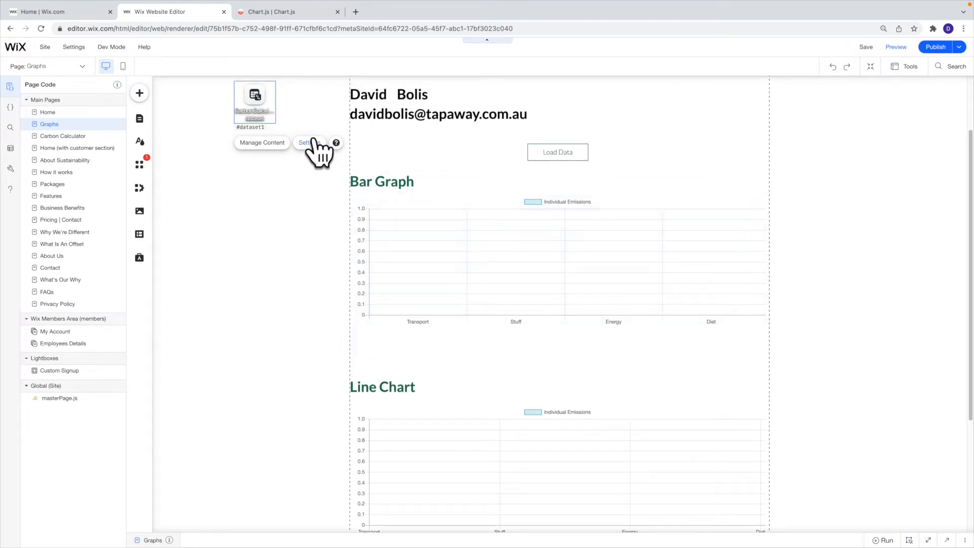
mouse_move(261, 143)
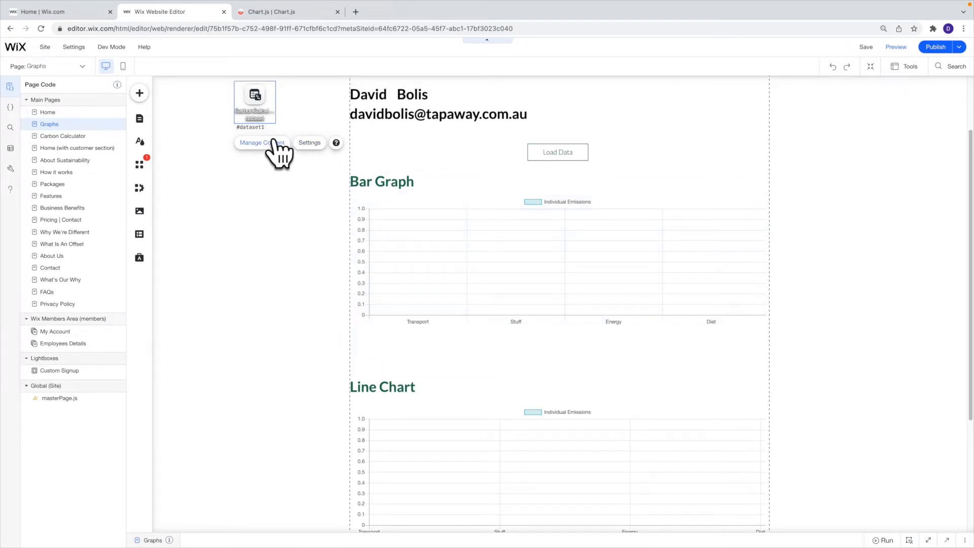
Step: Open the CarbonCalculator collection and scroll right to the Transport through Diet columns
left_click(262, 142)
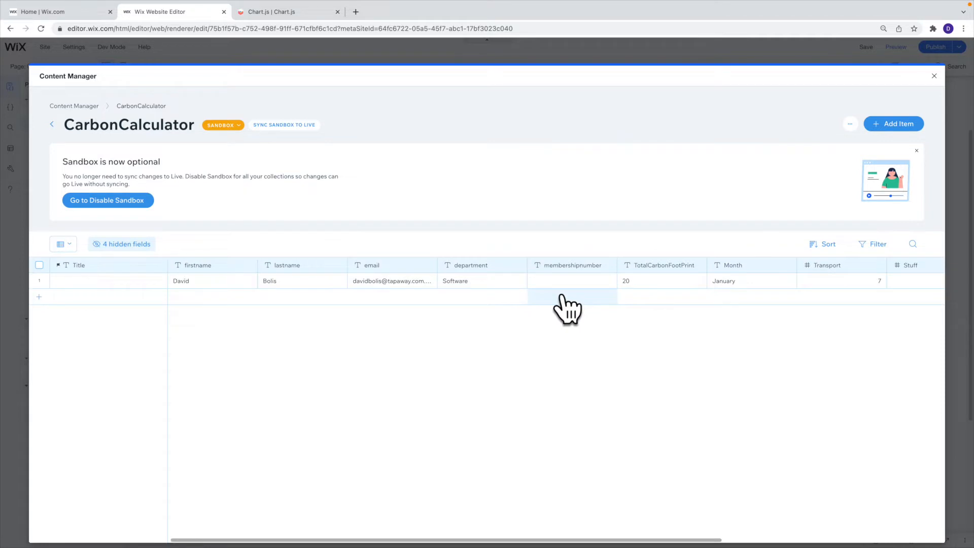
scroll("right", 3)
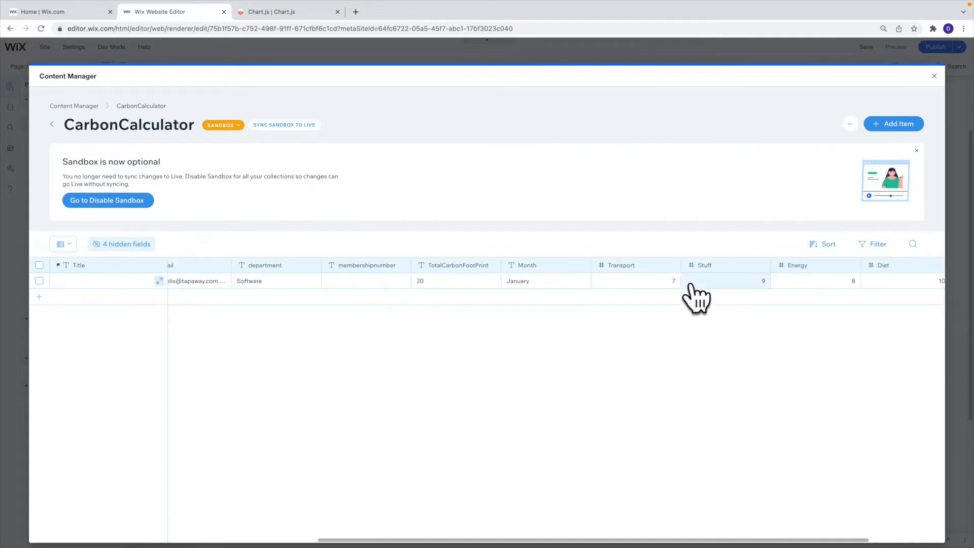
left_click(934, 76)
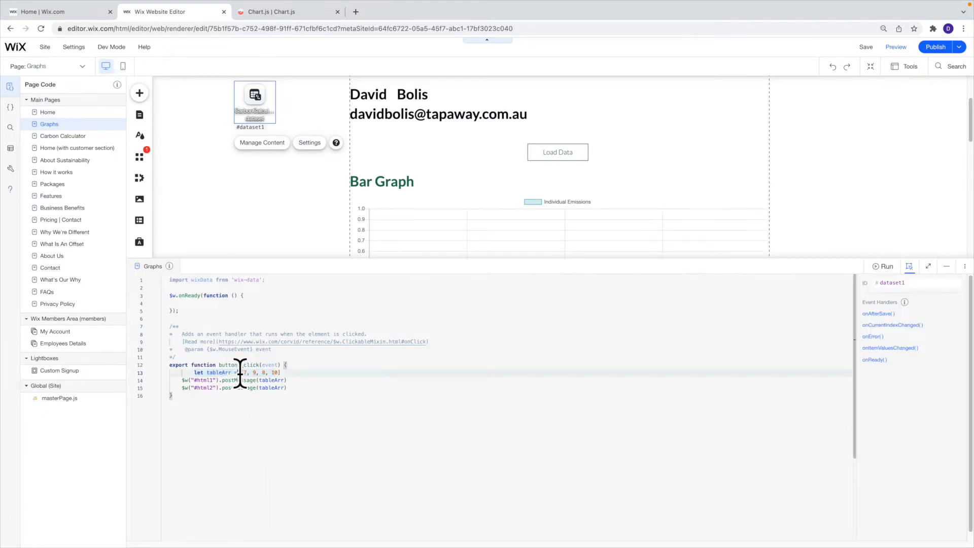
double_click(255, 372)
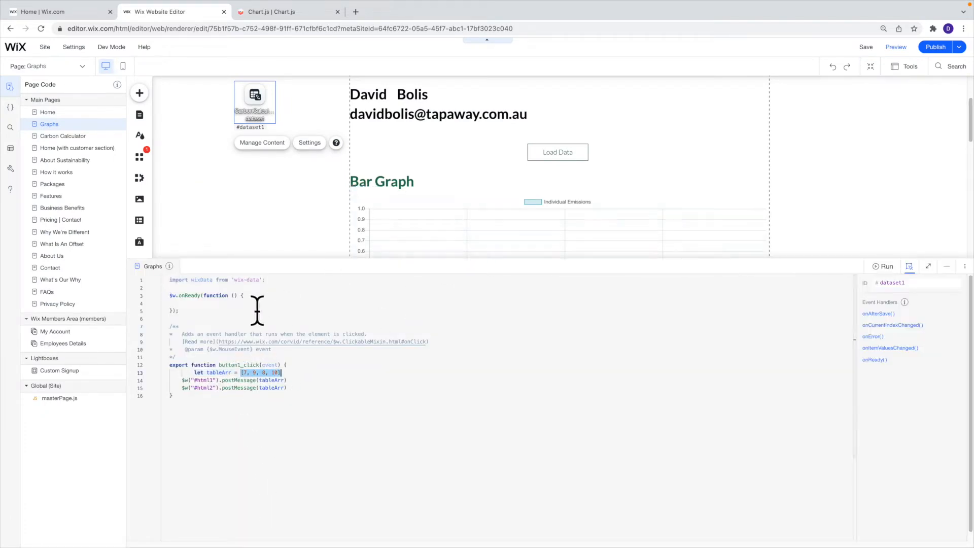
mouse_move(518, 227)
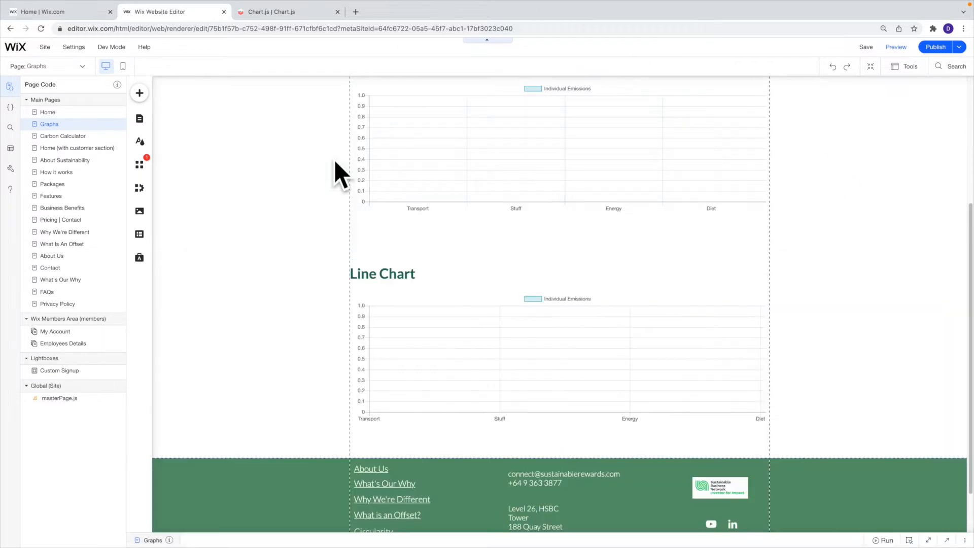
mouse_move(895, 47)
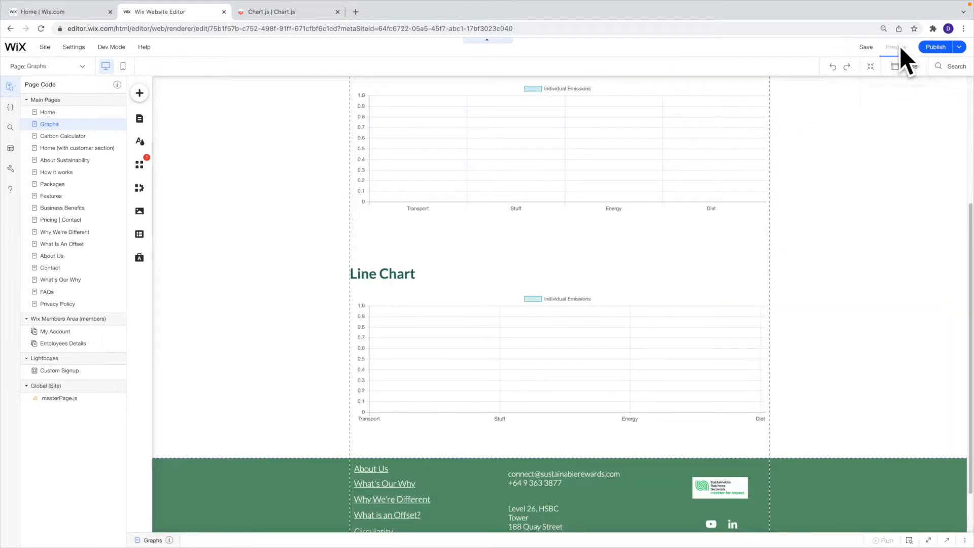
Step: Switch the Graphs page into Preview mode to test loading data
left_click(894, 47)
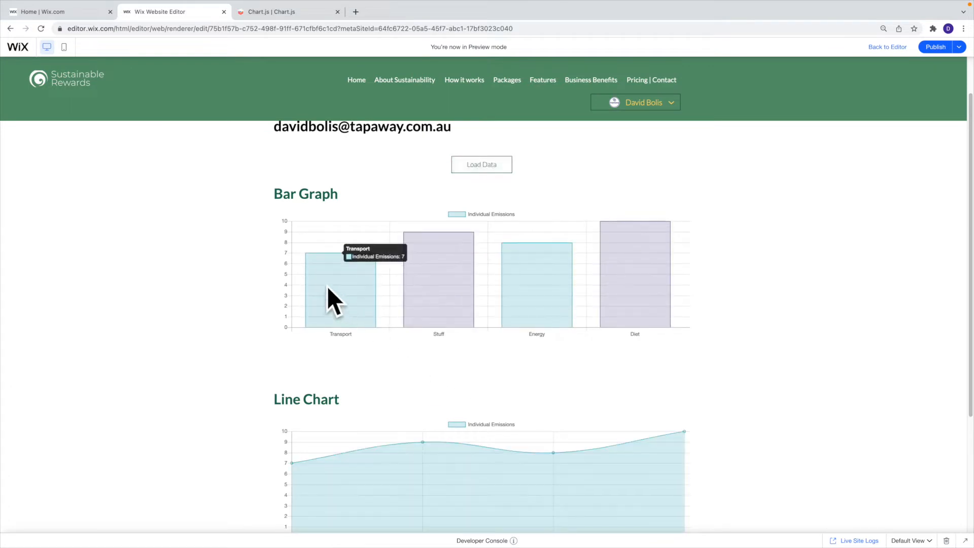
mouse_move(522, 257)
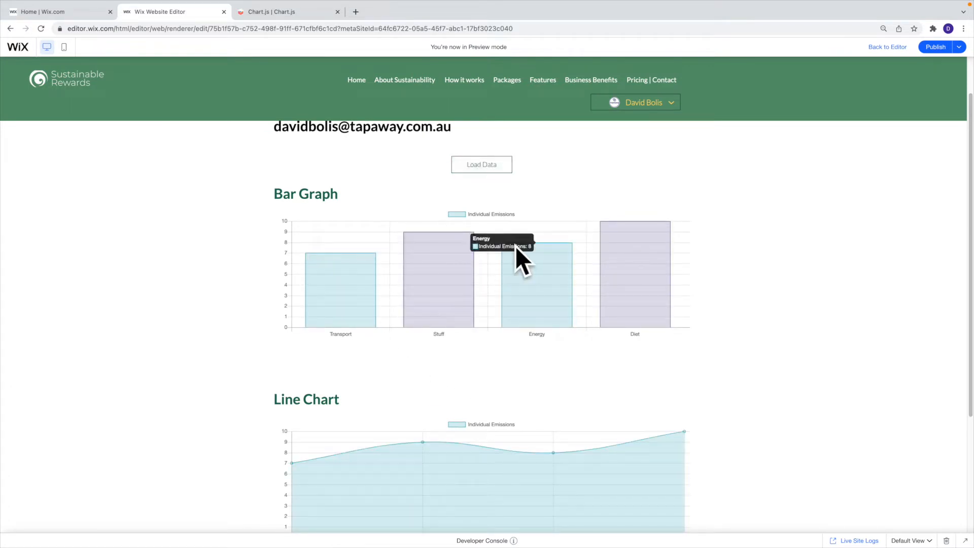
mouse_move(634, 239)
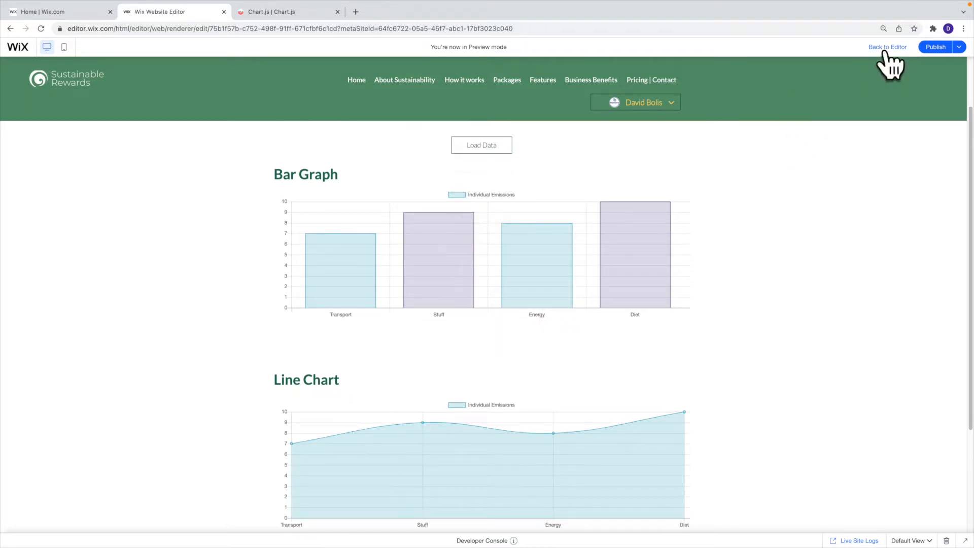
Step: Exit Preview back to the Graphs page editor
left_click(887, 47)
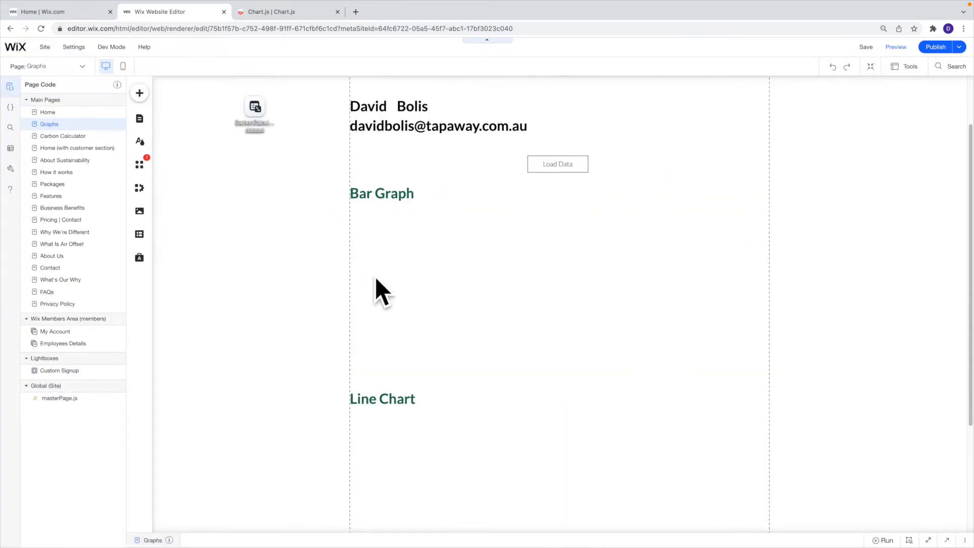
mouse_move(462, 304)
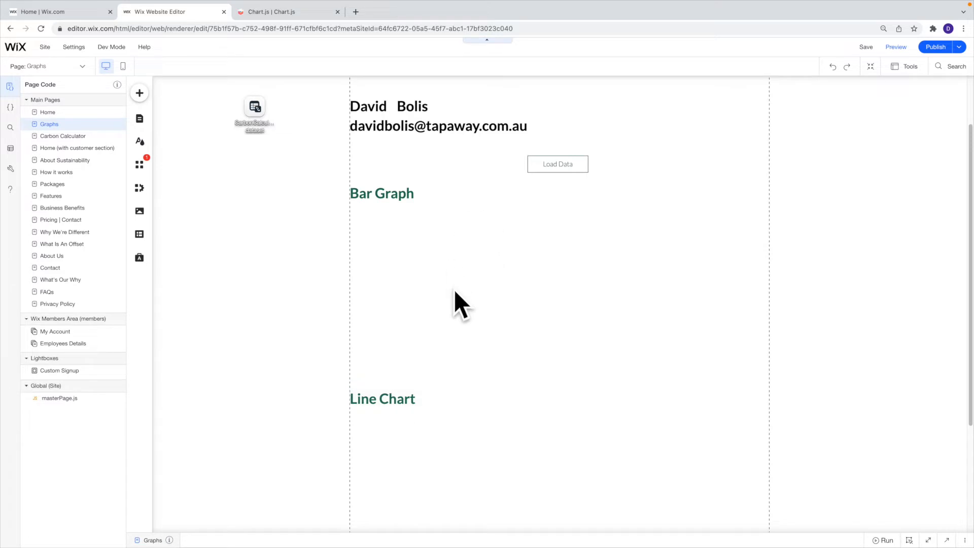
mouse_move(422, 269)
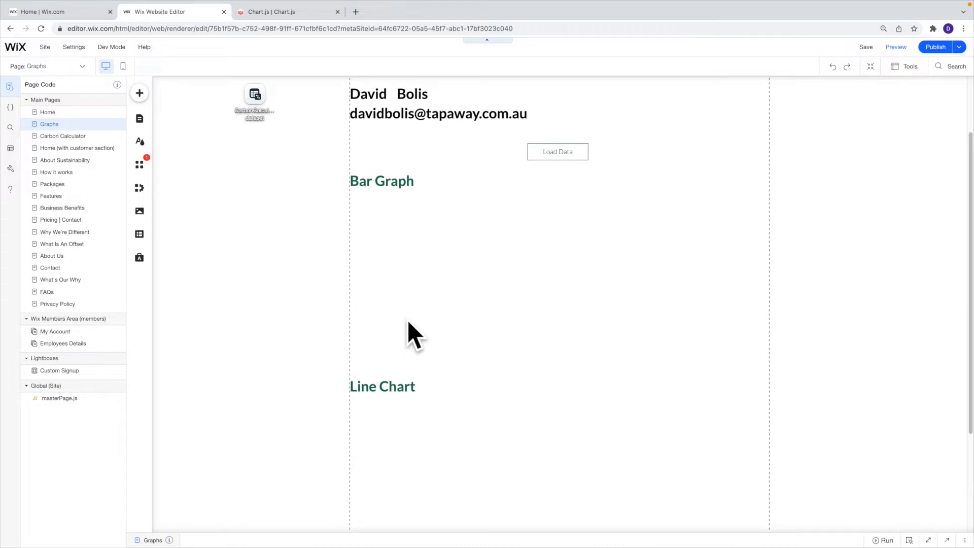
mouse_move(445, 272)
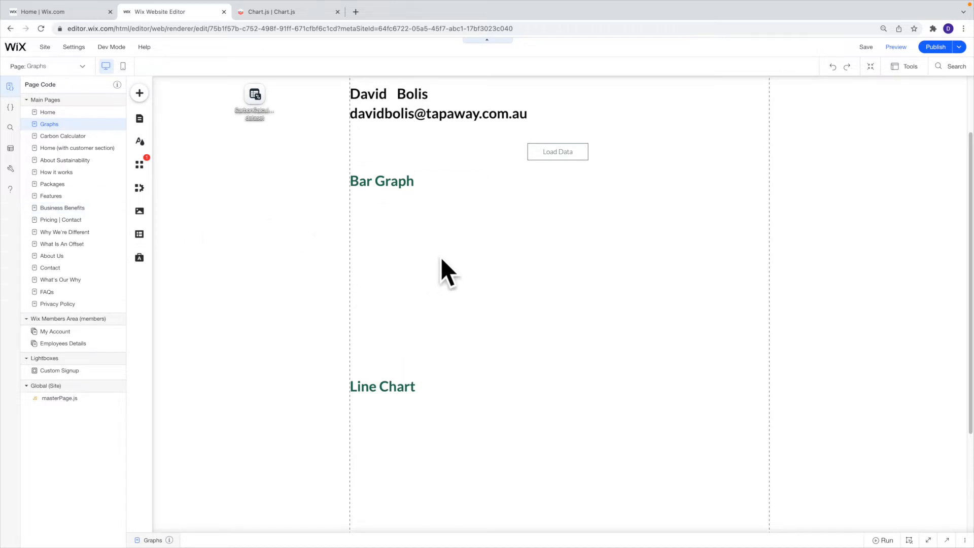
mouse_move(139, 93)
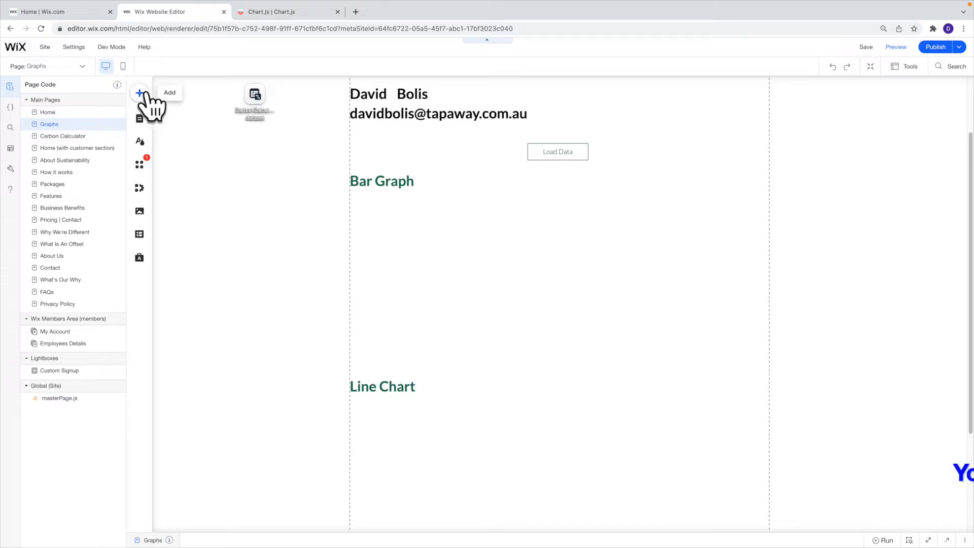
Step: Via Add > Embed > Embed a site, place HTML boxes under Bar Graph and Line Chart
left_click(140, 94)
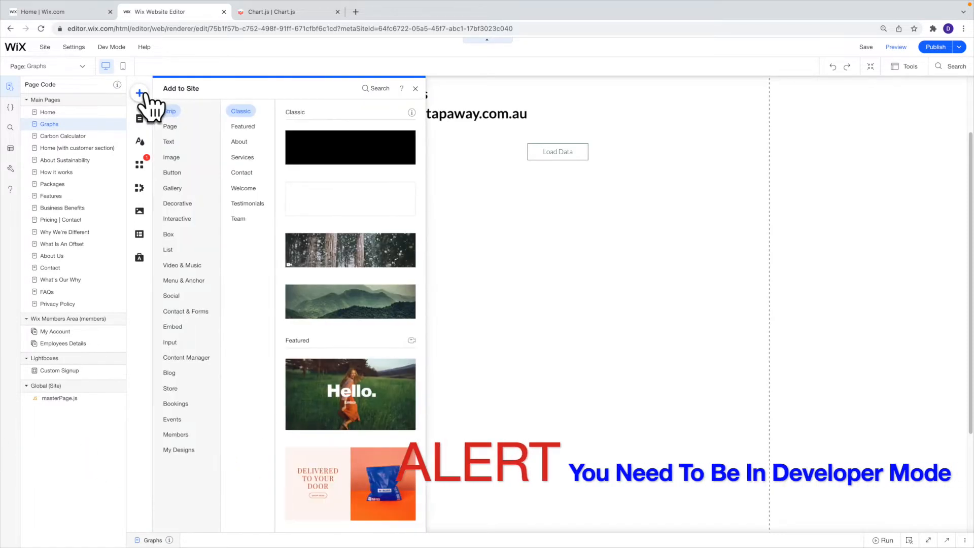
left_click(172, 418)
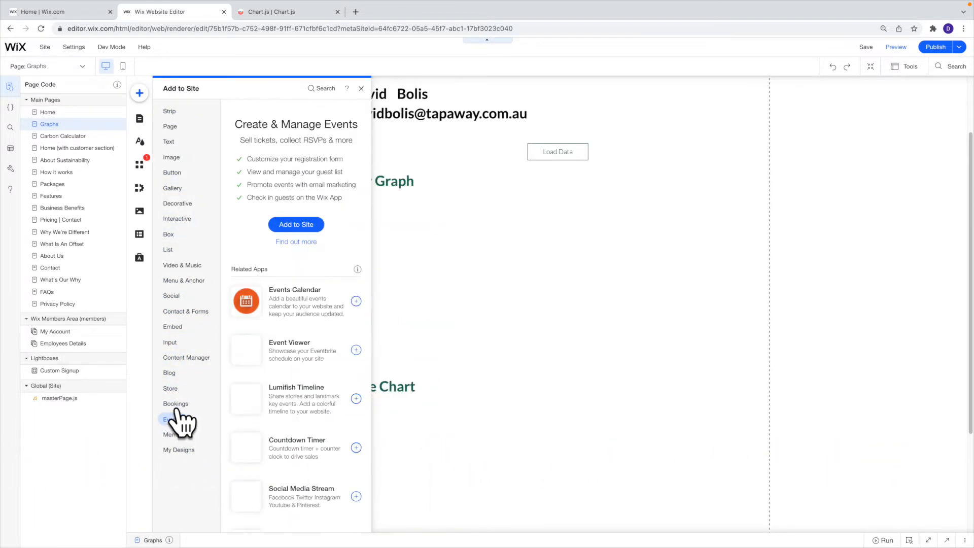
left_click(173, 326)
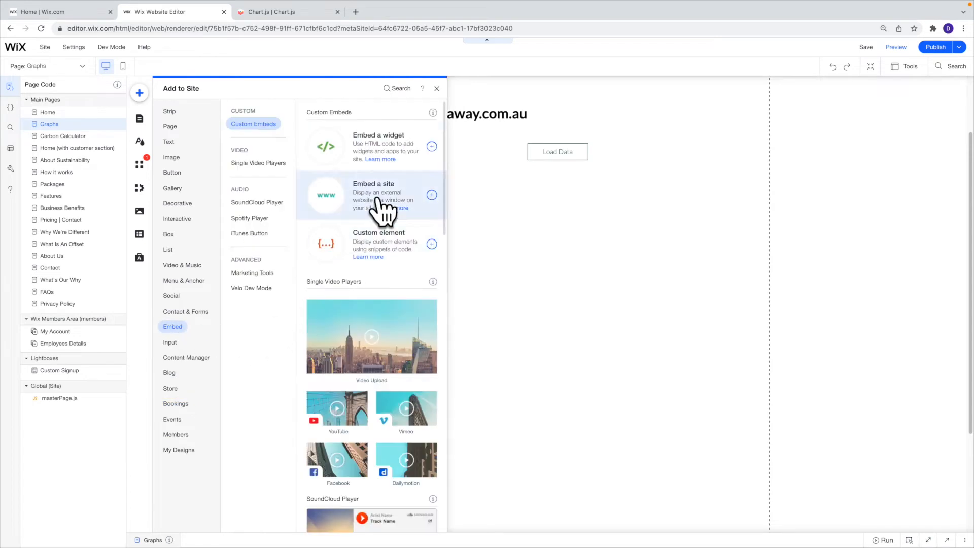
left_click(432, 146)
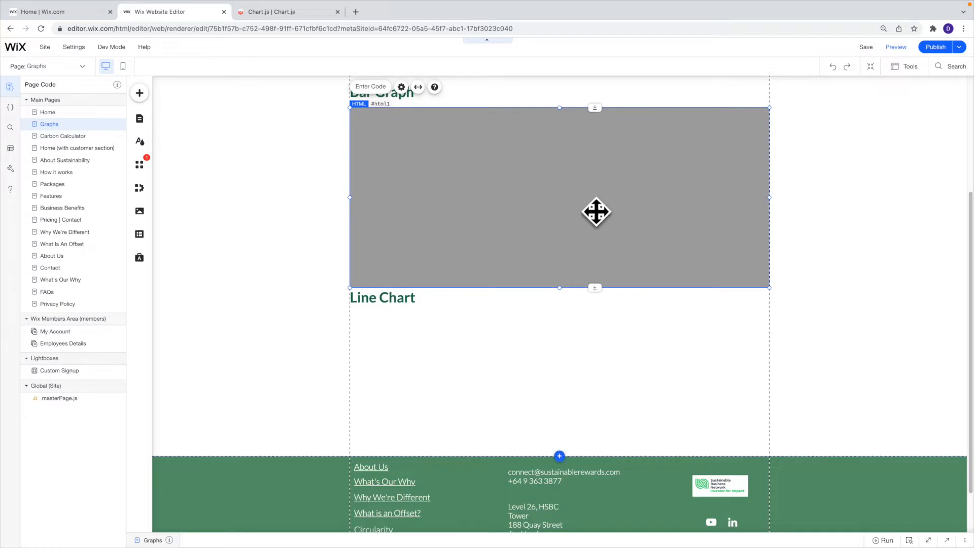
left_click(649, 366)
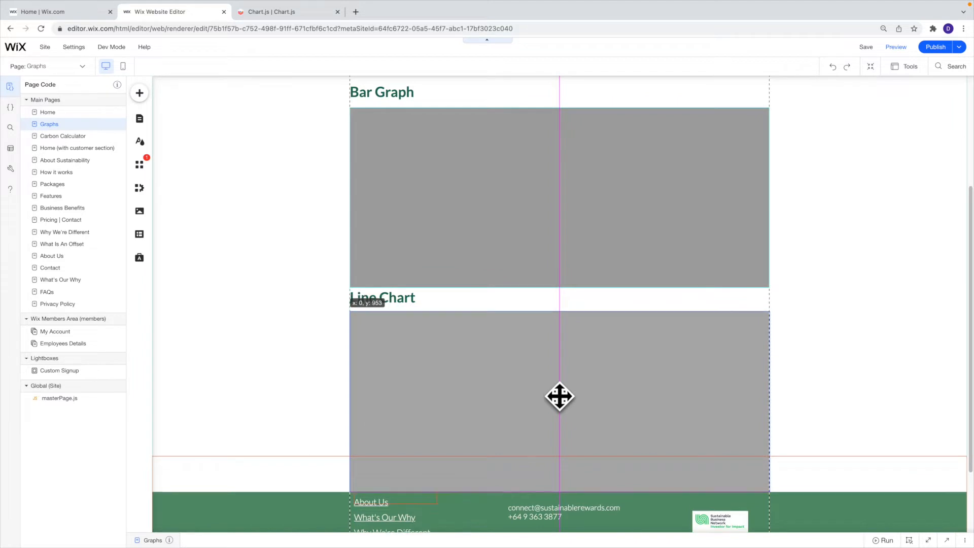
left_click(529, 189)
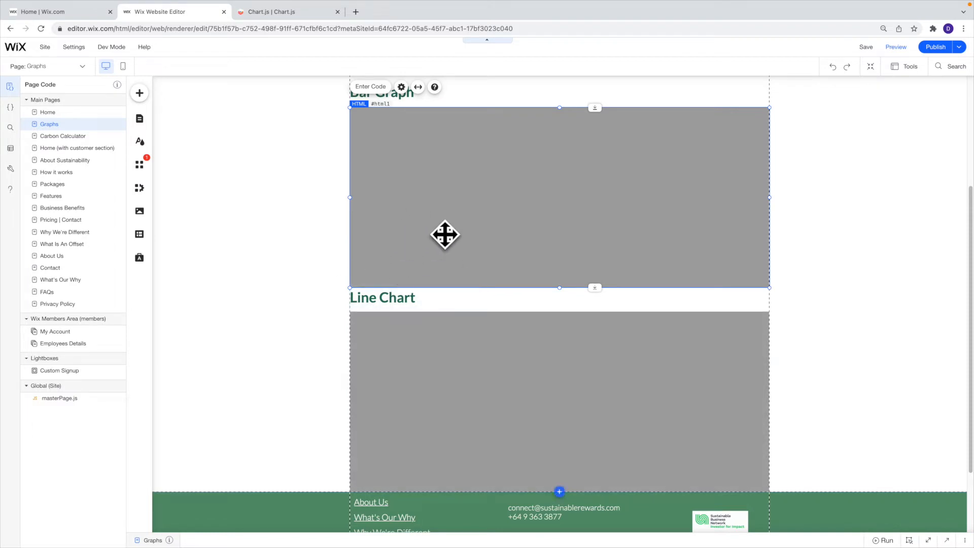
Step: Open the Bar Graph embed's code settings, then switch to the Chart.js docs tab
left_click(401, 86)
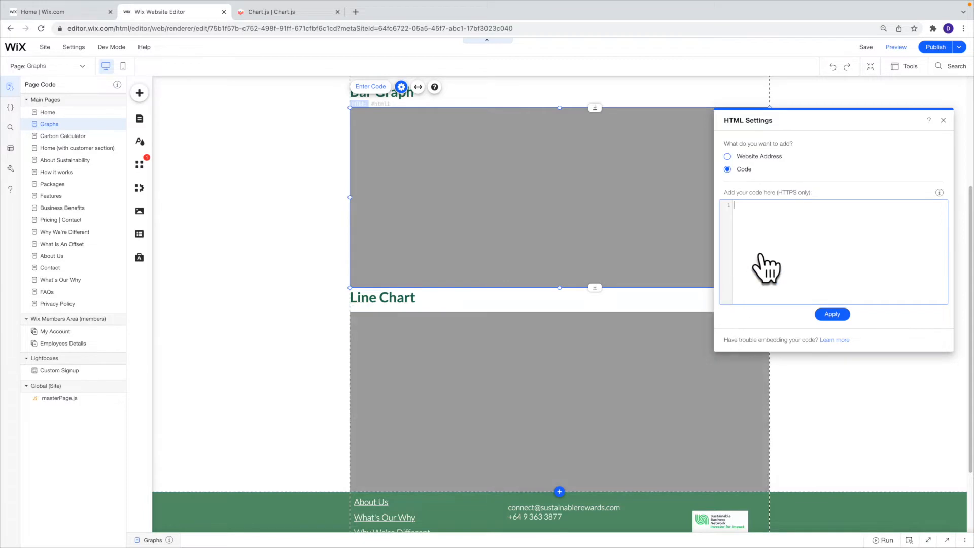
mouse_move(833, 260)
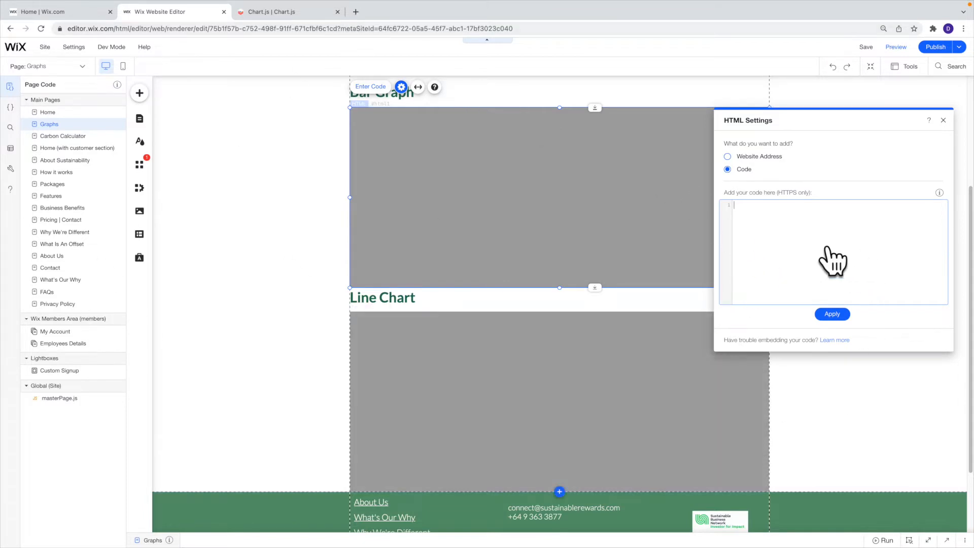
mouse_move(628, 175)
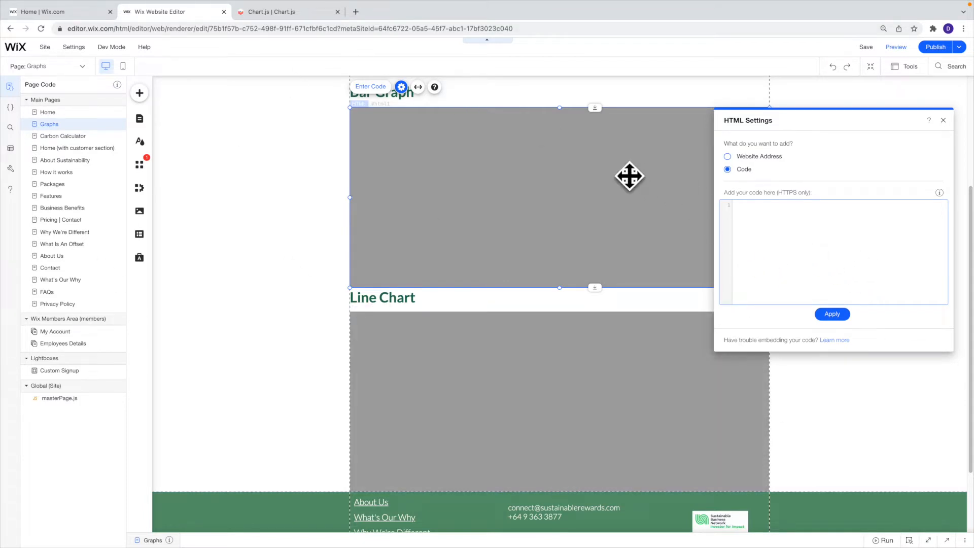
left_click(288, 11)
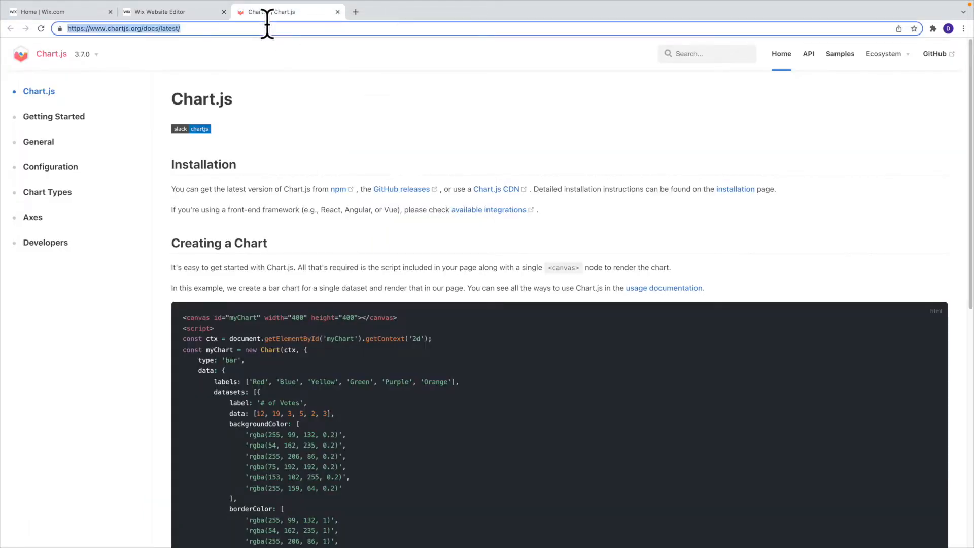
mouse_move(174, 84)
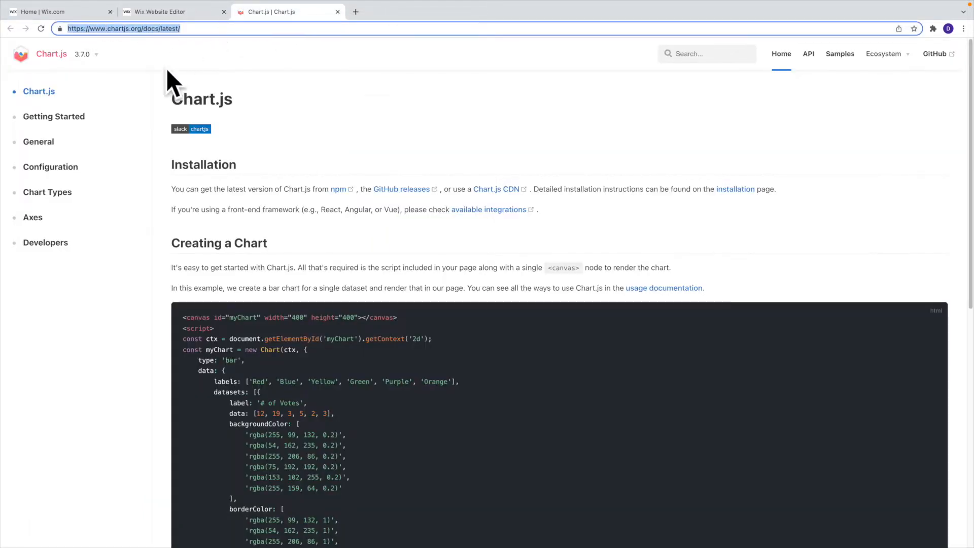
Step: Expand Chart Types in the Chart.js docs sidebar and scroll down the list
left_click(47, 192)
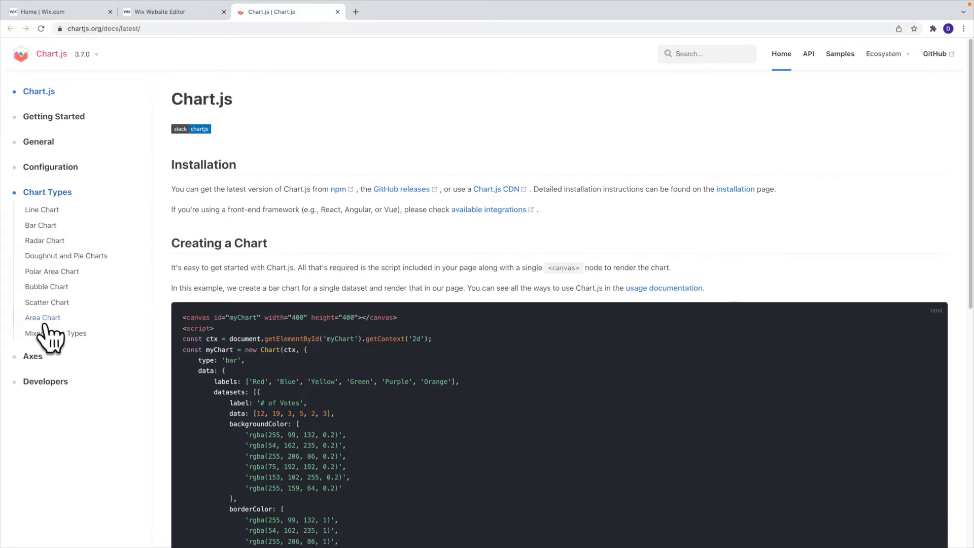
mouse_move(56, 333)
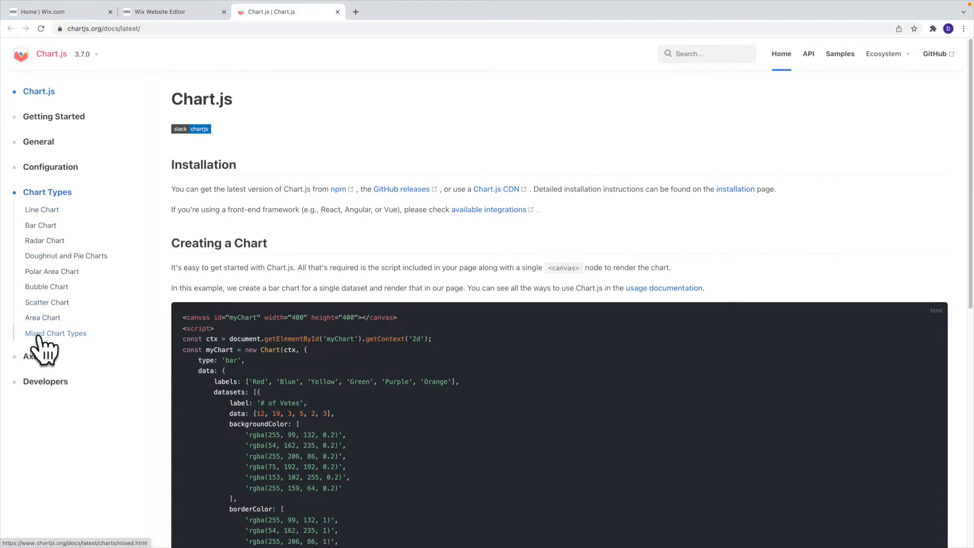
scroll("down", 3)
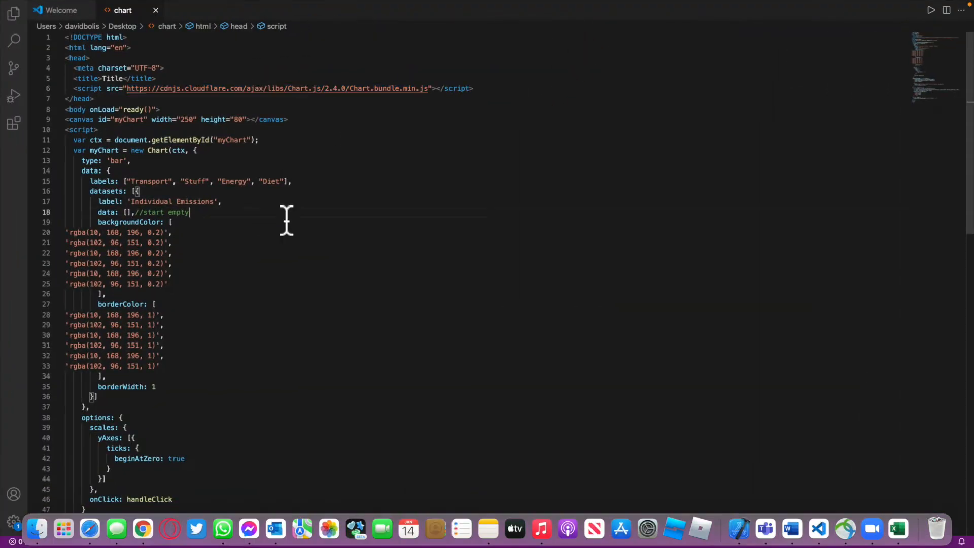
left_click(189, 212)
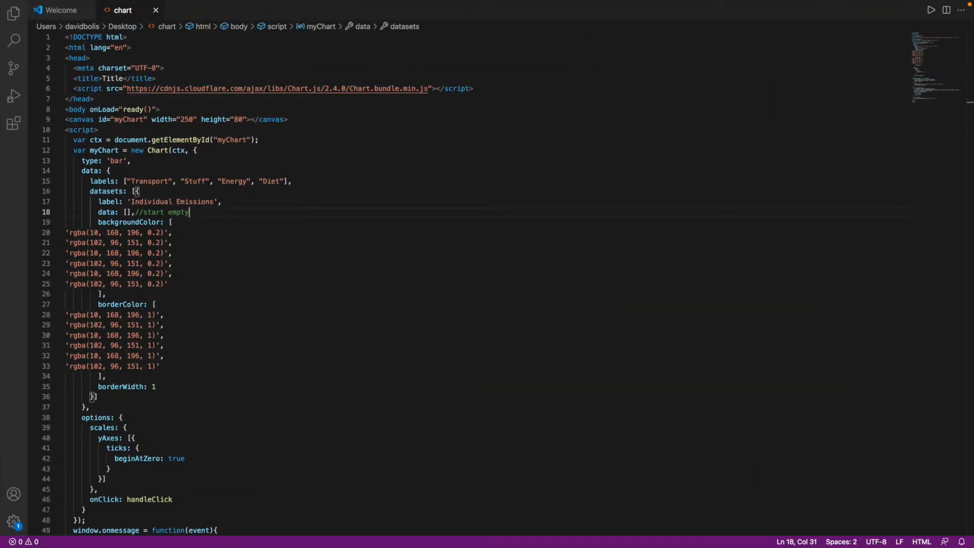
mouse_move(84, 118)
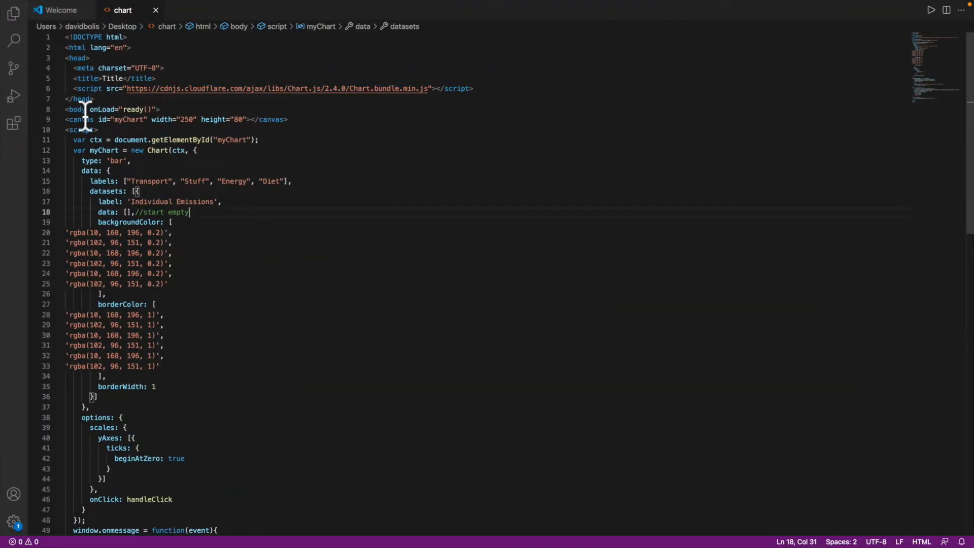
left_click(120, 160)
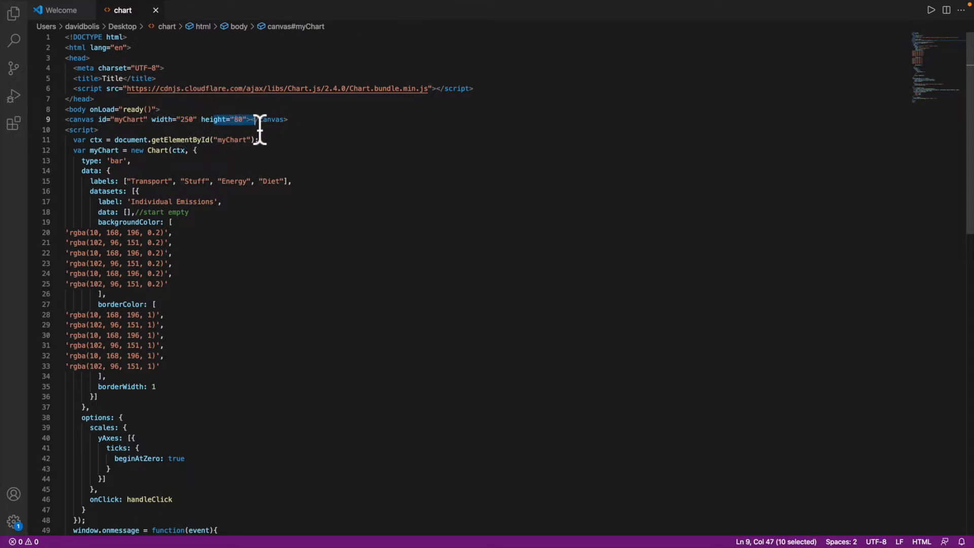
mouse_move(311, 152)
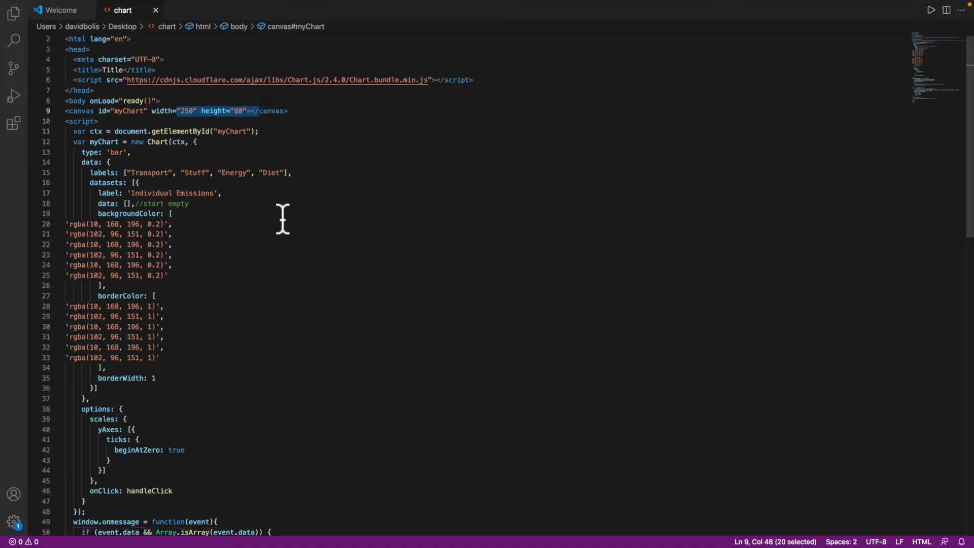
scroll("down", 3)
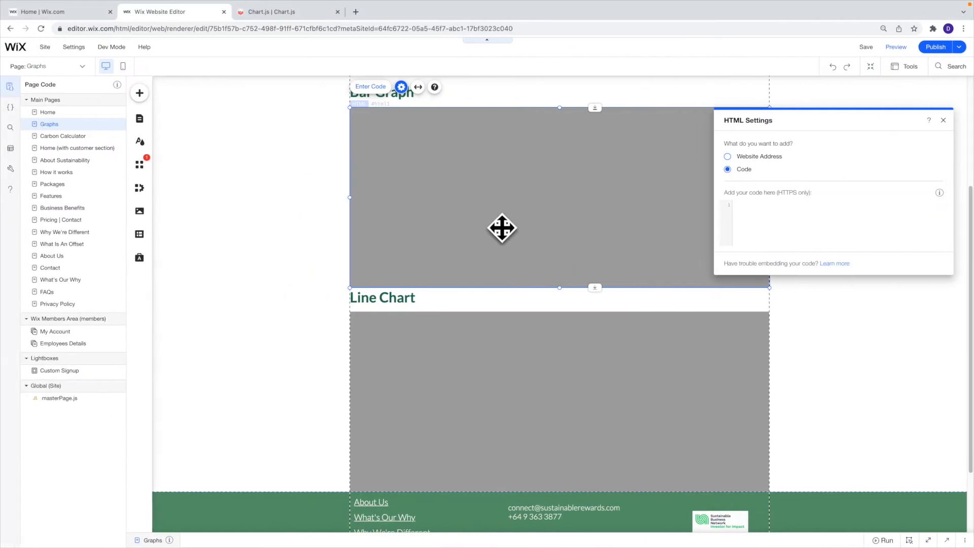
mouse_move(410, 266)
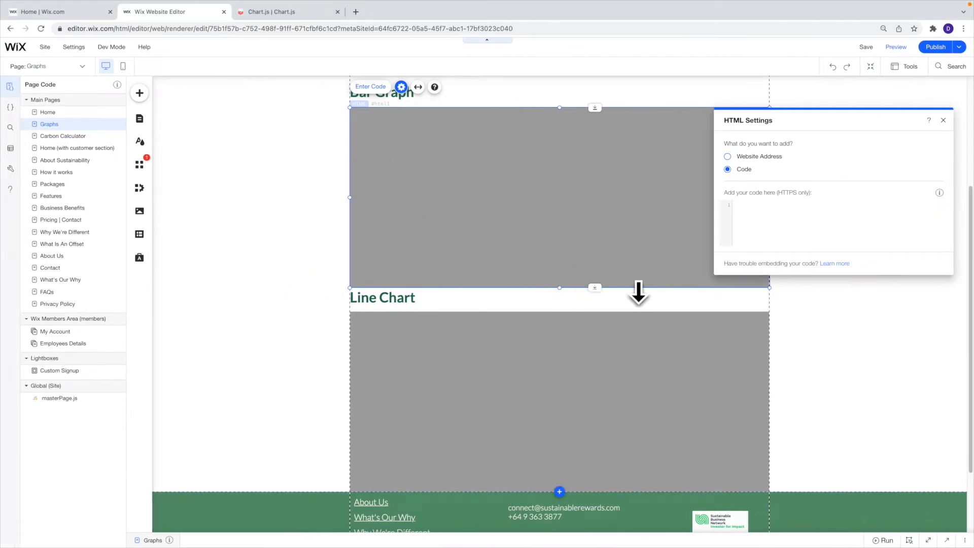
mouse_move(420, 255)
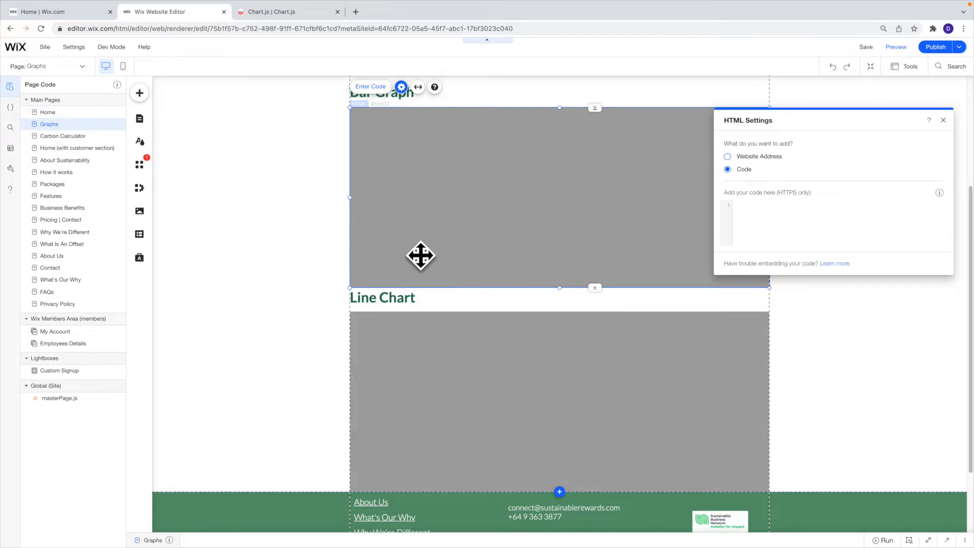
mouse_move(944, 120)
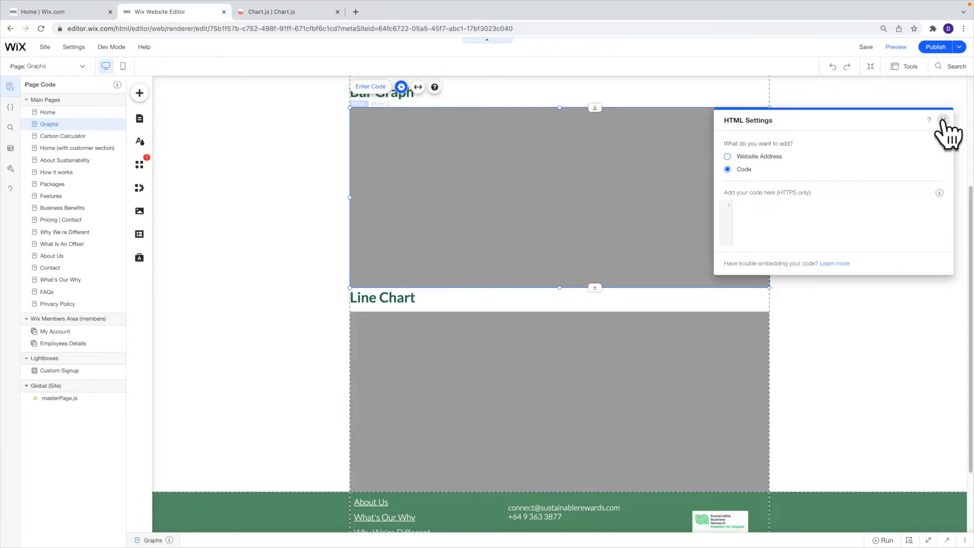
Step: Close the Bar Graph embed's HTML Settings panel
left_click(943, 119)
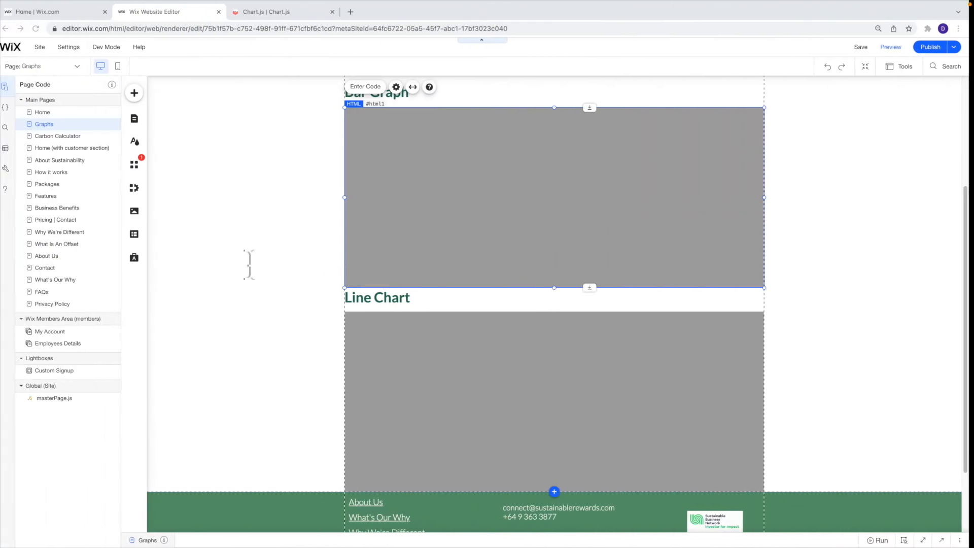
mouse_move(345, 289)
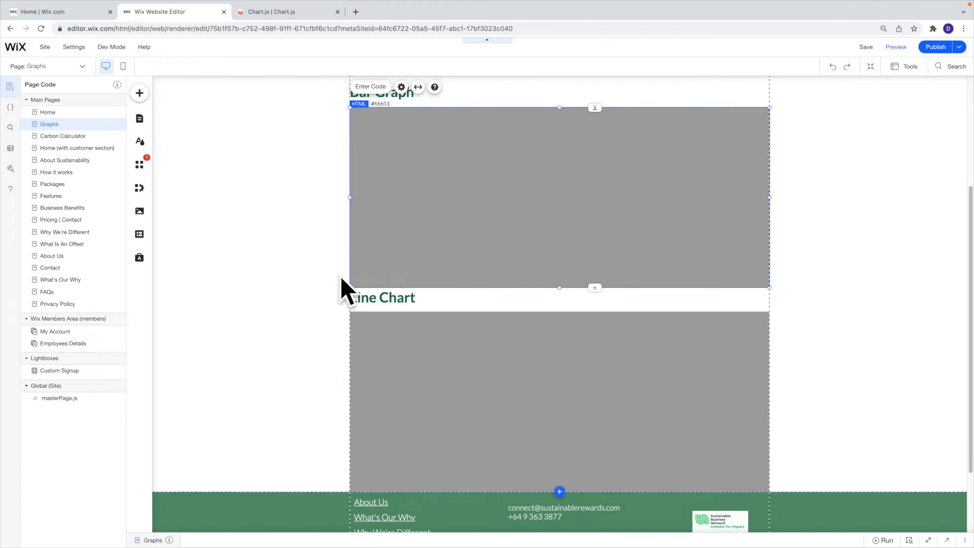
mouse_move(335, 155)
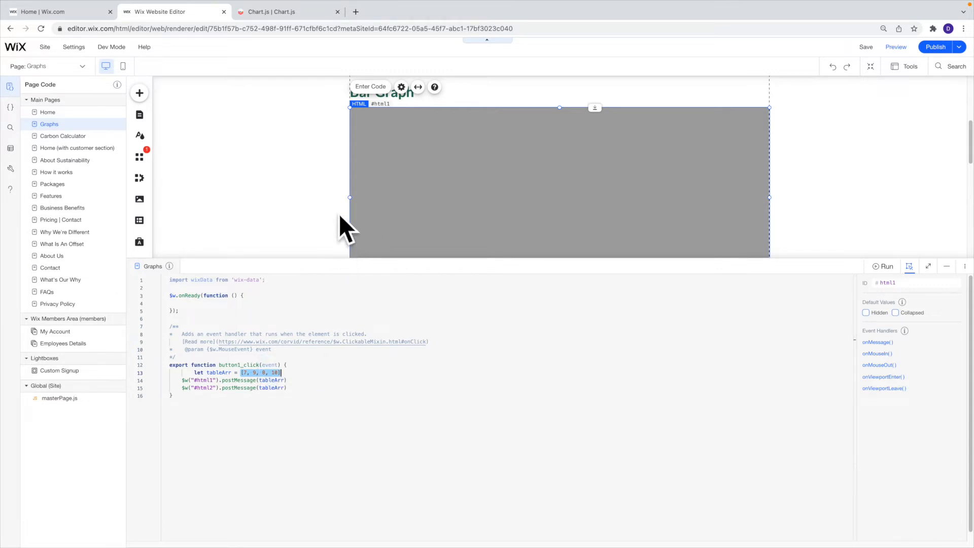
mouse_move(575, 189)
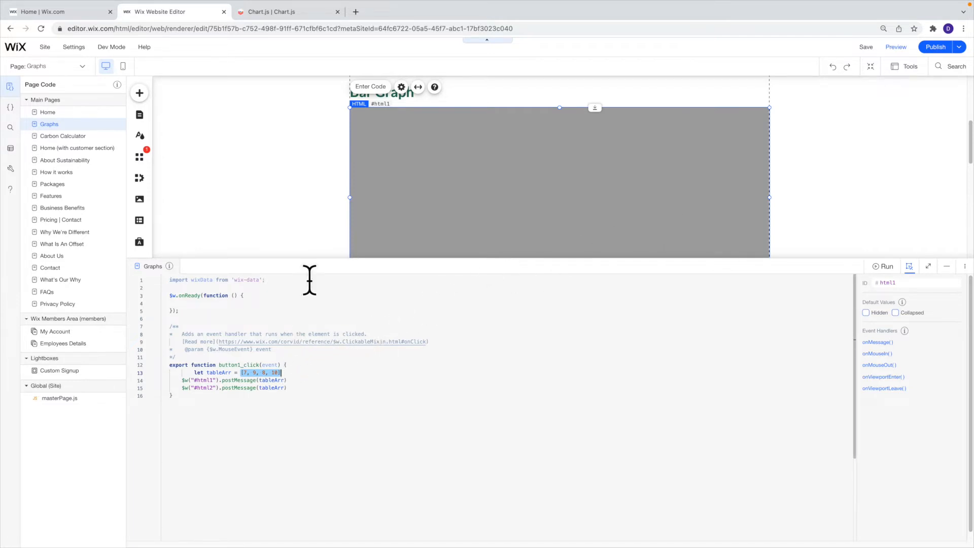
mouse_move(345, 224)
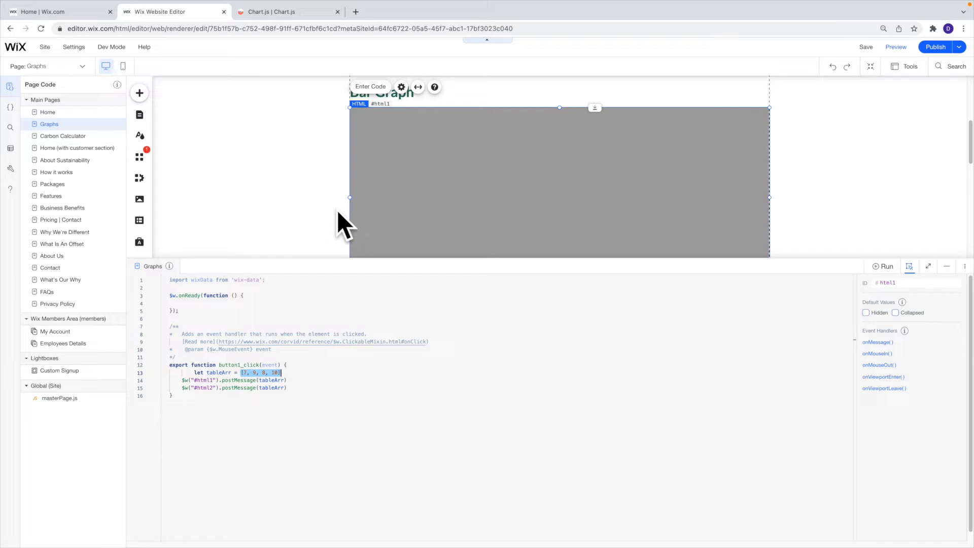
mouse_move(948, 267)
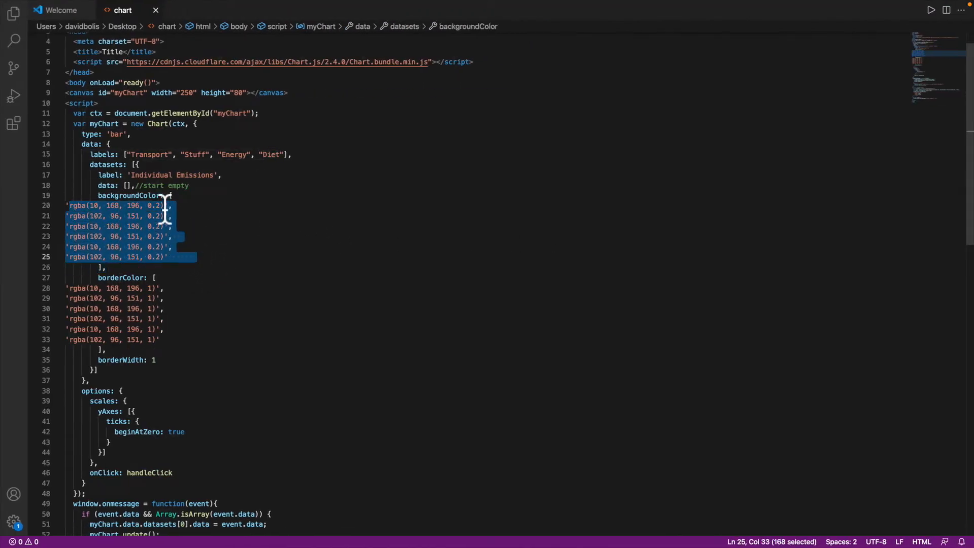
left_click(121, 278)
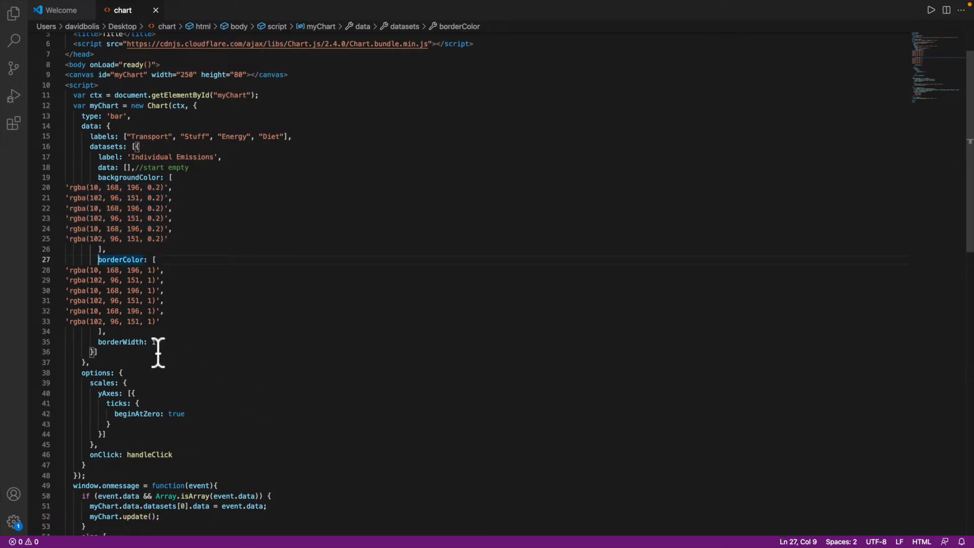
type("1")
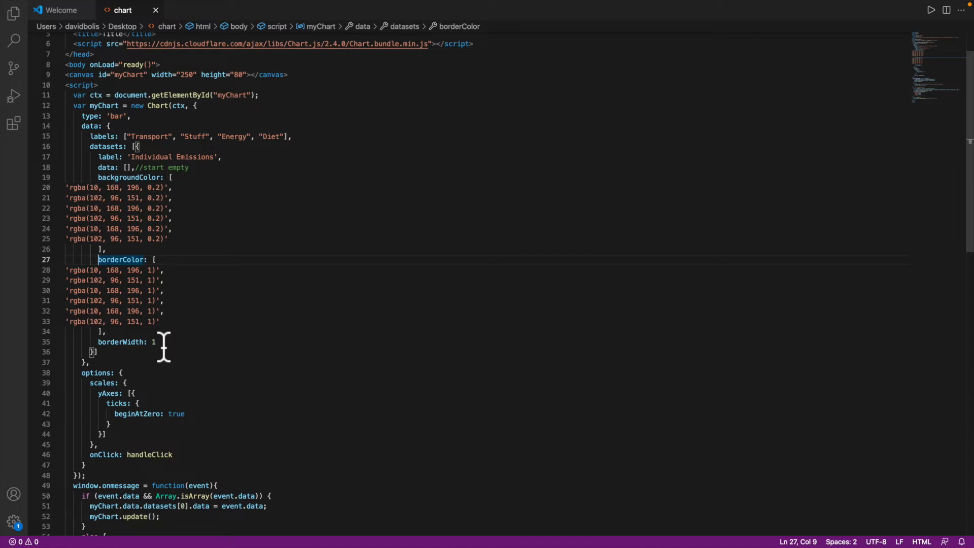
mouse_move(176, 313)
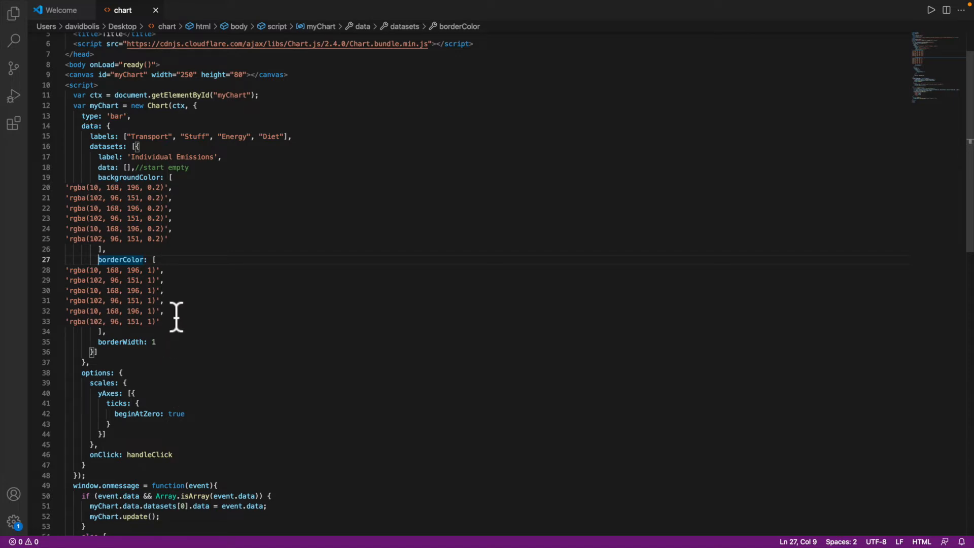
double_click(171, 156)
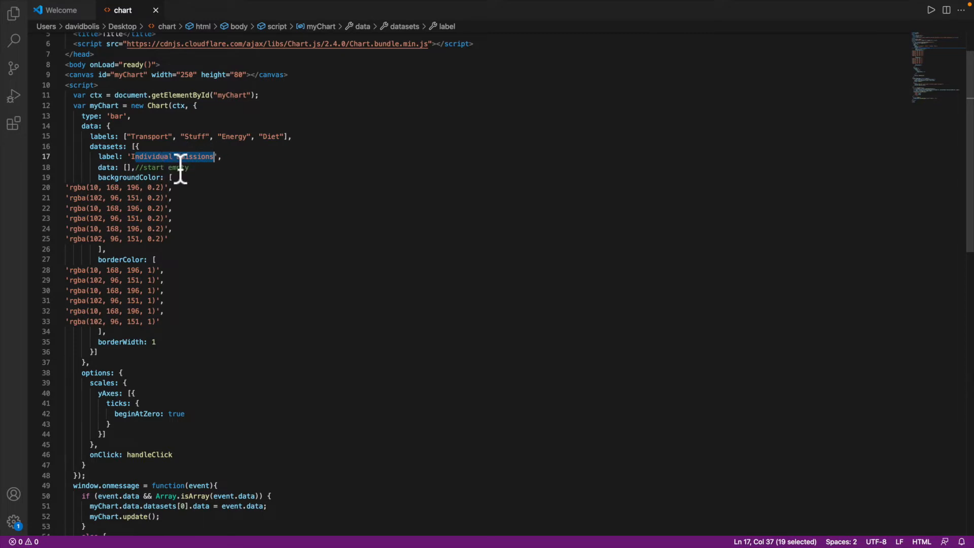
mouse_move(131, 177)
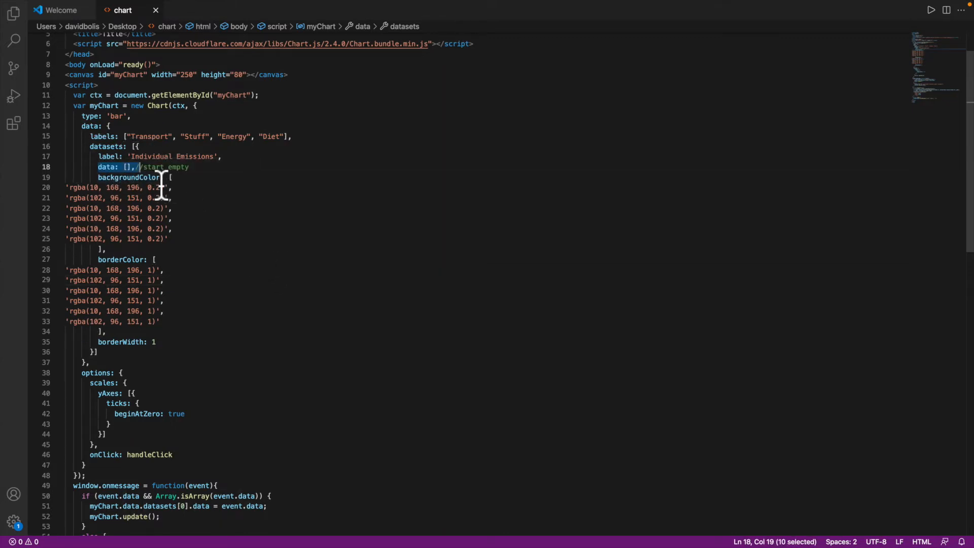
left_click(133, 167)
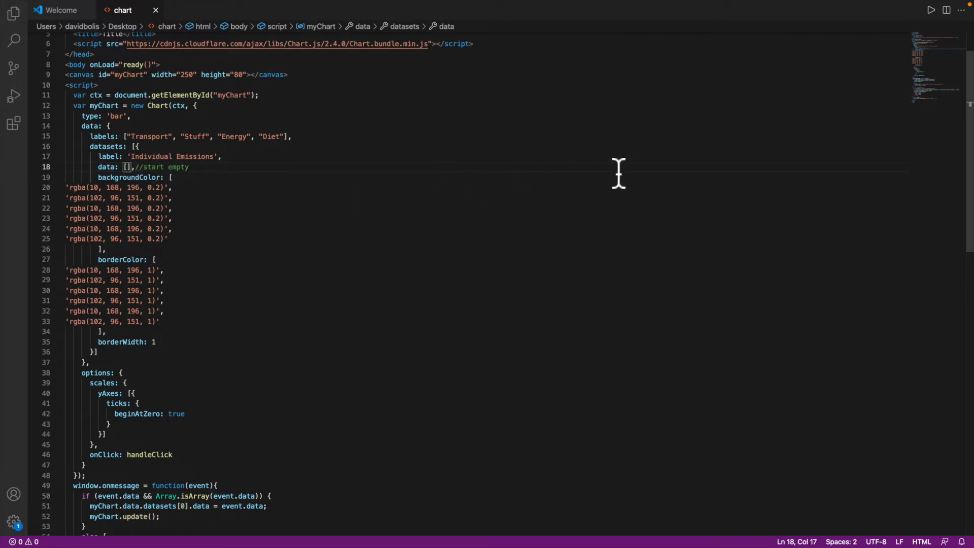
mouse_move(608, 201)
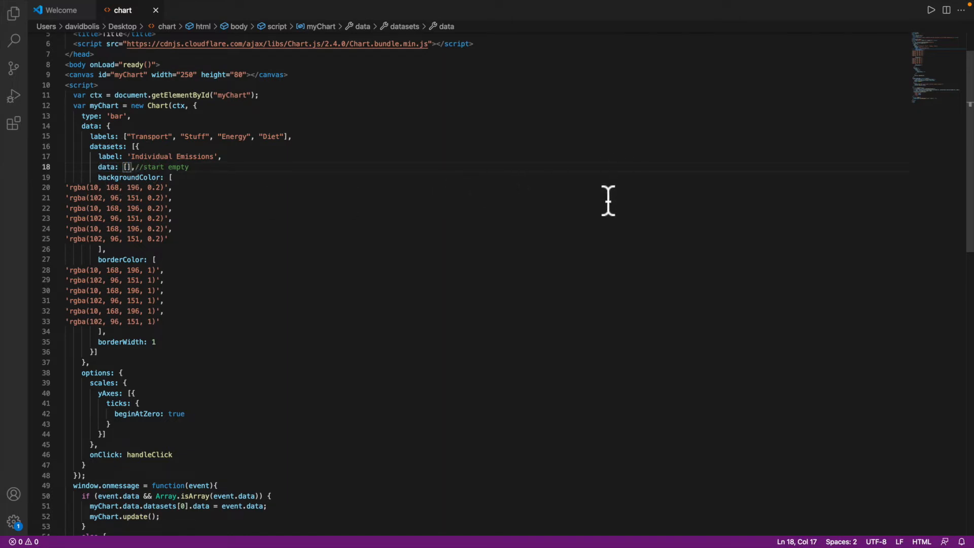
mouse_move(423, 263)
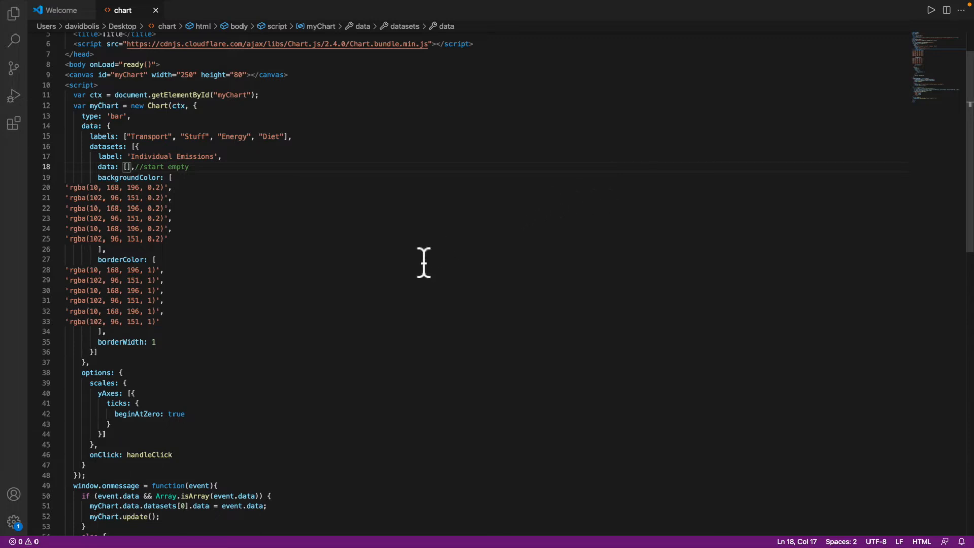
scroll("down", 3)
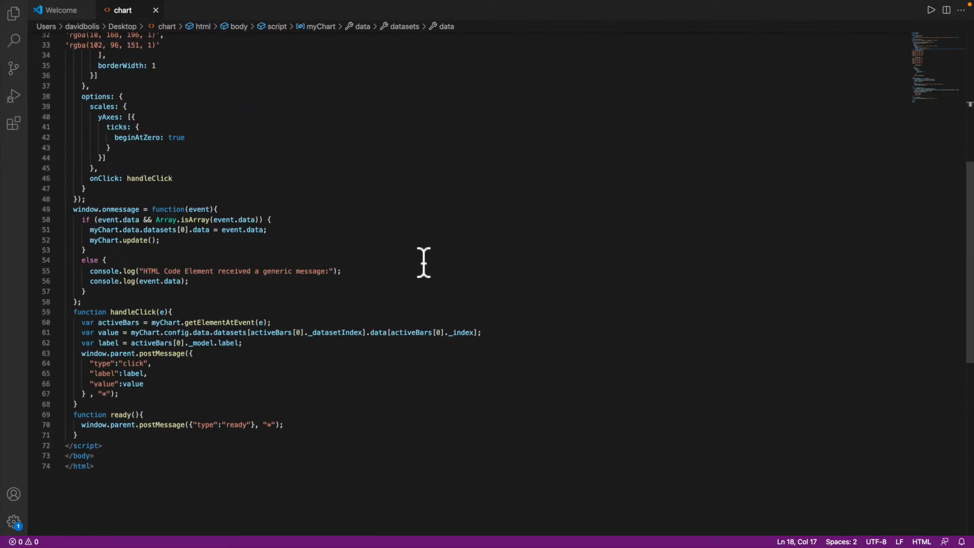
mouse_move(202, 266)
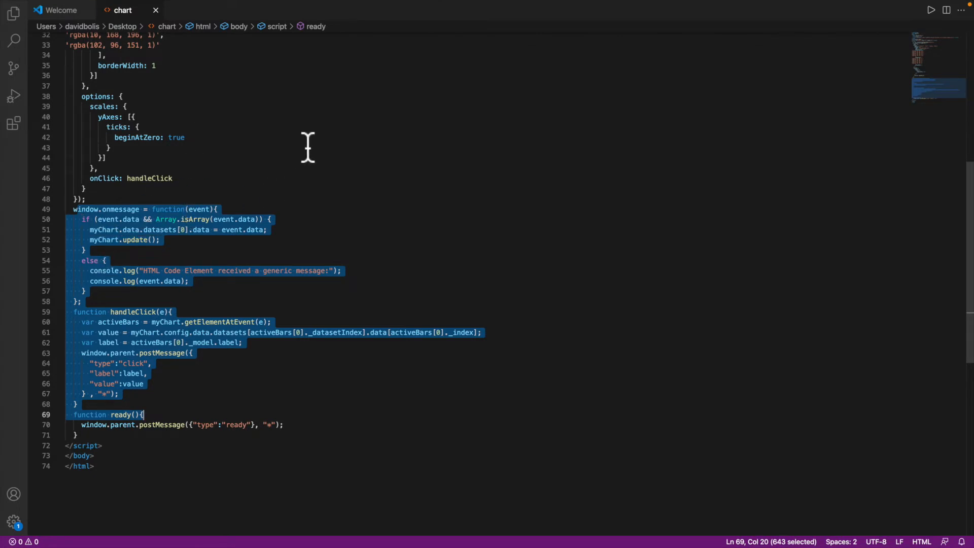
scroll("up", 3)
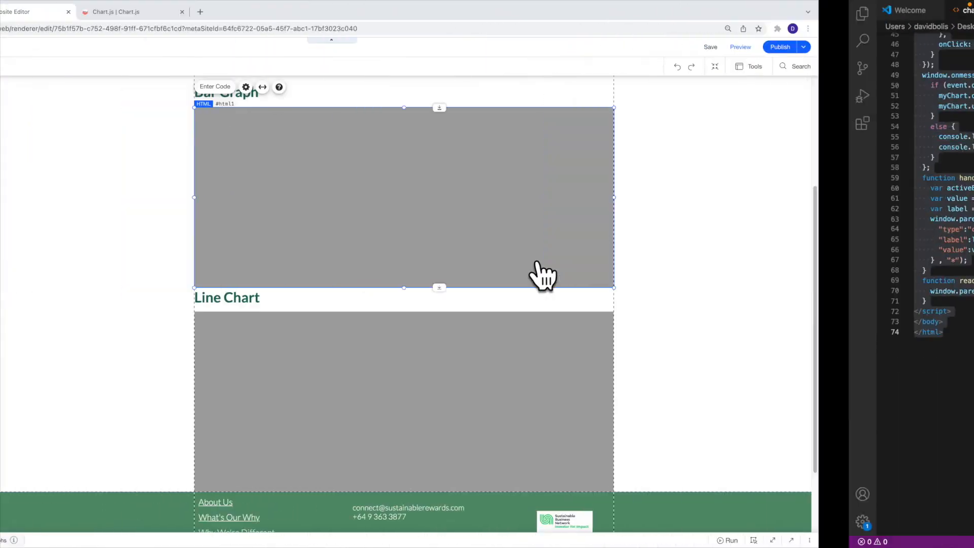
Step: Select the Bar Graph embed, apply the pasted Chart.js code, and close its settings
left_click(246, 86)
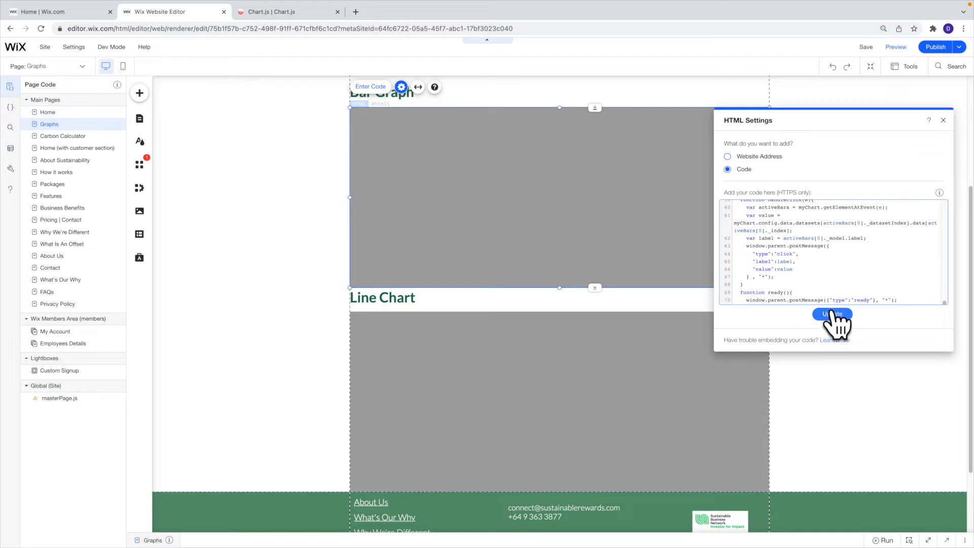
left_click(832, 315)
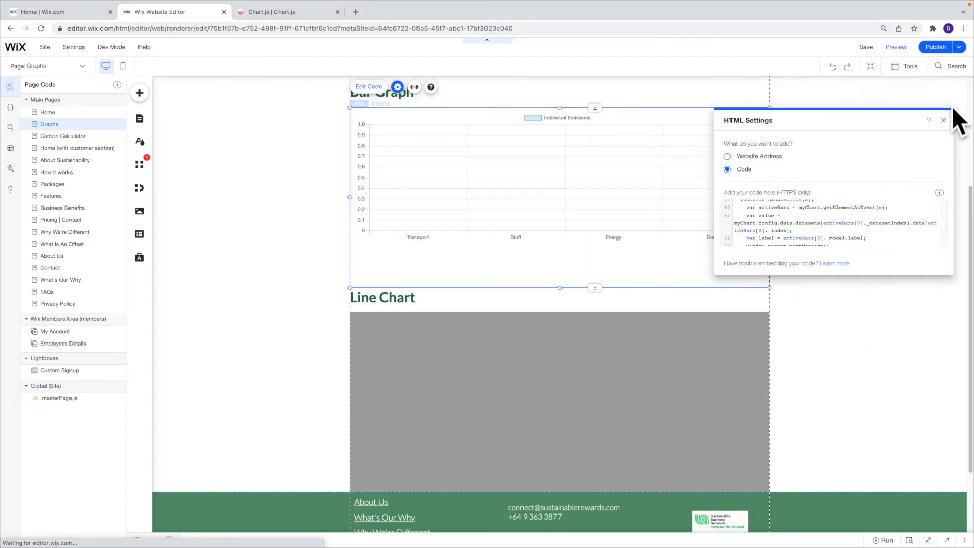
left_click(944, 119)
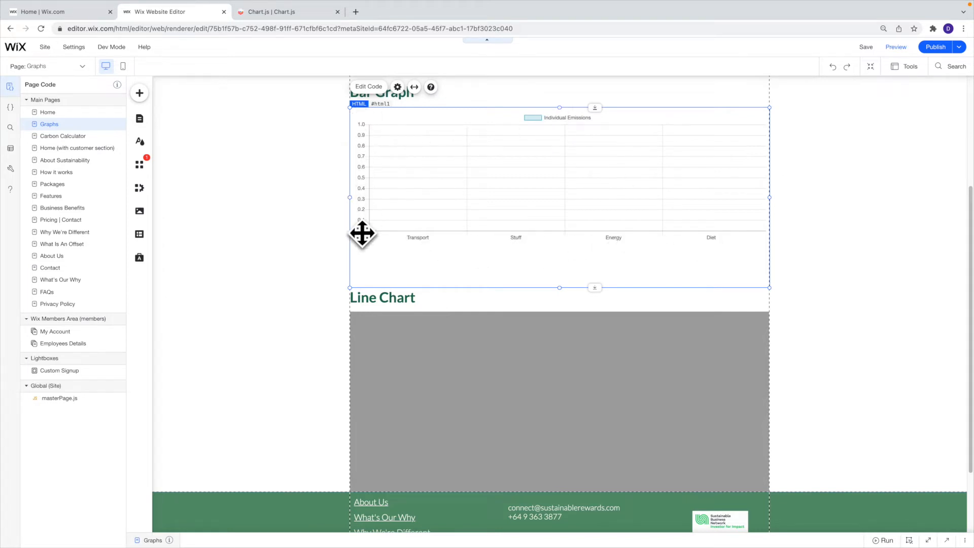
mouse_move(625, 232)
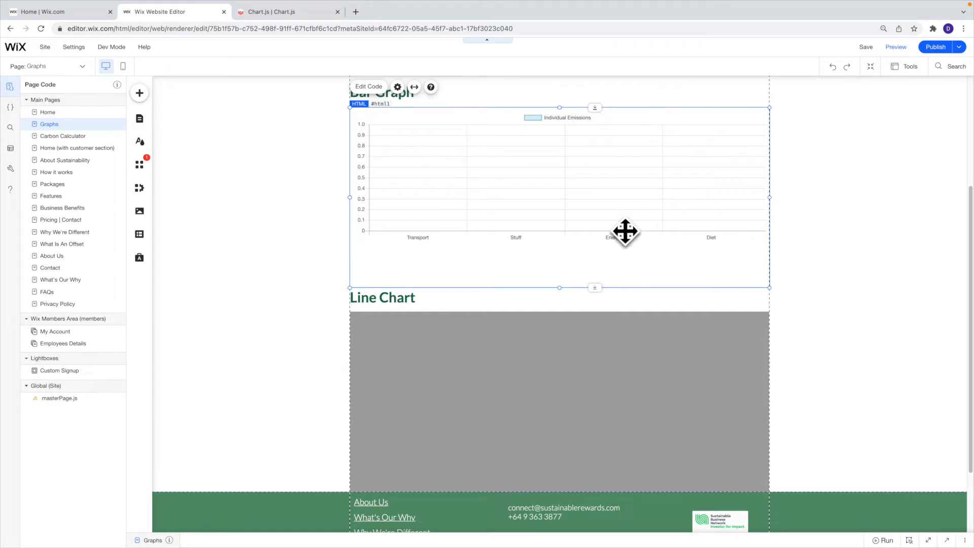
mouse_move(367, 99)
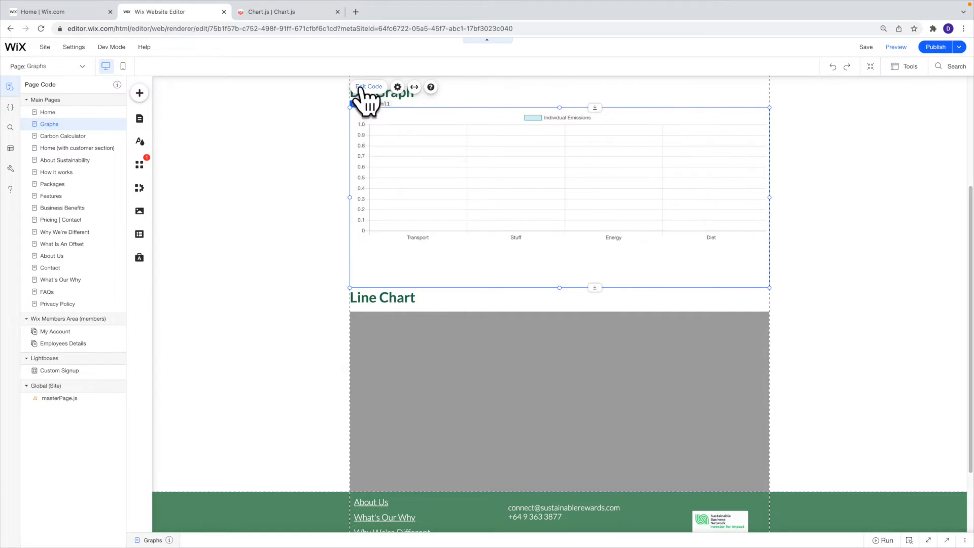
Step: Replace the bar chart embed's labels with Apples, Oranges, Dog and Cat and update
left_click(397, 86)
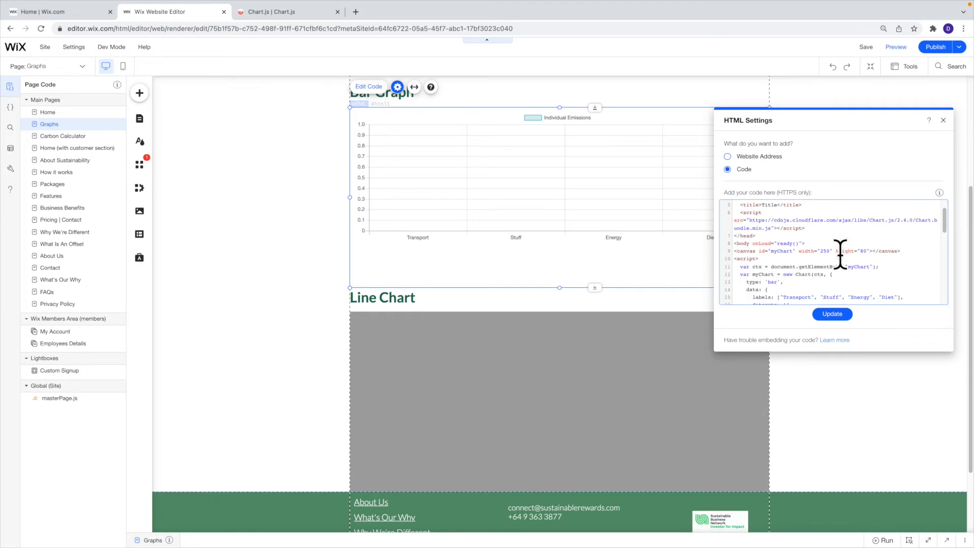
scroll("down", 3)
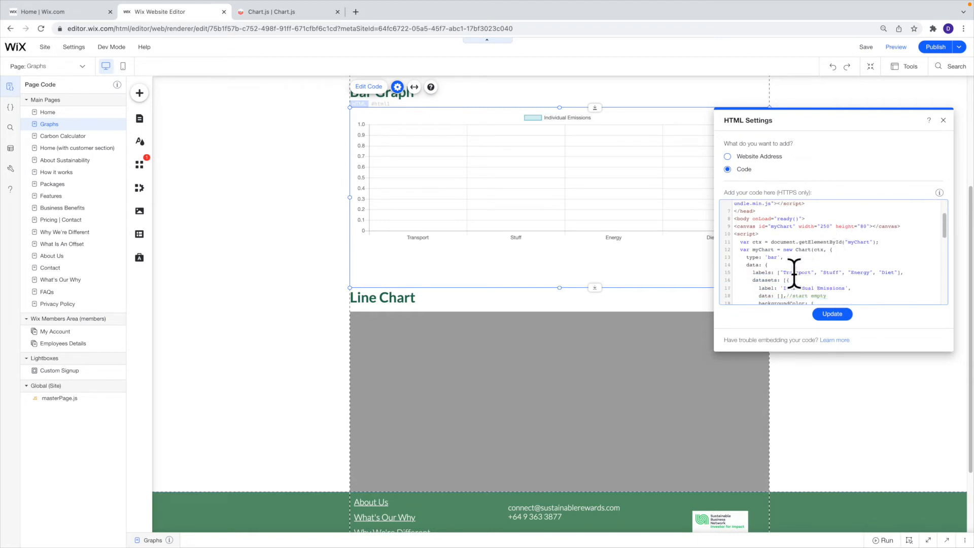
type("Apple")
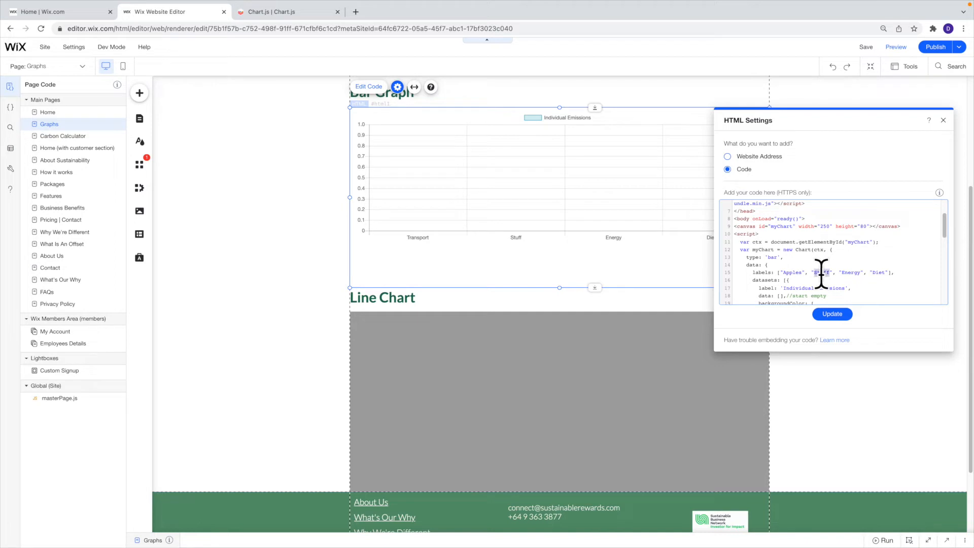
type("Oranges")
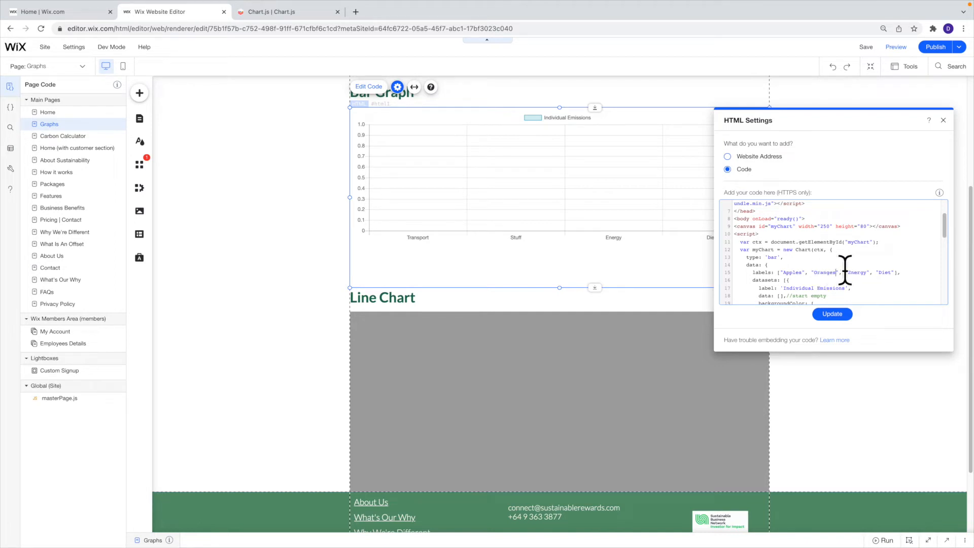
double_click(856, 272)
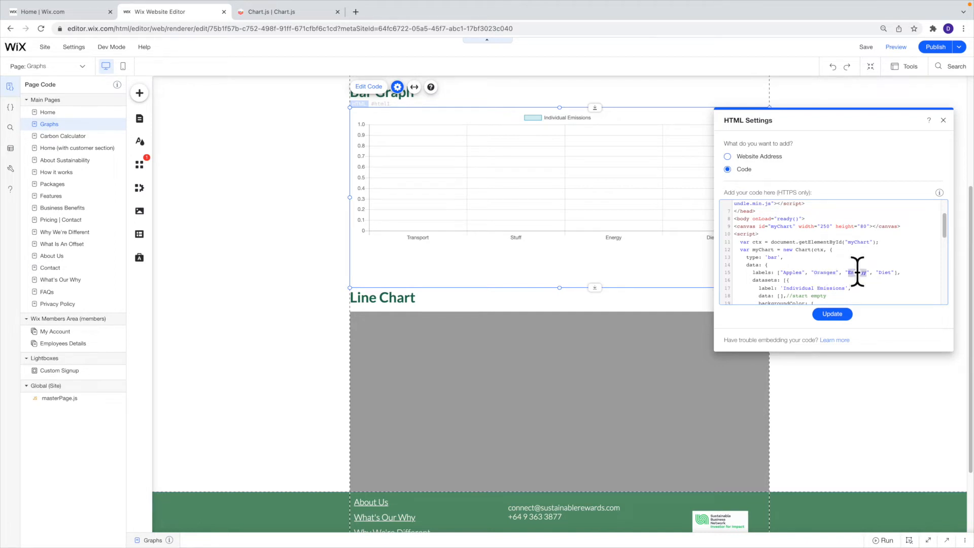
type("Dog")
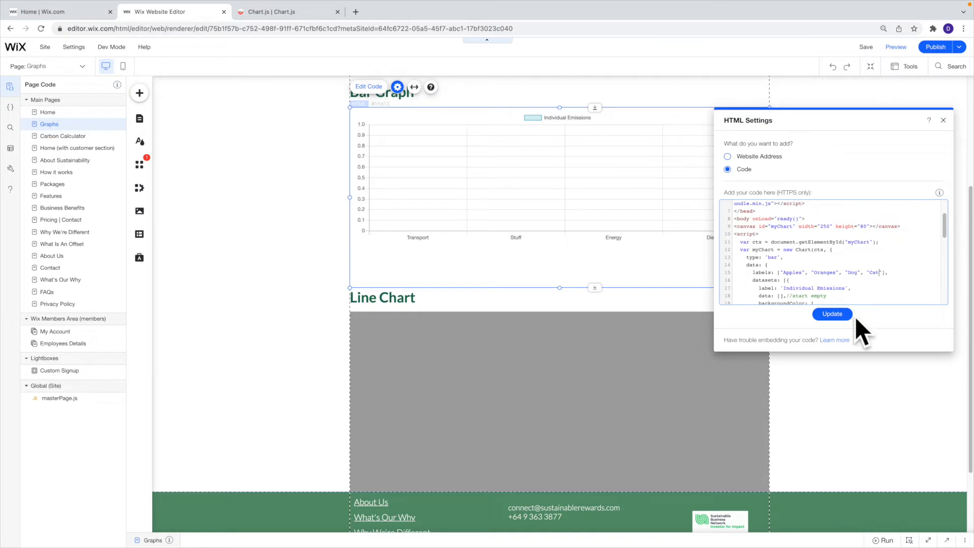
left_click(832, 314)
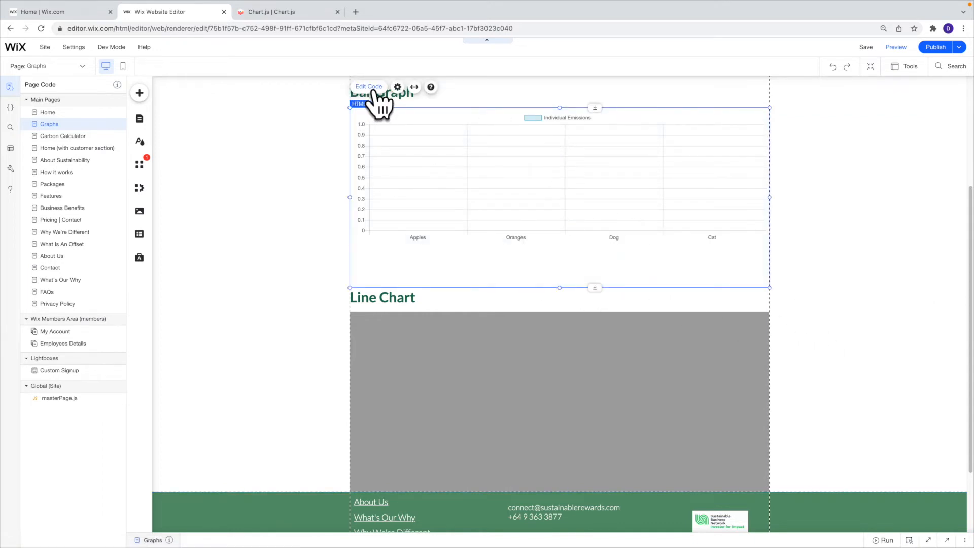
Step: Rename the bar graph's dataset label from Individual Emissions to Random Stuff
left_click(397, 87)
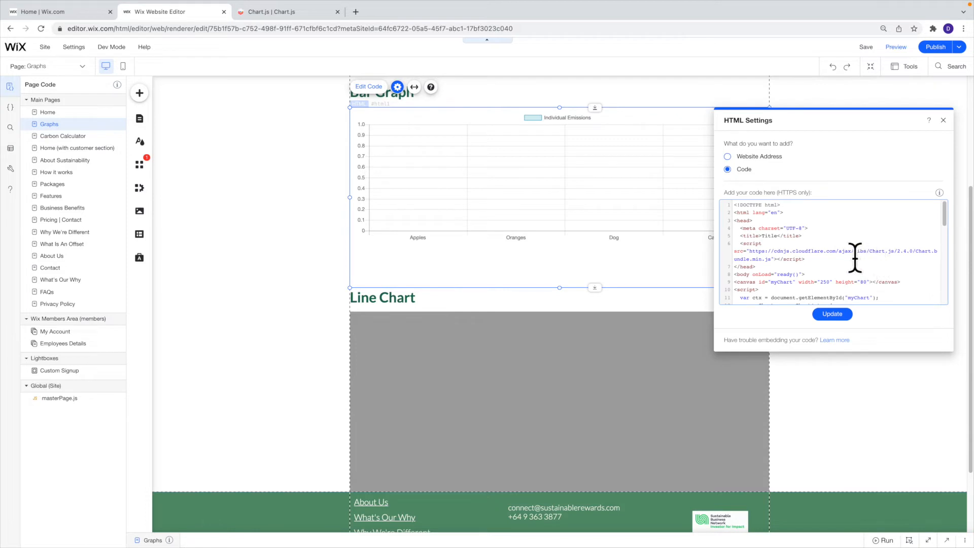
scroll("down", 3)
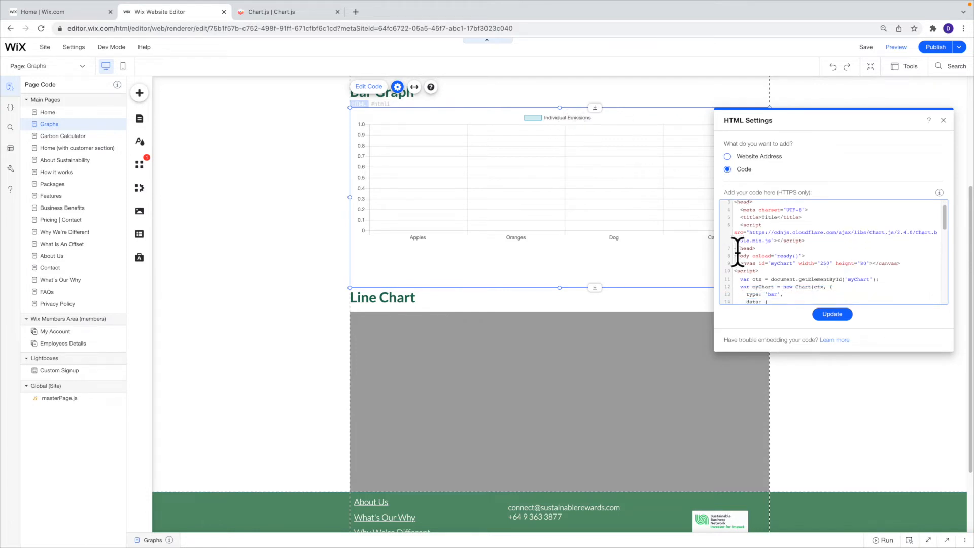
scroll("down", 3)
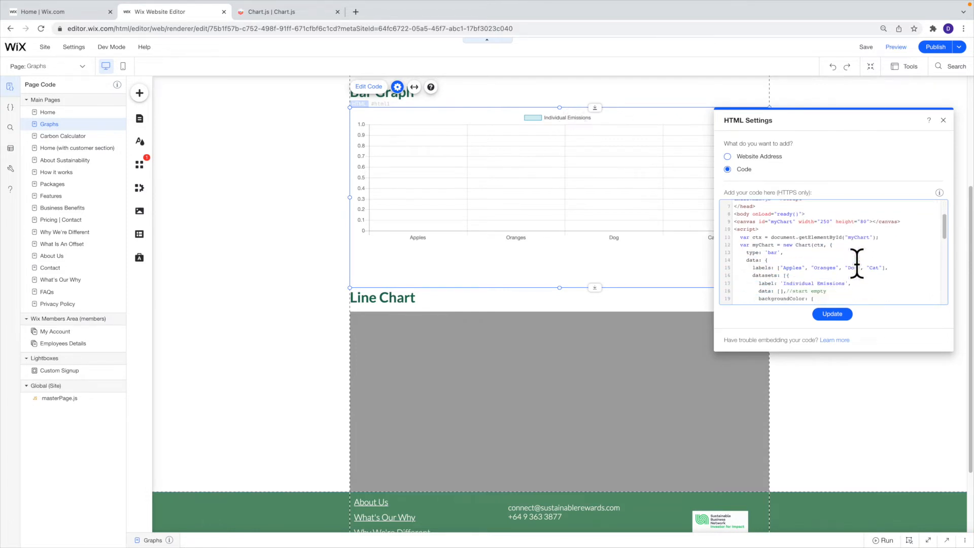
scroll("down", 3)
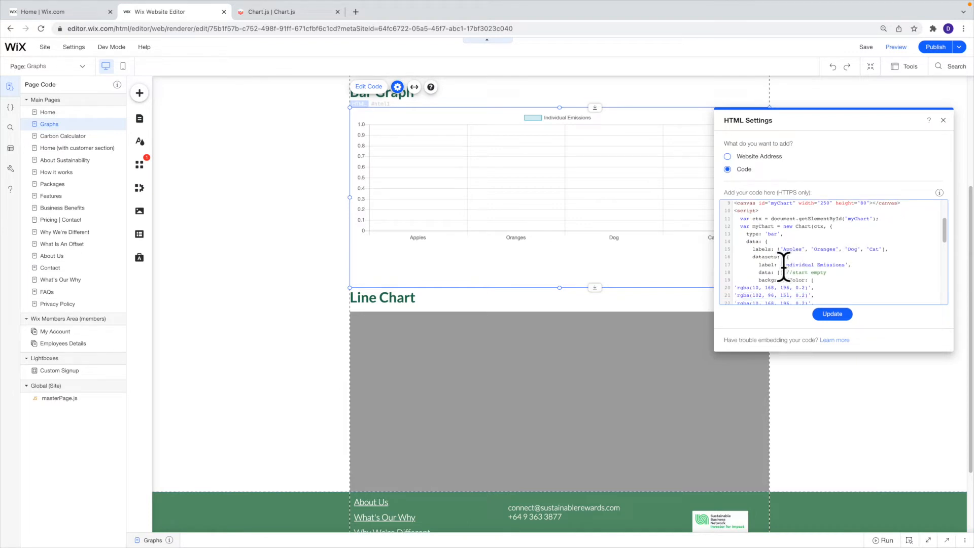
double_click(814, 264)
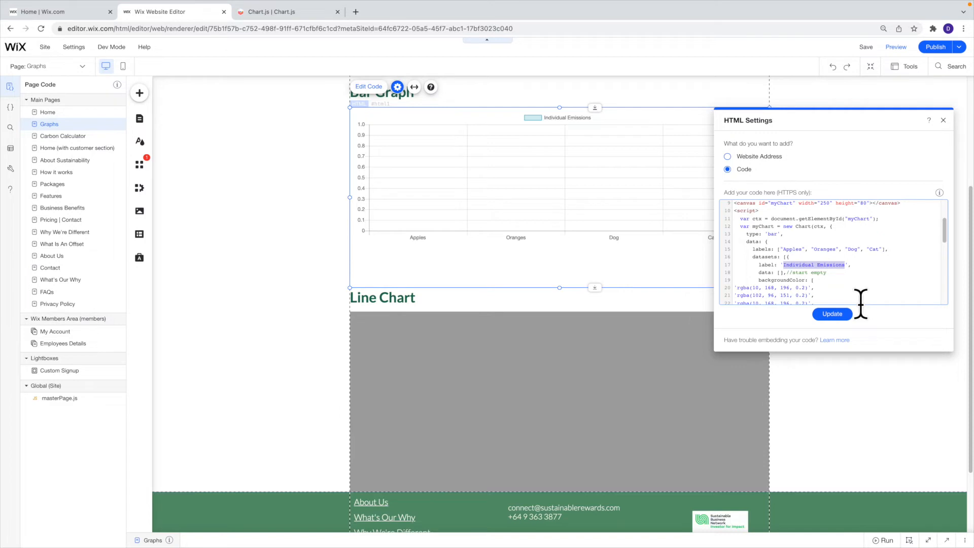
type("Random Stuff',")
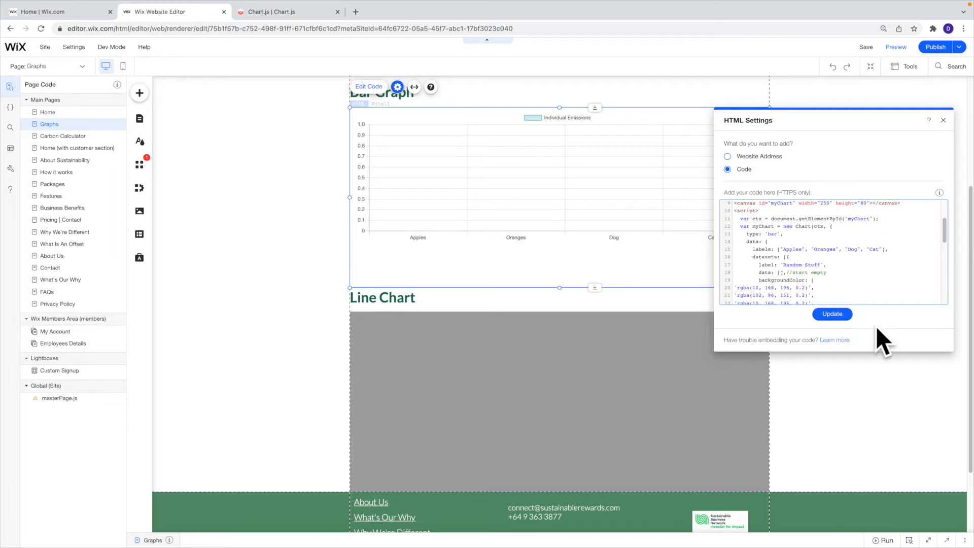
left_click(832, 313)
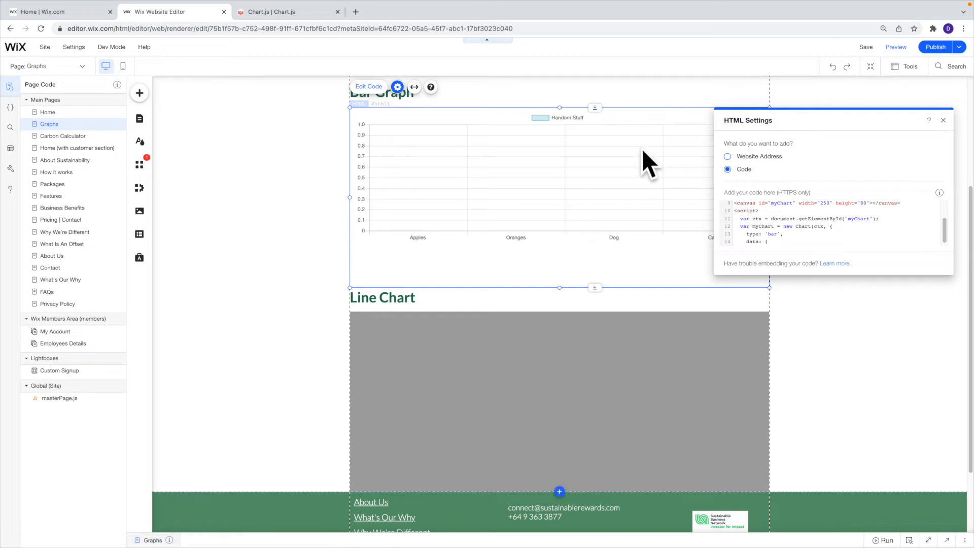
mouse_move(564, 254)
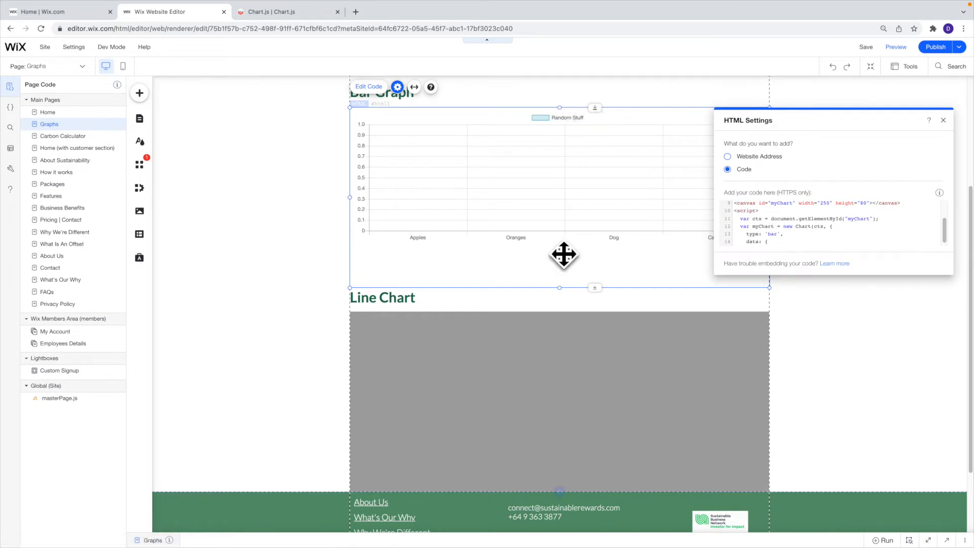
mouse_move(665, 250)
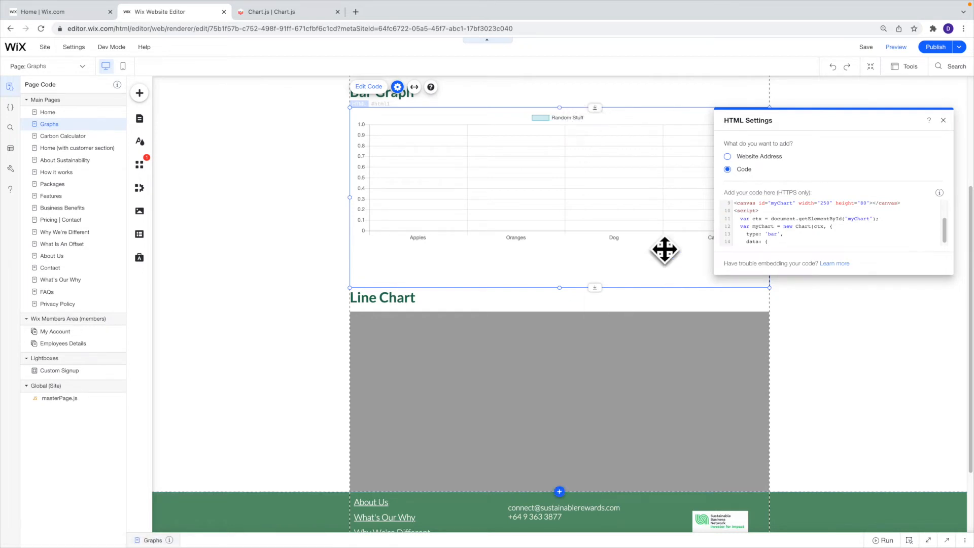
mouse_move(361, 249)
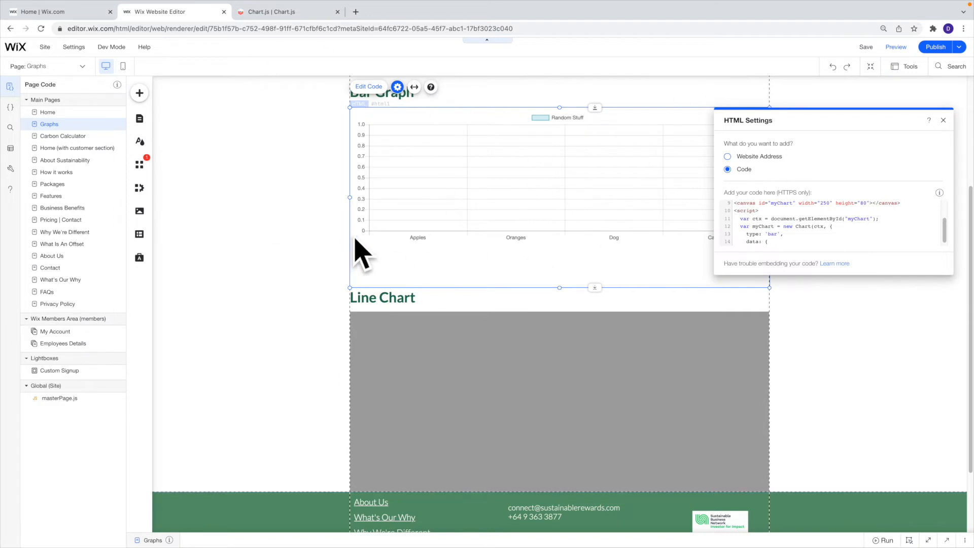
mouse_move(348, 230)
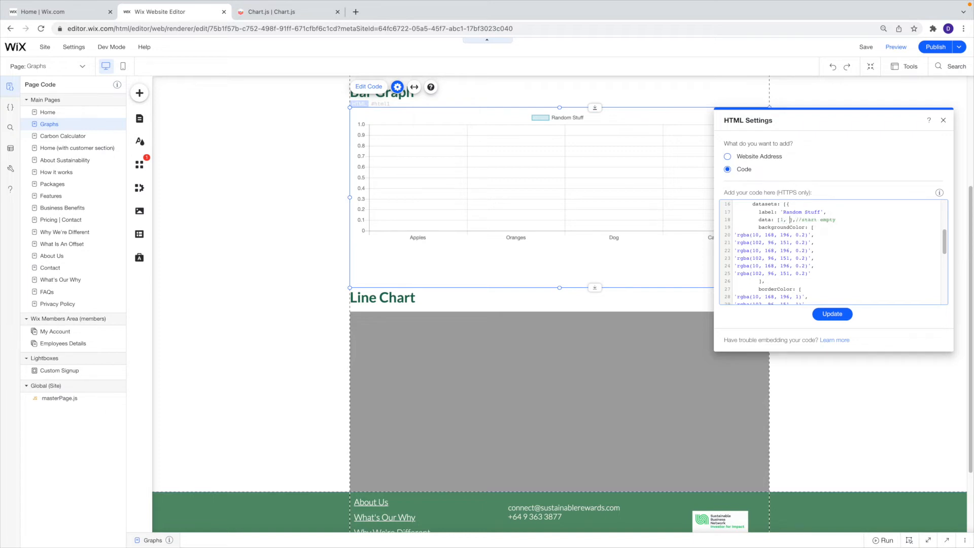
Step: Enter data values 50, 100, 200 and 300, update the chart and close settings
type("50, 100")
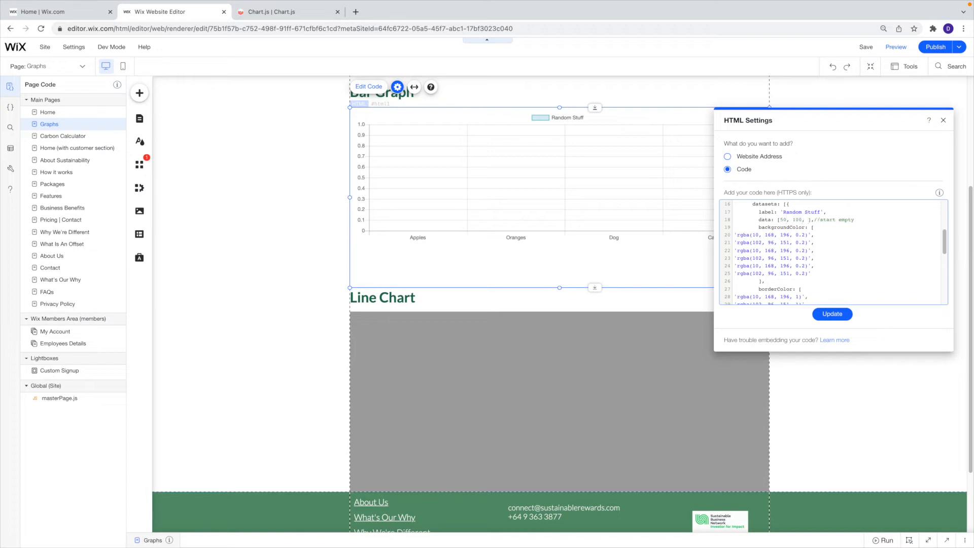
type("200")
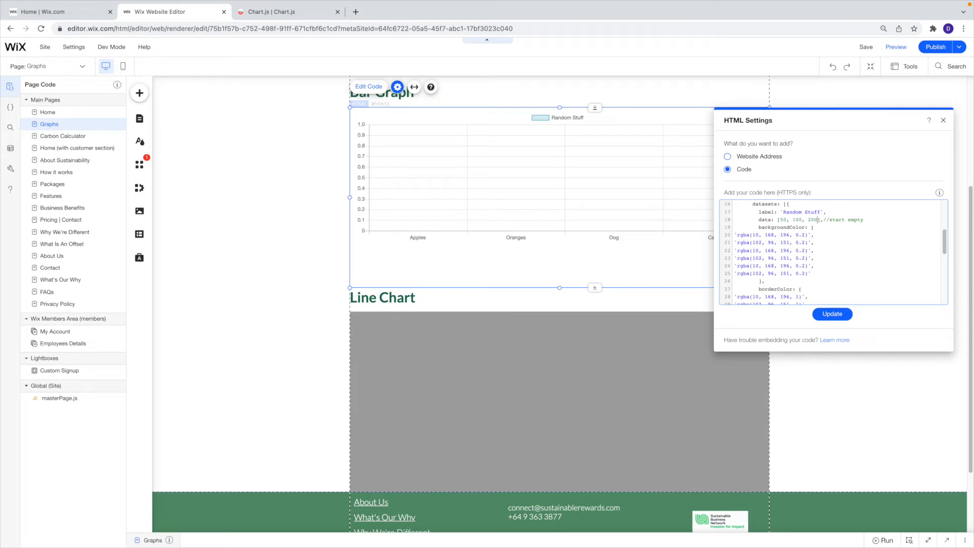
type("300")
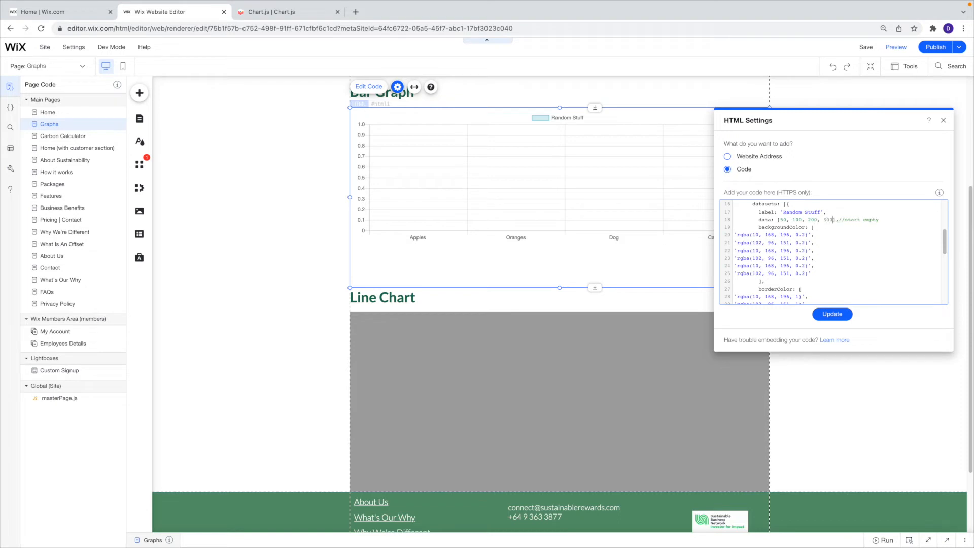
left_click(832, 313)
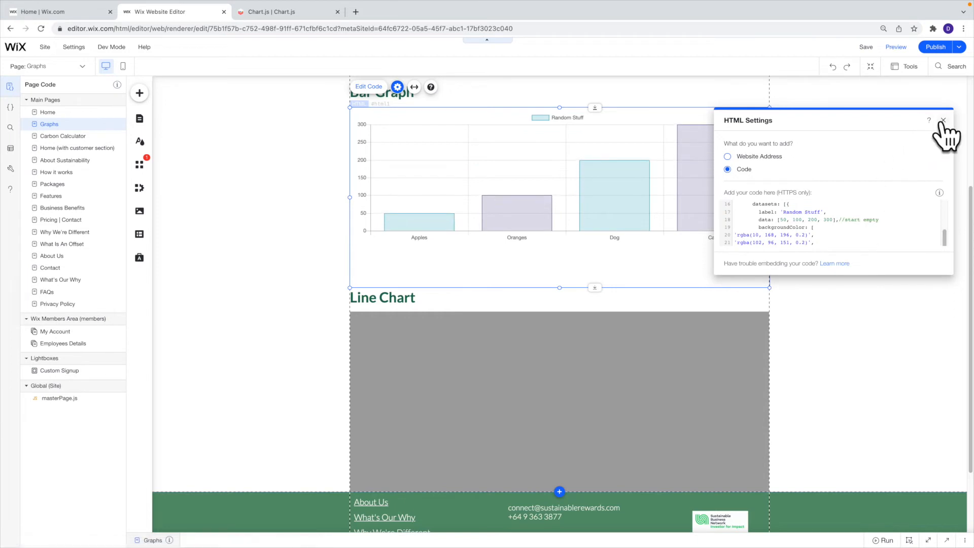
left_click(943, 120)
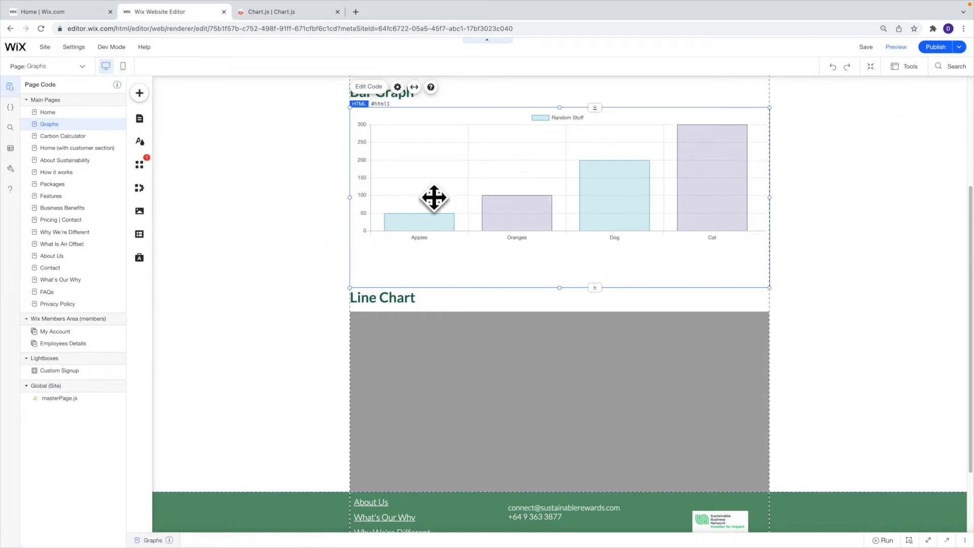
mouse_move(721, 180)
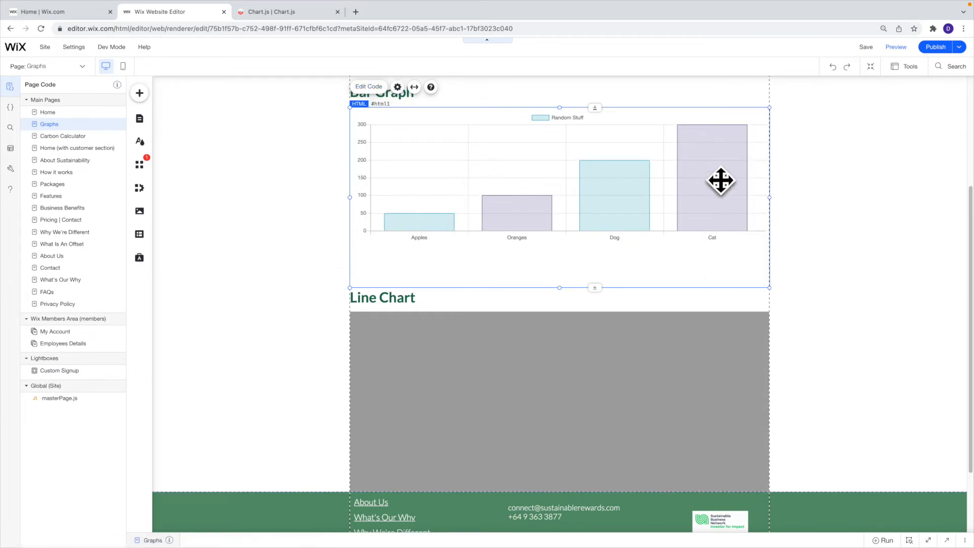
mouse_move(895, 47)
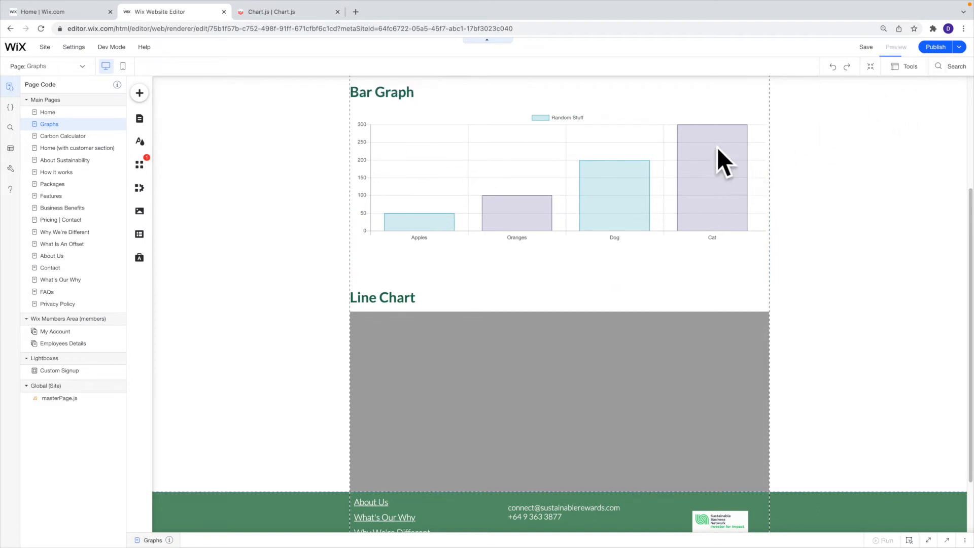
Step: Preview the bar graph showing Apples 50 to Cat 300, then return to the editor
left_click(895, 47)
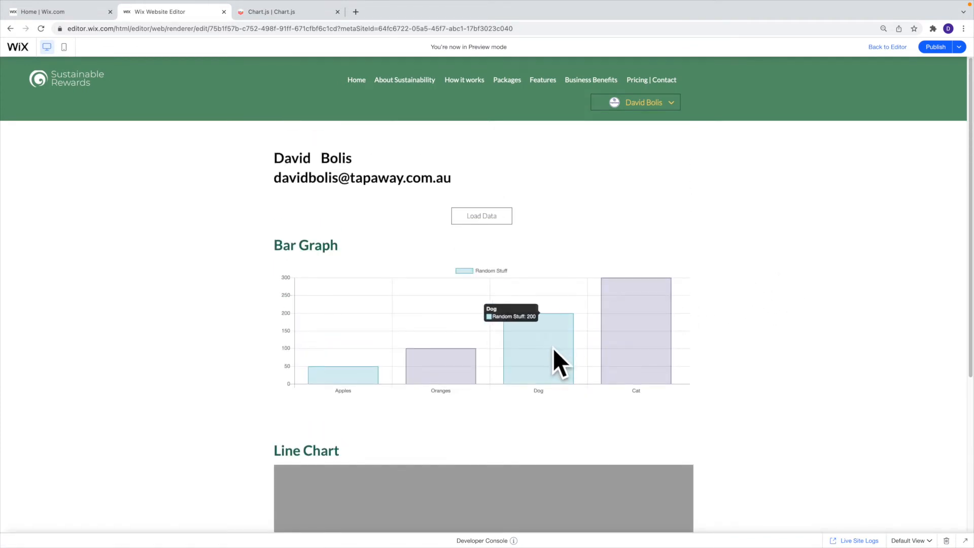
mouse_move(540, 358)
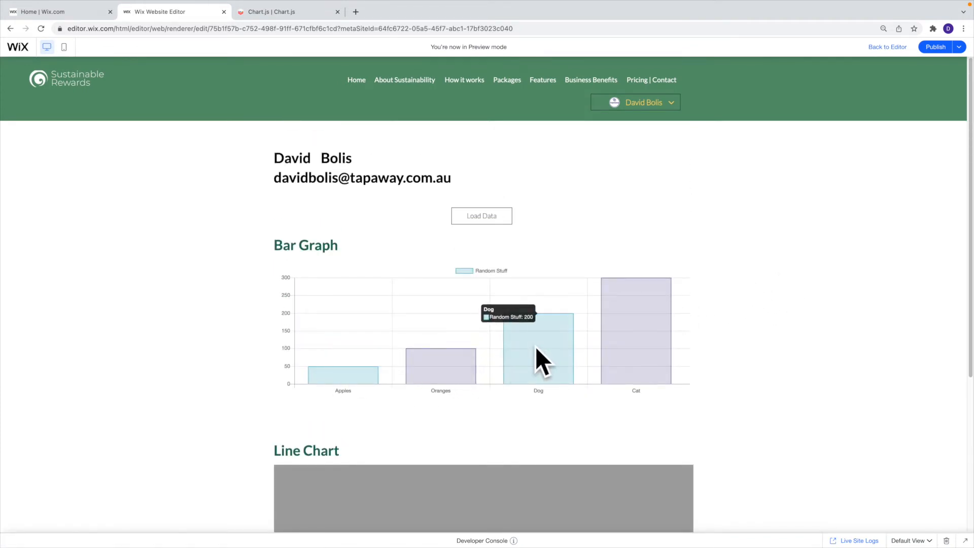
mouse_move(330, 379)
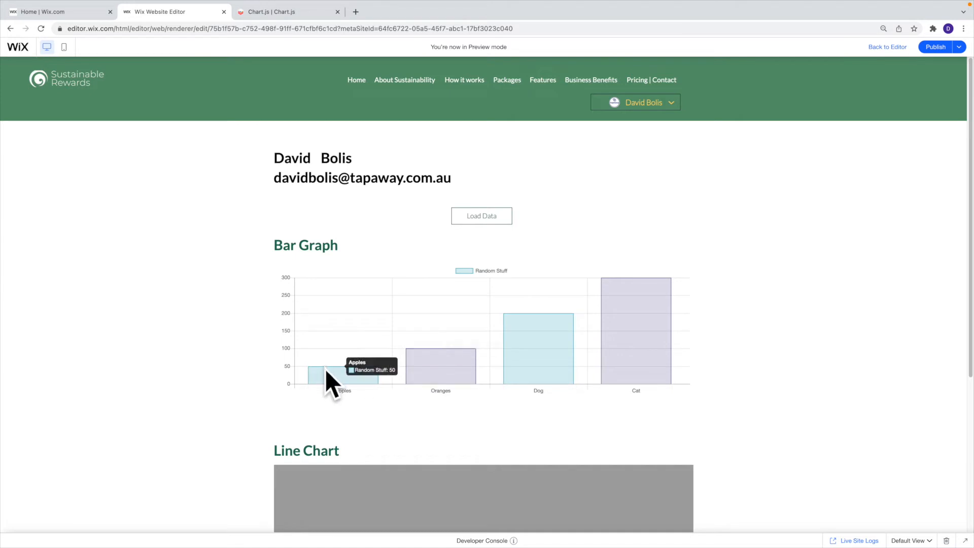
mouse_move(309, 304)
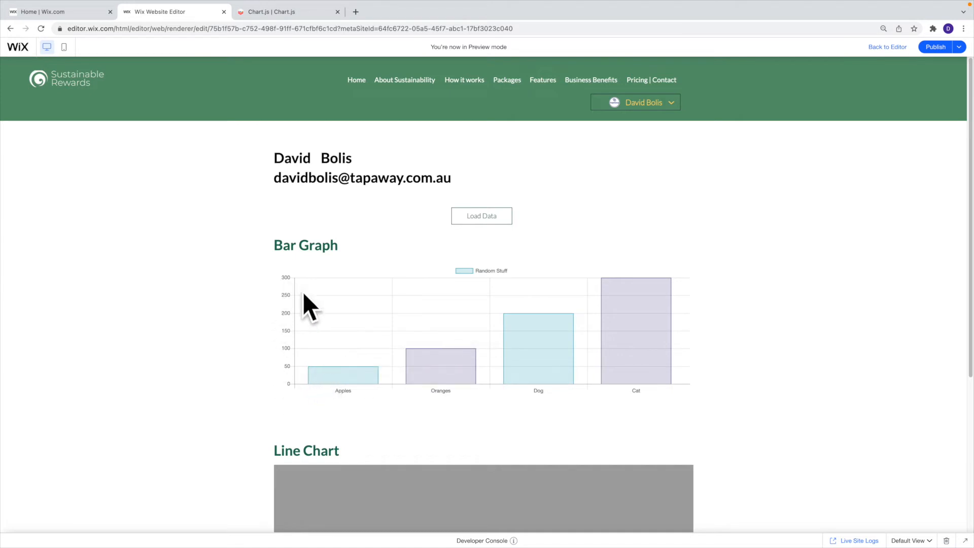
mouse_move(292, 301)
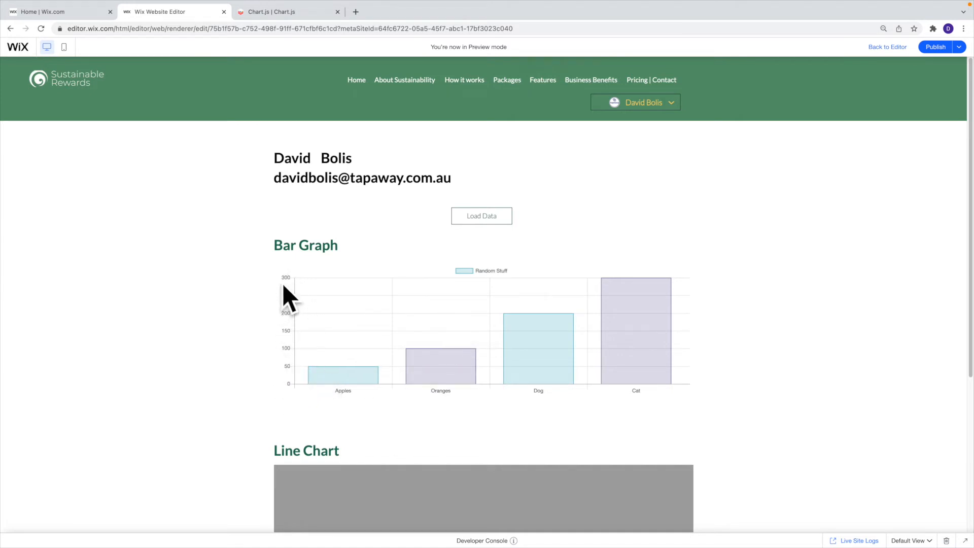
mouse_move(292, 314)
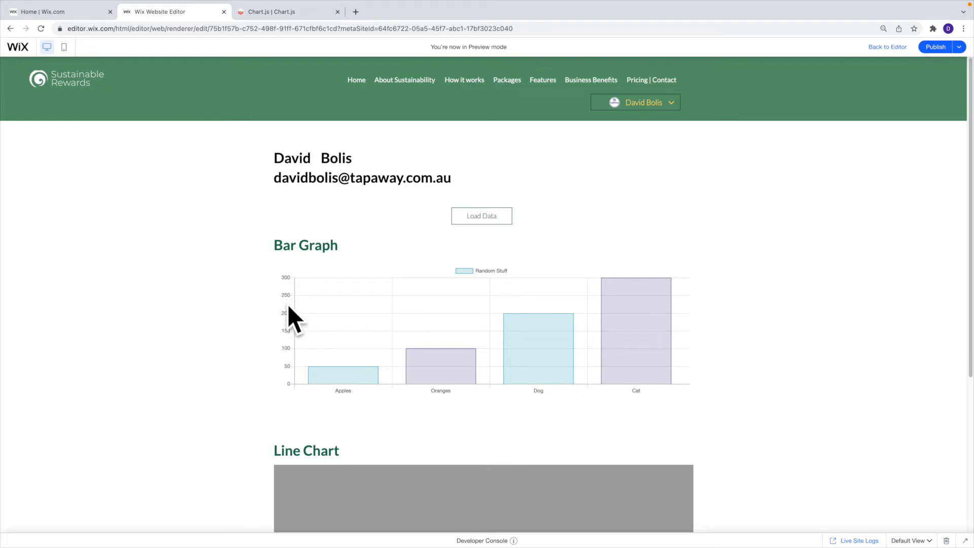
mouse_move(292, 376)
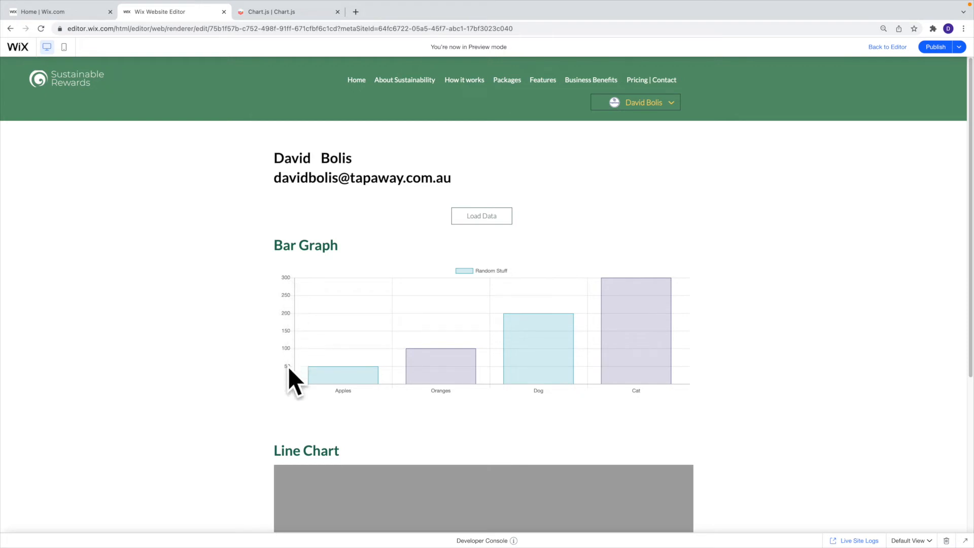
mouse_move(537, 366)
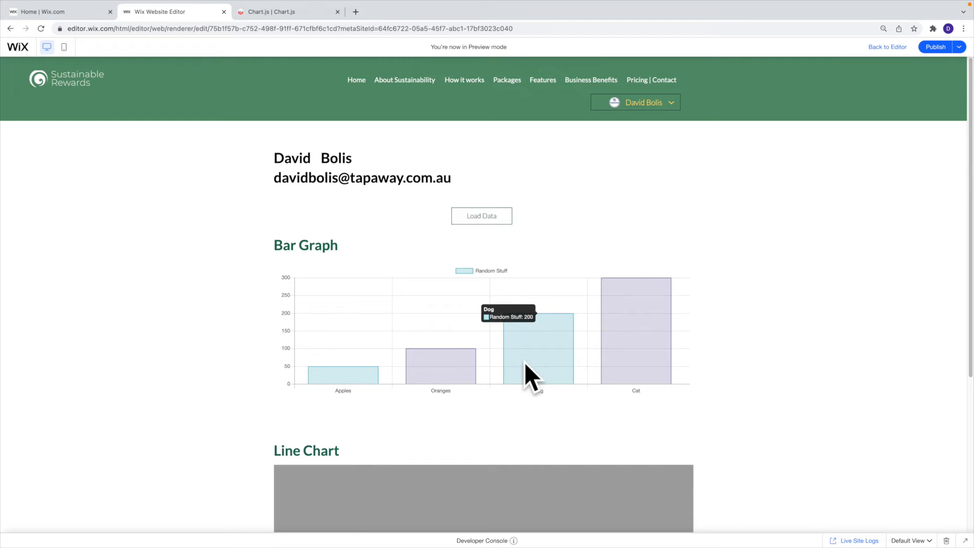
mouse_move(314, 332)
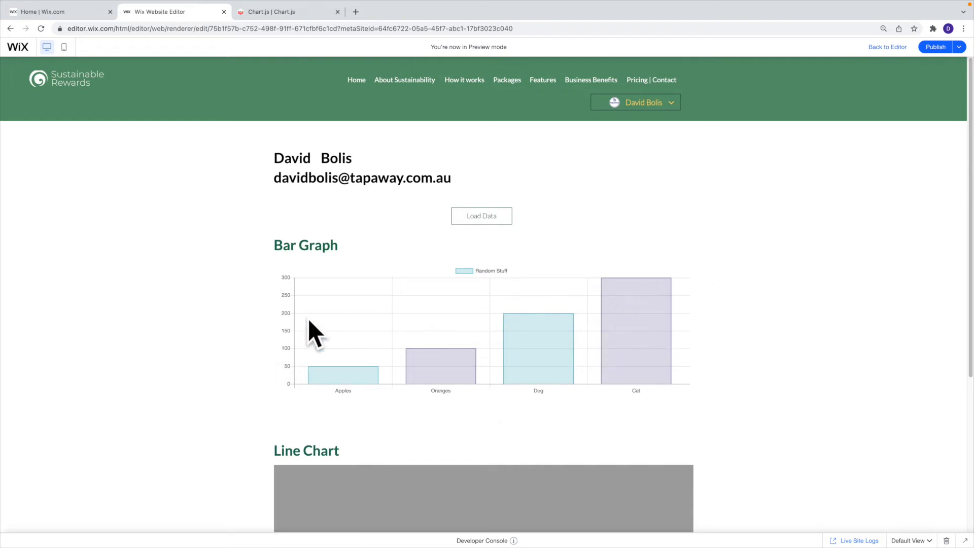
mouse_move(910, 47)
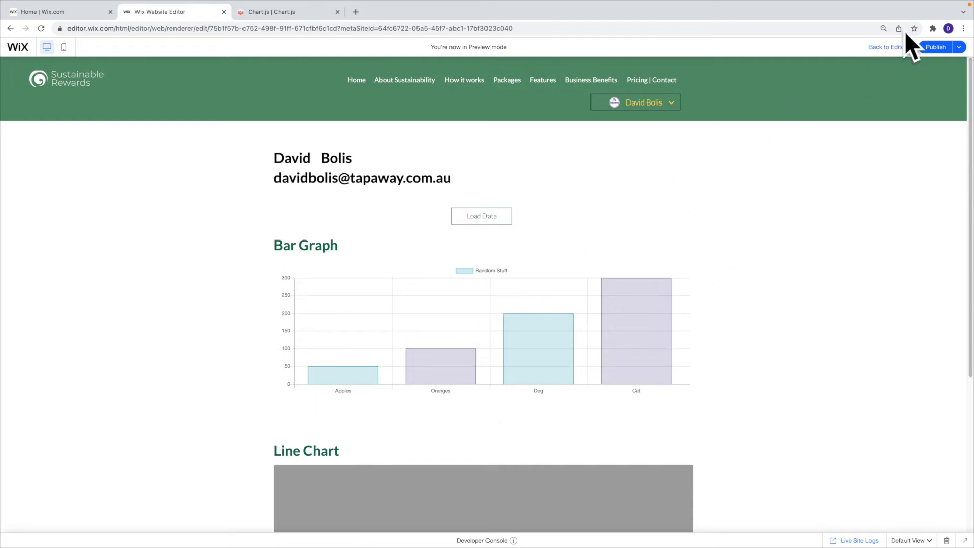
left_click(885, 46)
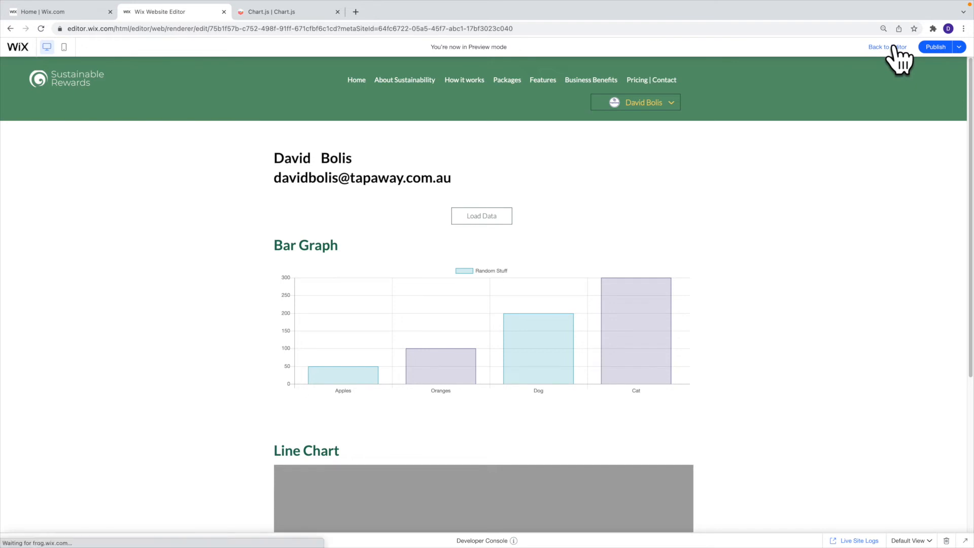
Step: Find the 'line' type value in the Chart.js Line Chart example config
left_click(887, 47)
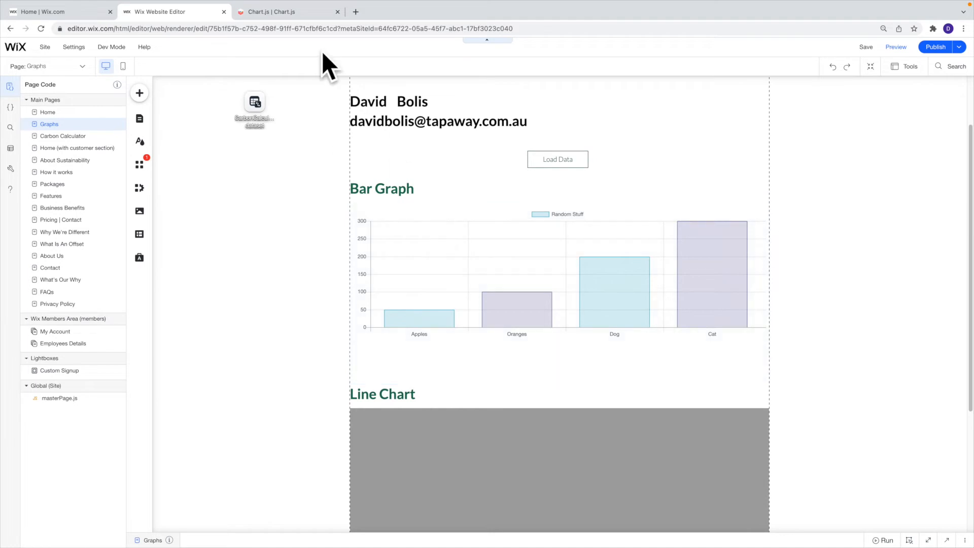
left_click(286, 11)
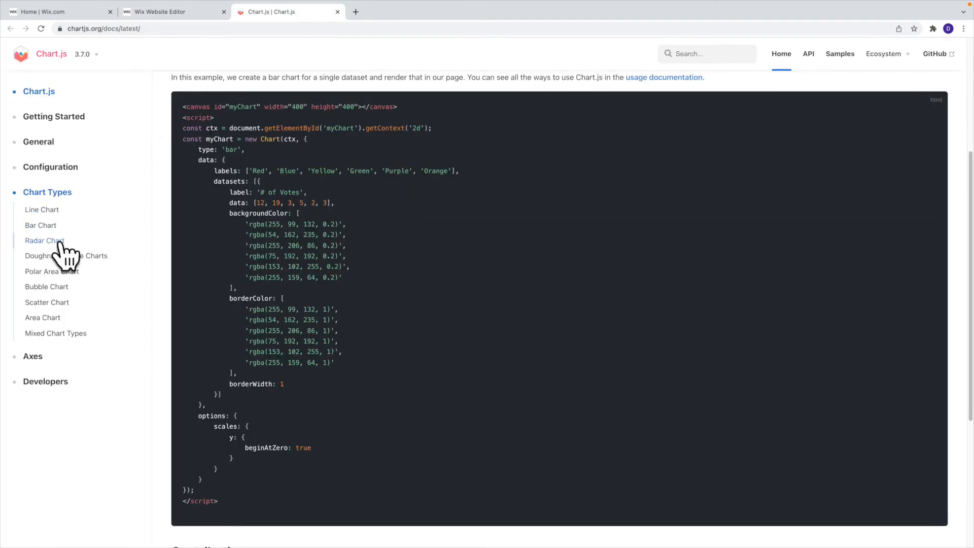
mouse_move(53, 271)
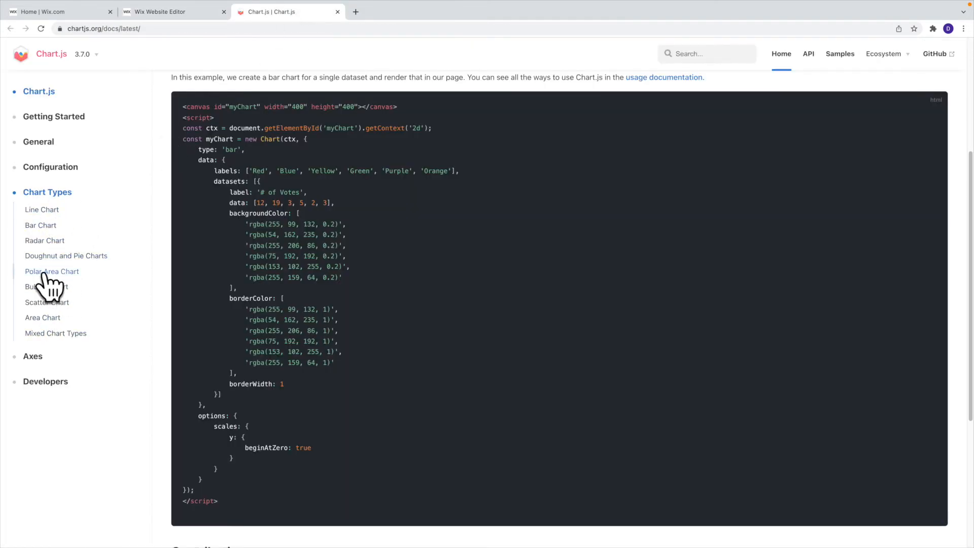
mouse_move(40, 224)
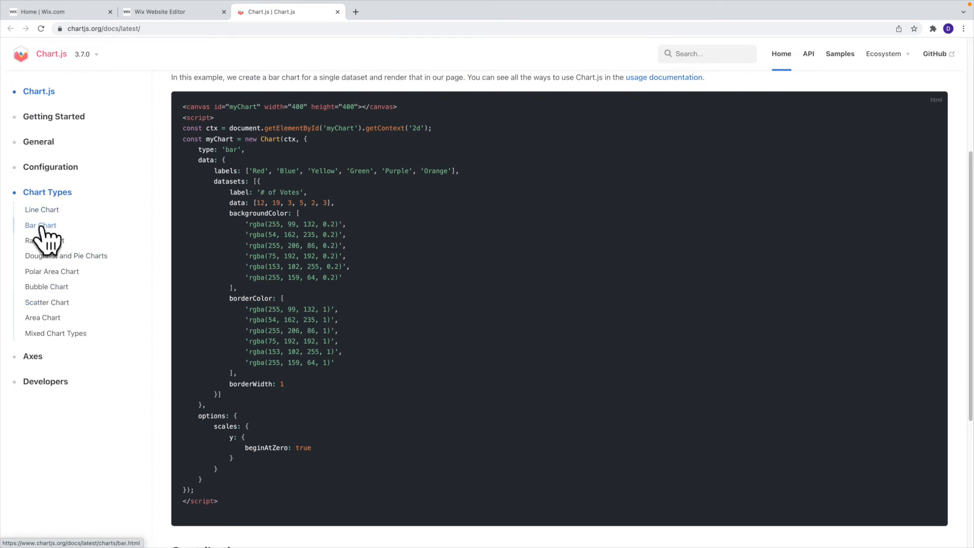
left_click(39, 225)
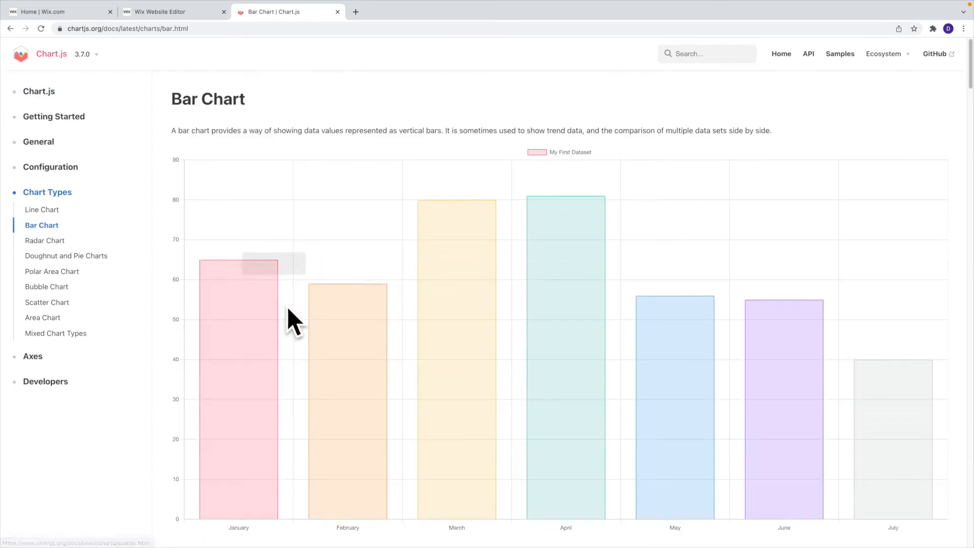
left_click(42, 210)
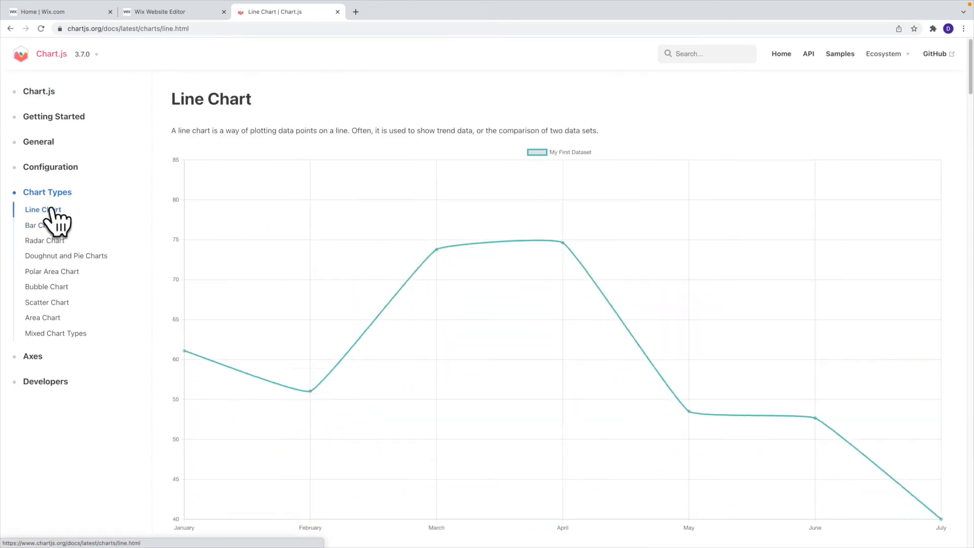
scroll("down", 3)
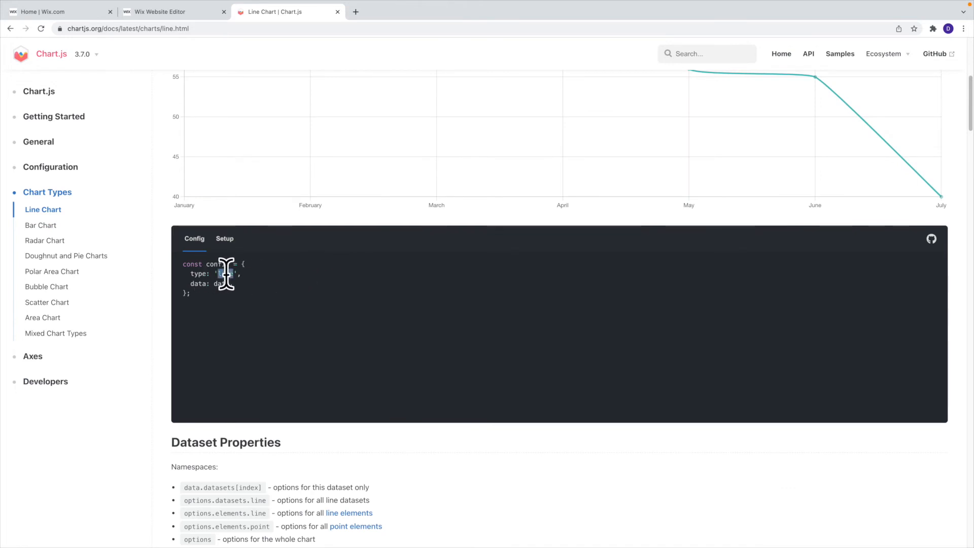
left_click(174, 11)
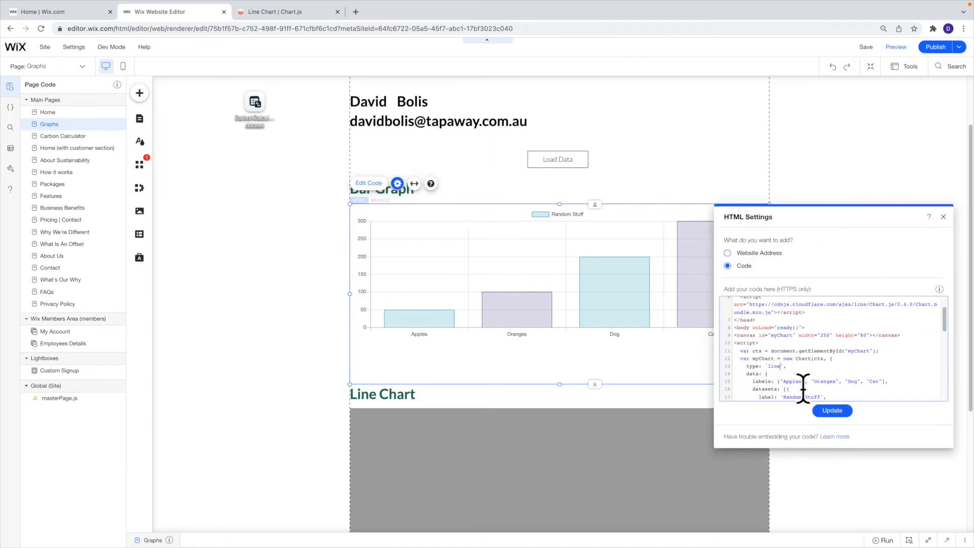
Step: Apply the 'line' type to the Bar Graph embed so it renders a line chart
left_click(832, 410)
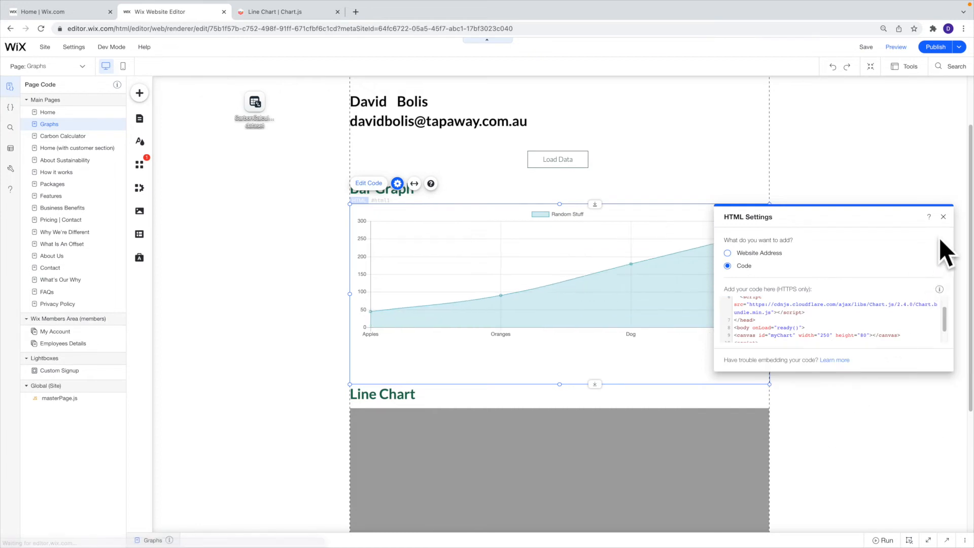
left_click(943, 217)
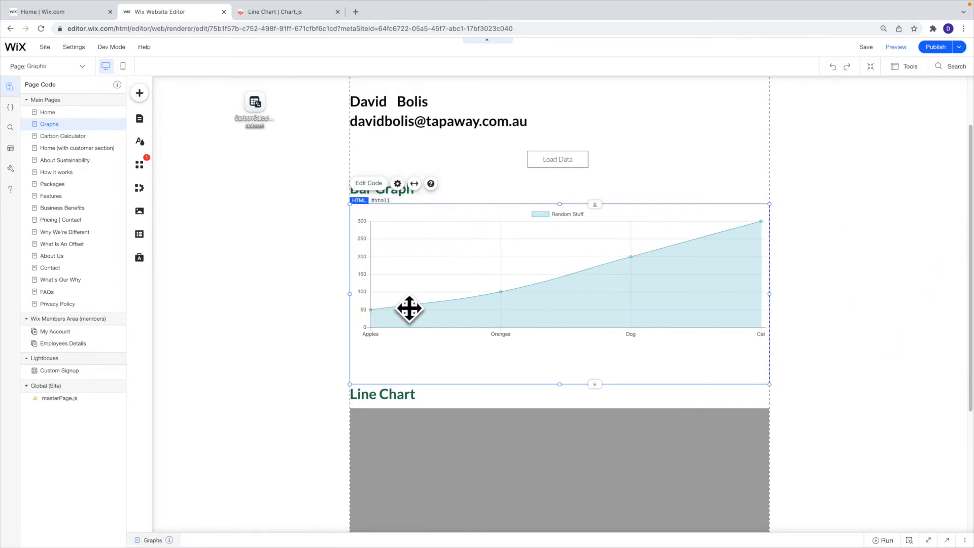
mouse_move(680, 250)
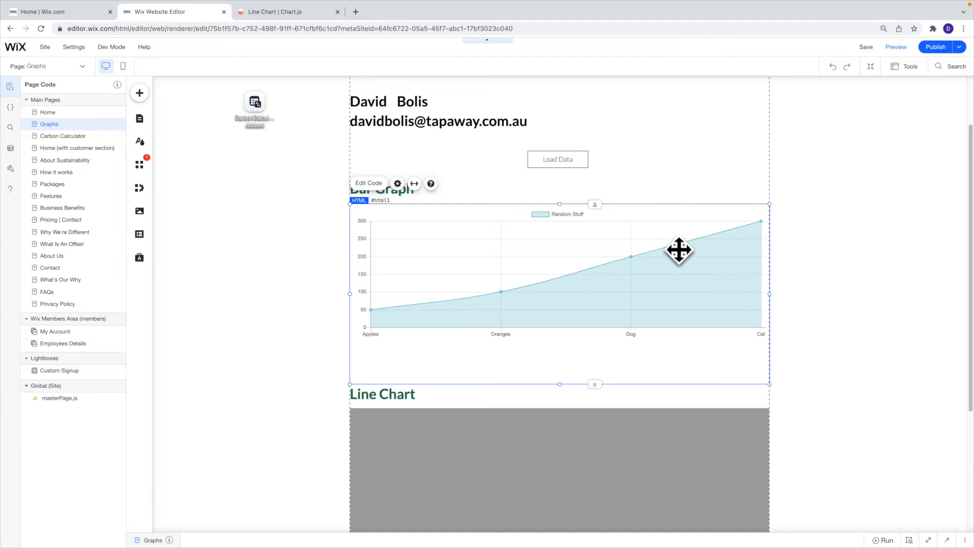
mouse_move(756, 224)
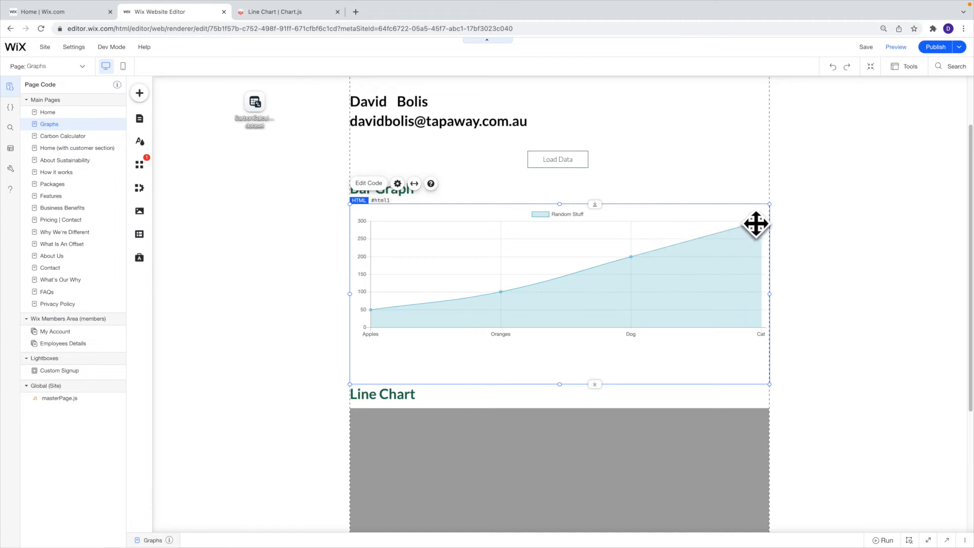
mouse_move(674, 196)
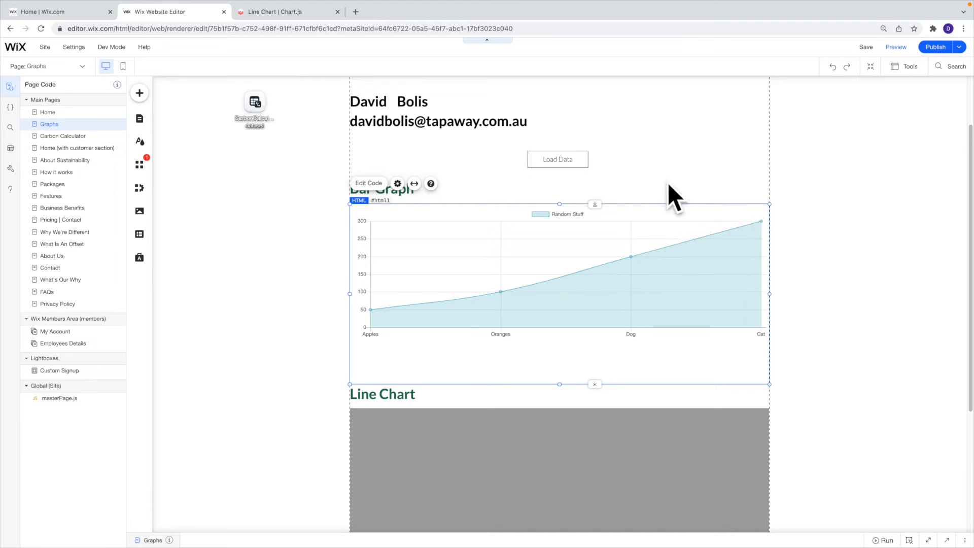
left_click(558, 457)
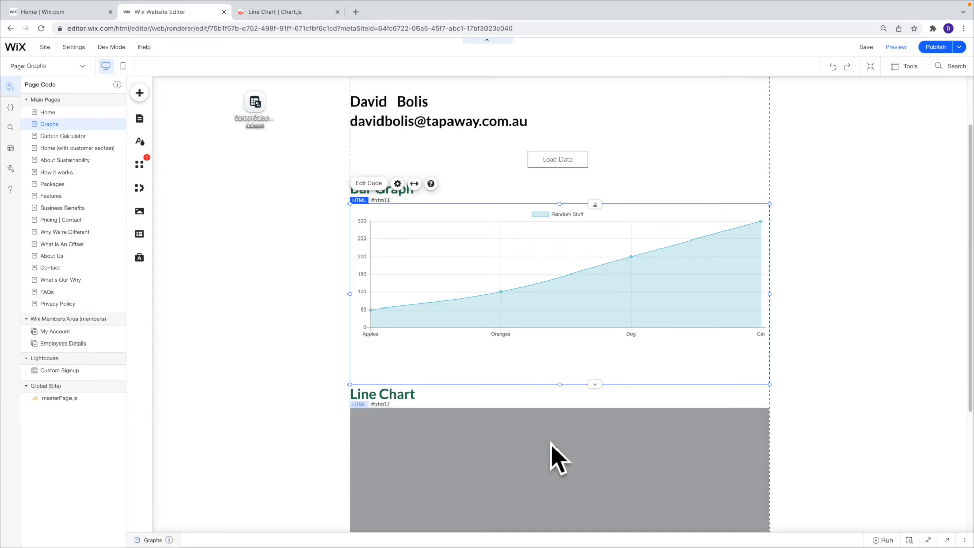
Step: Set the Bar Graph embed's type back to 'bar' with an empty data array
left_click(397, 183)
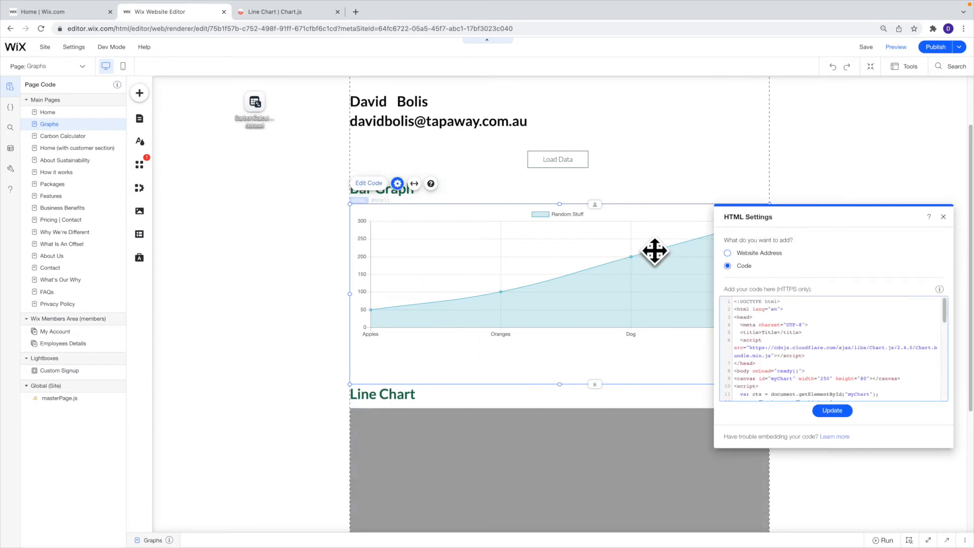
scroll("down", 3)
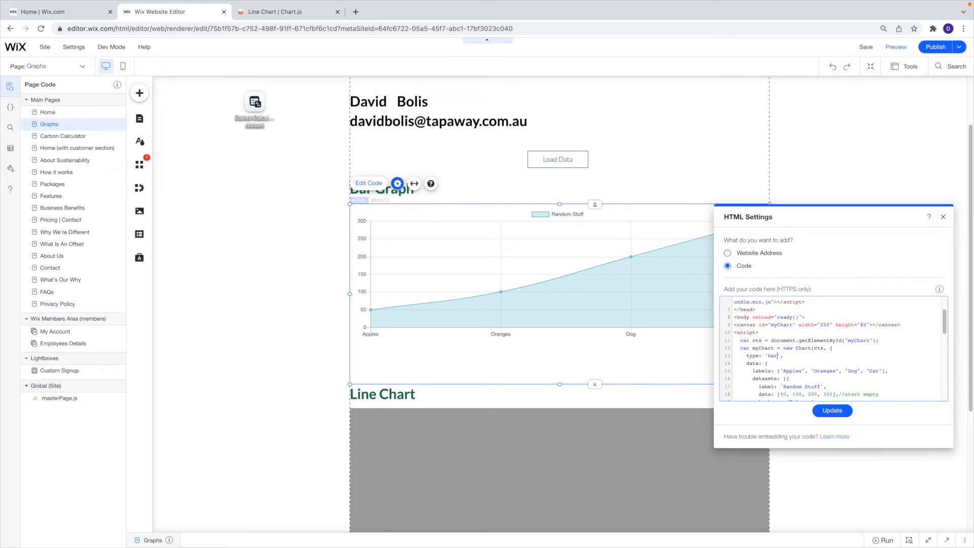
scroll("down", 3)
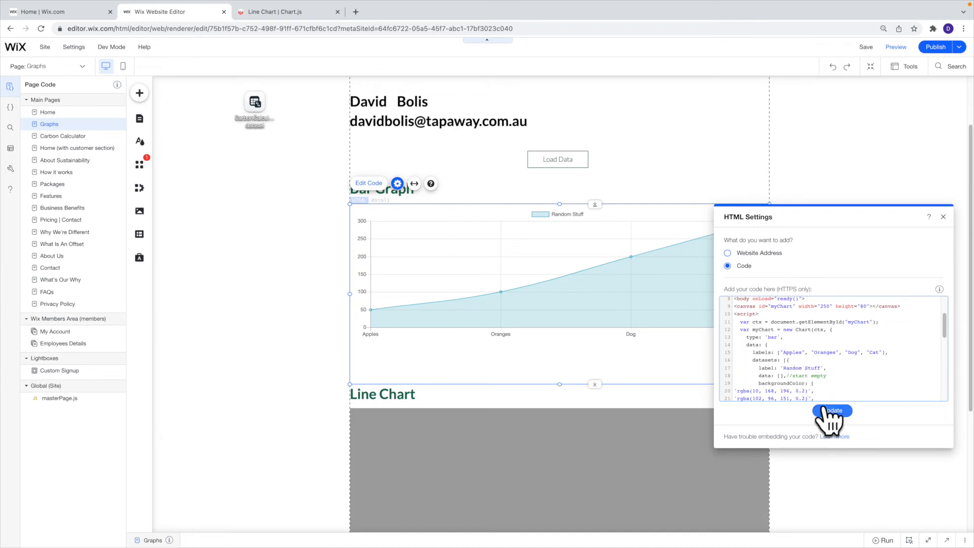
left_click(832, 410)
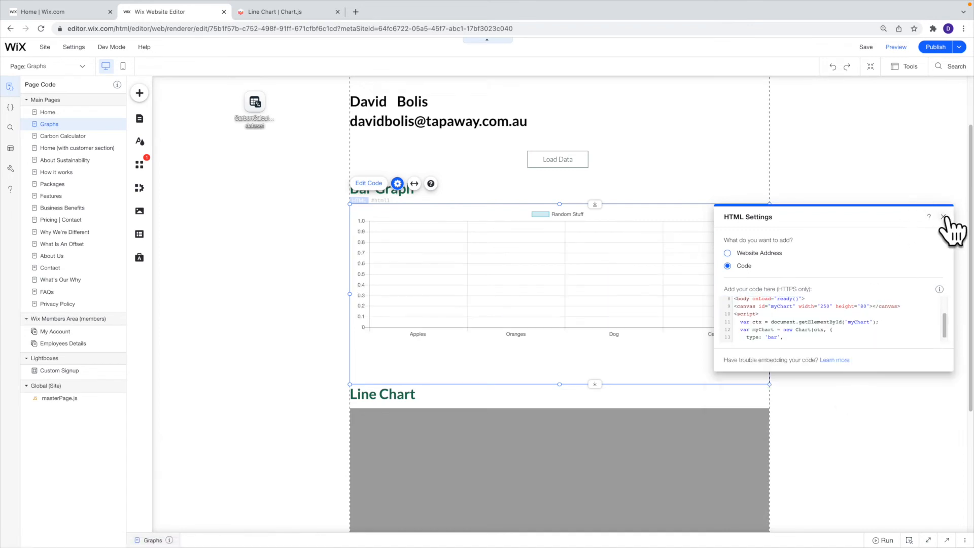
left_click(944, 216)
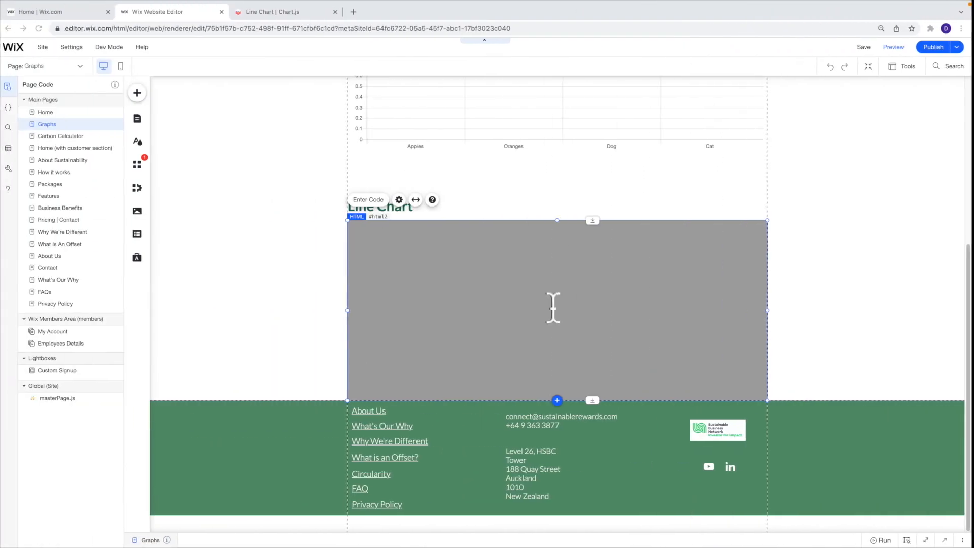
Step: Update the Line Chart embed with Transport, Stuff, Energy, Diet labels and empty data
left_click(399, 199)
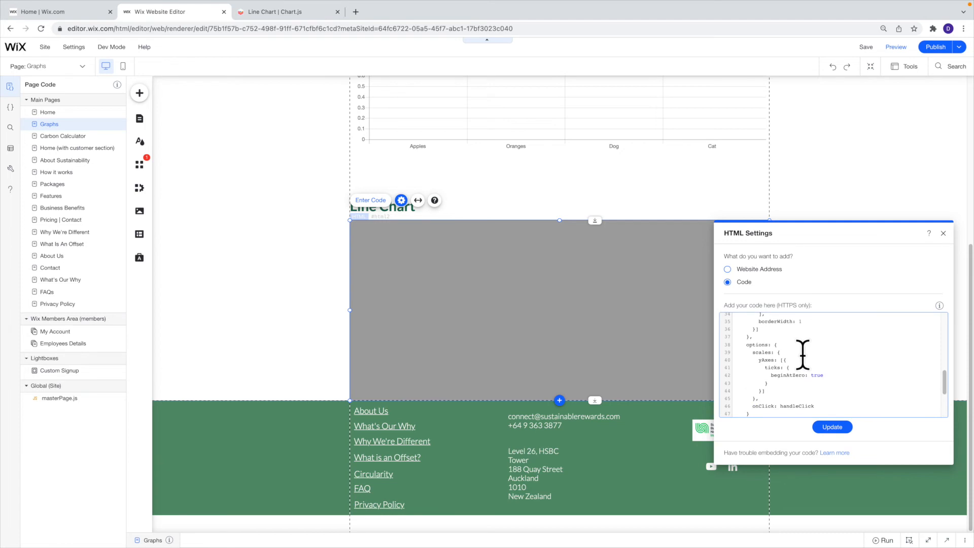
scroll("up", 3)
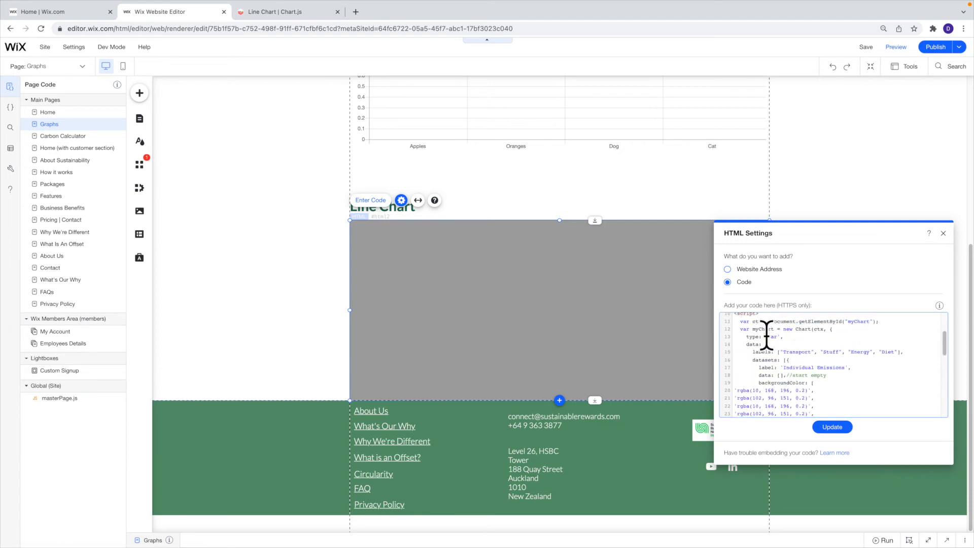
scroll("up", 3)
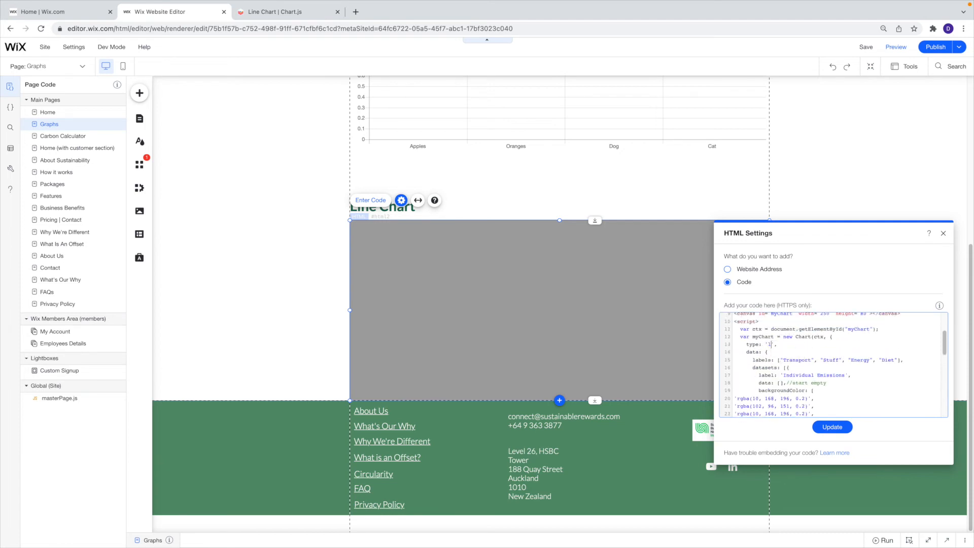
left_click(832, 427)
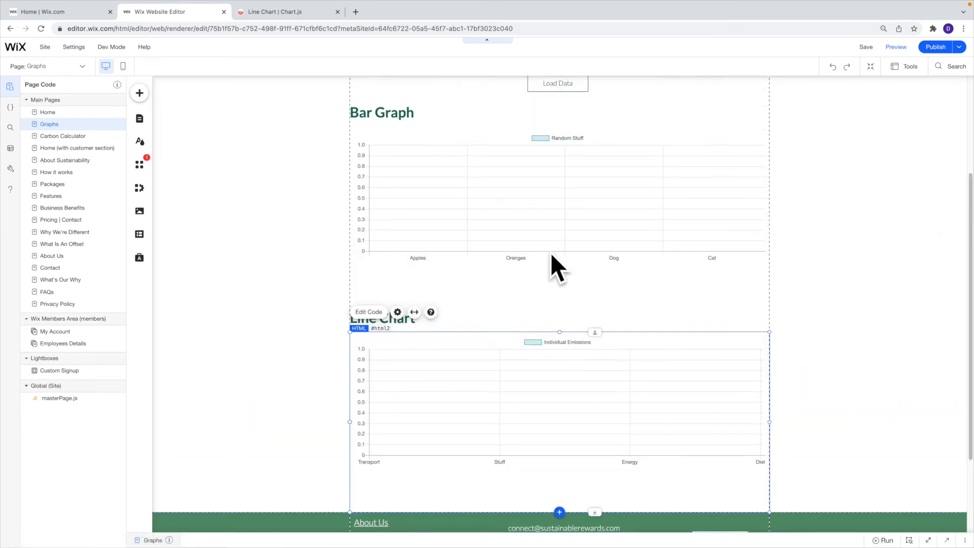
mouse_move(559, 541)
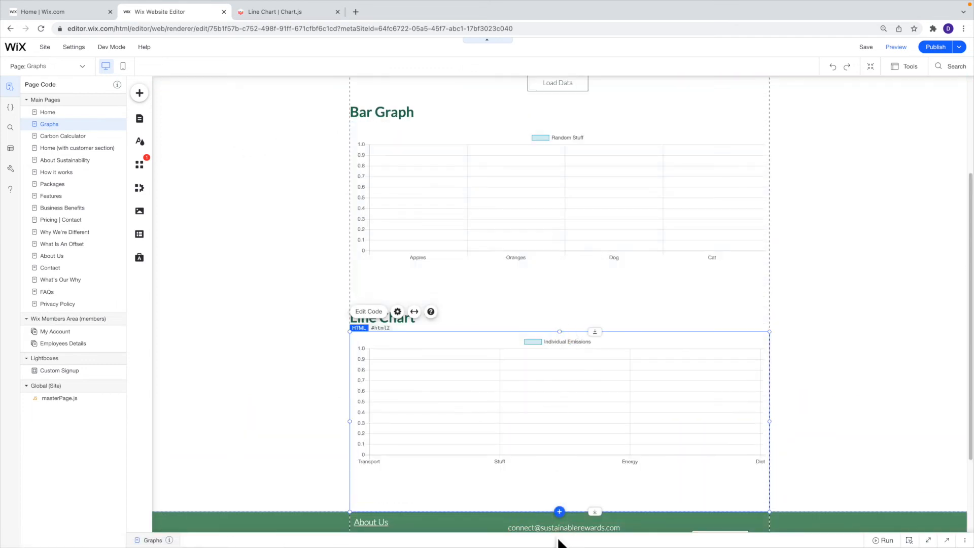
left_click(368, 311)
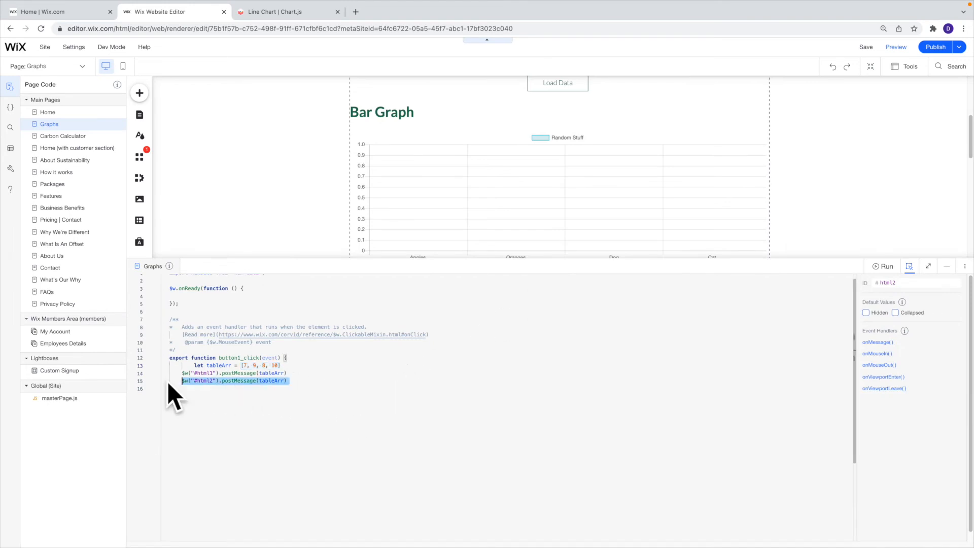
Step: Delete the old page code and relink Load Data to a new button1_click onClick handler
key("Delete")
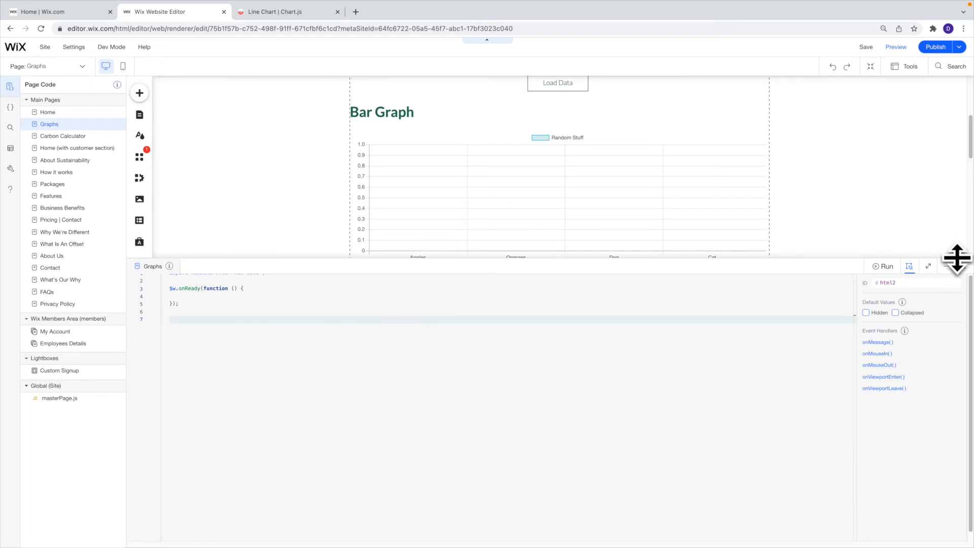
left_click(927, 265)
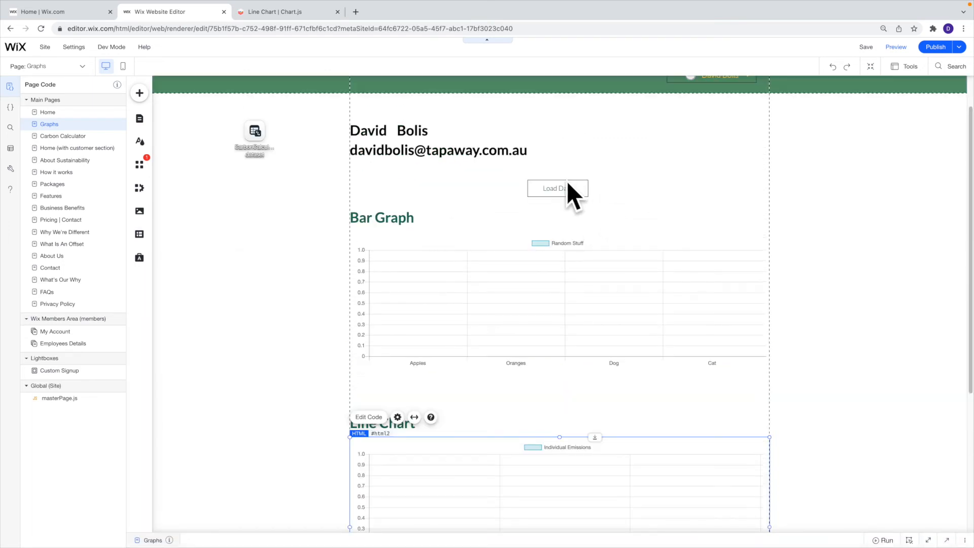
left_click(557, 188)
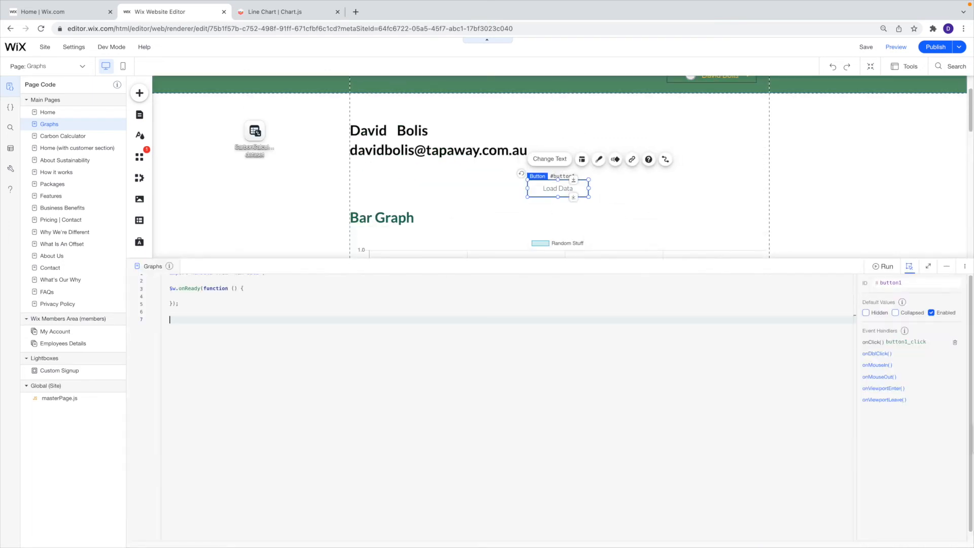
left_click(955, 341)
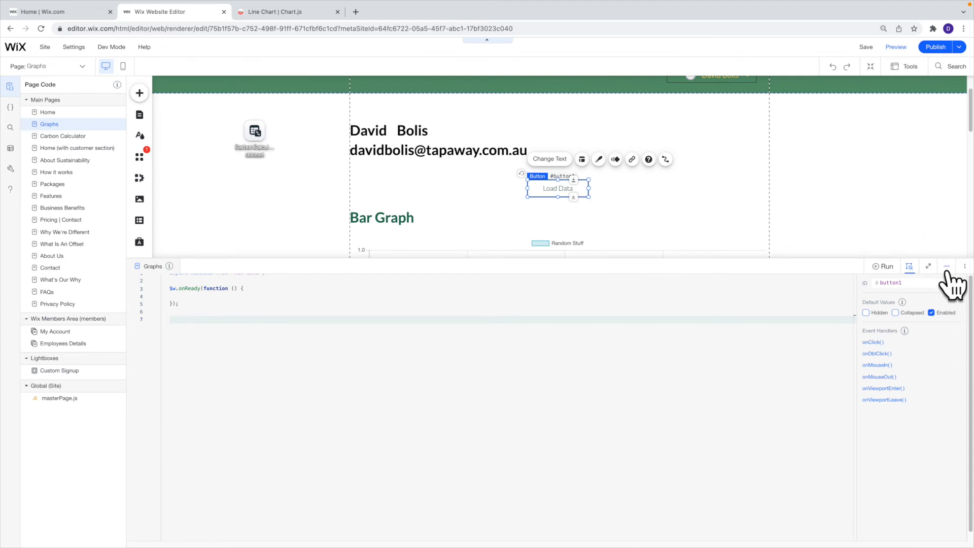
left_click(946, 266)
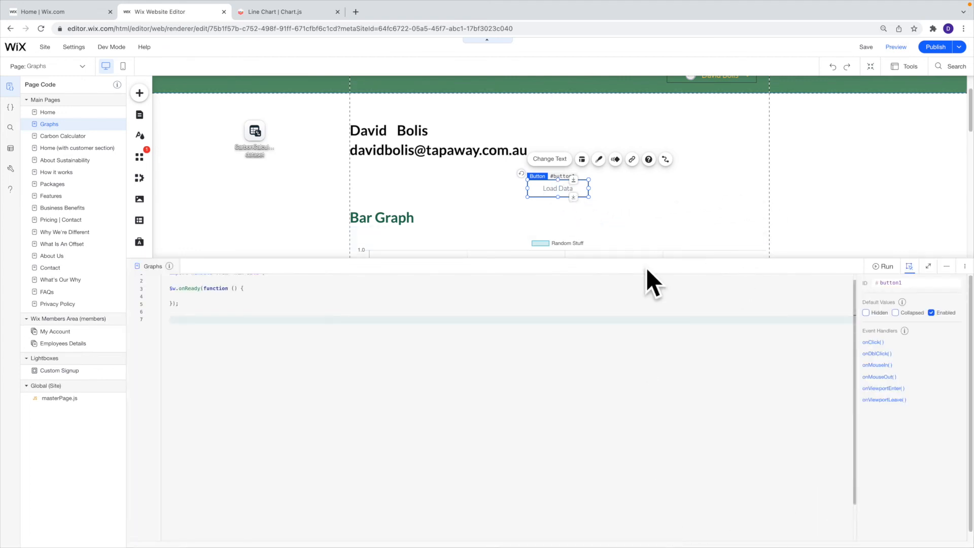
mouse_move(872, 342)
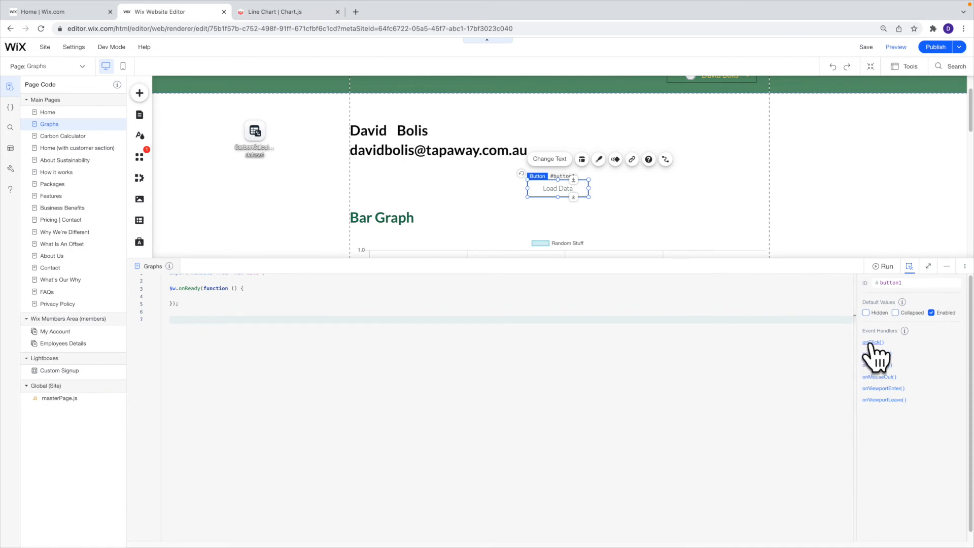
left_click(872, 342)
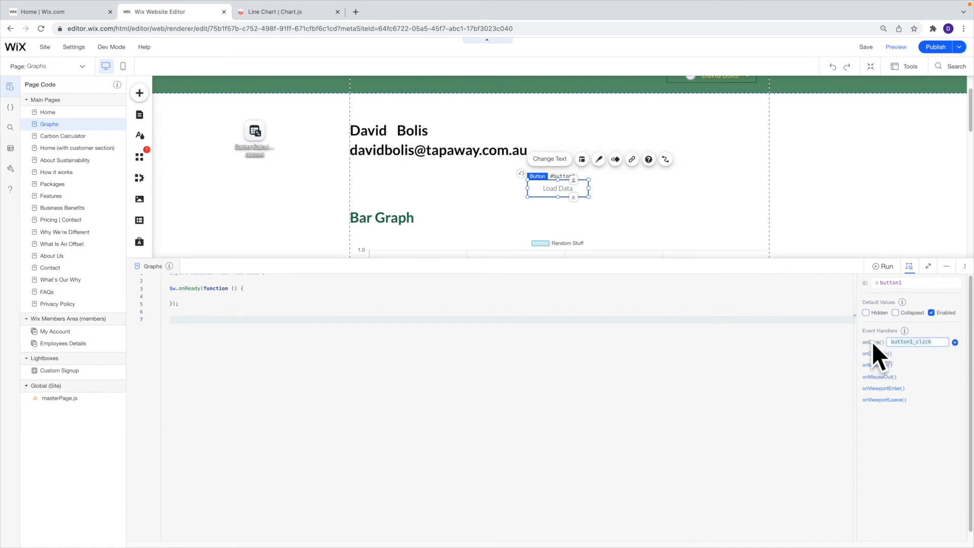
left_click(955, 343)
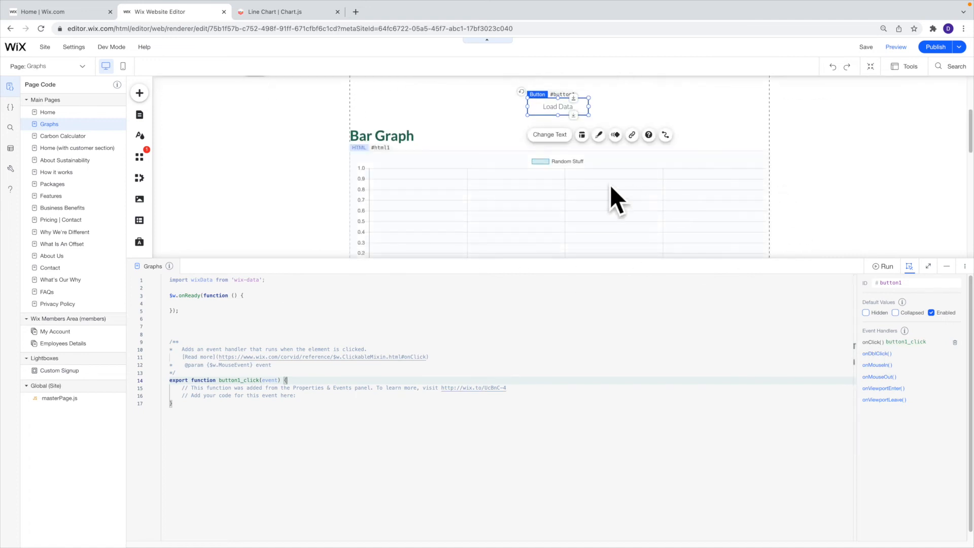
mouse_move(503, 168)
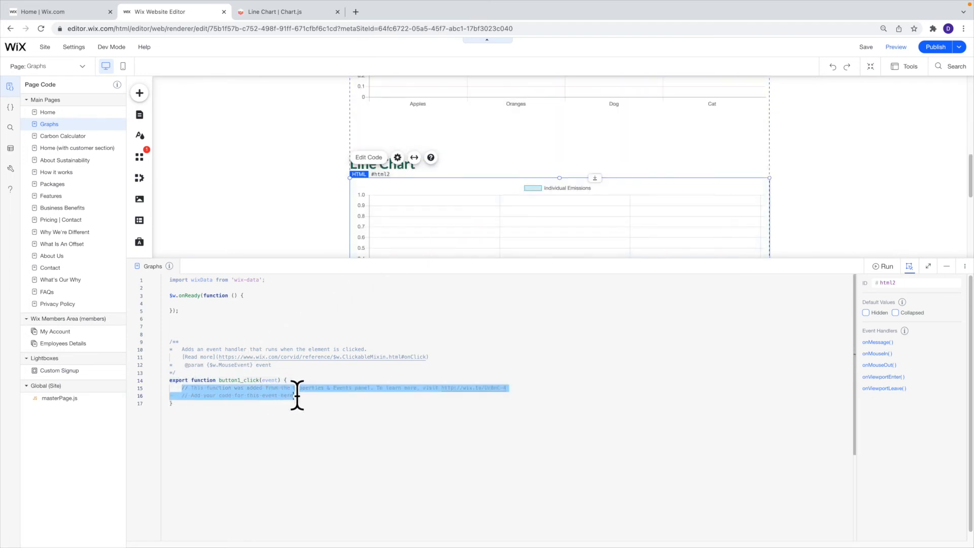
Step: Replace the handler's placeholder comments with a $w("#html1").postMessage() call
key("Delete")
type("$w(\"#")
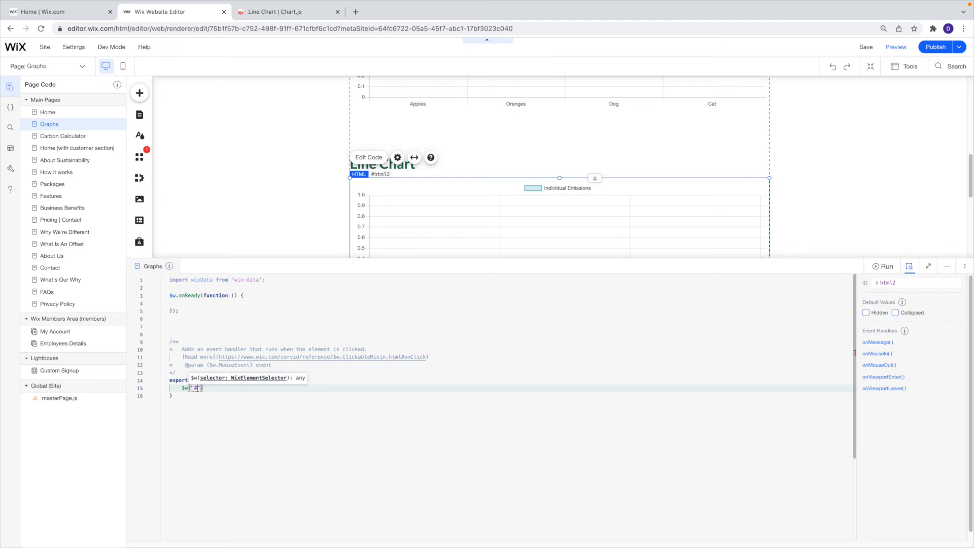
type("#html1")
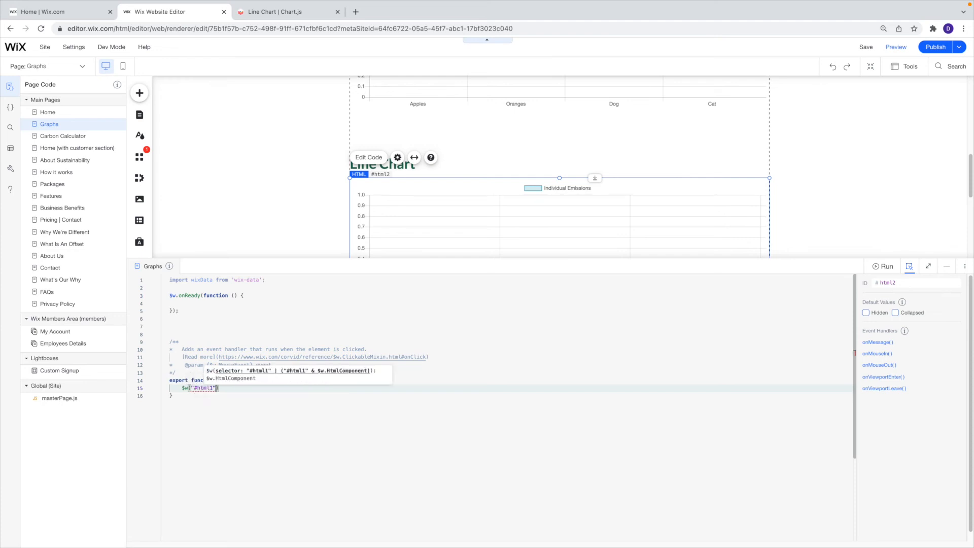
type(".")
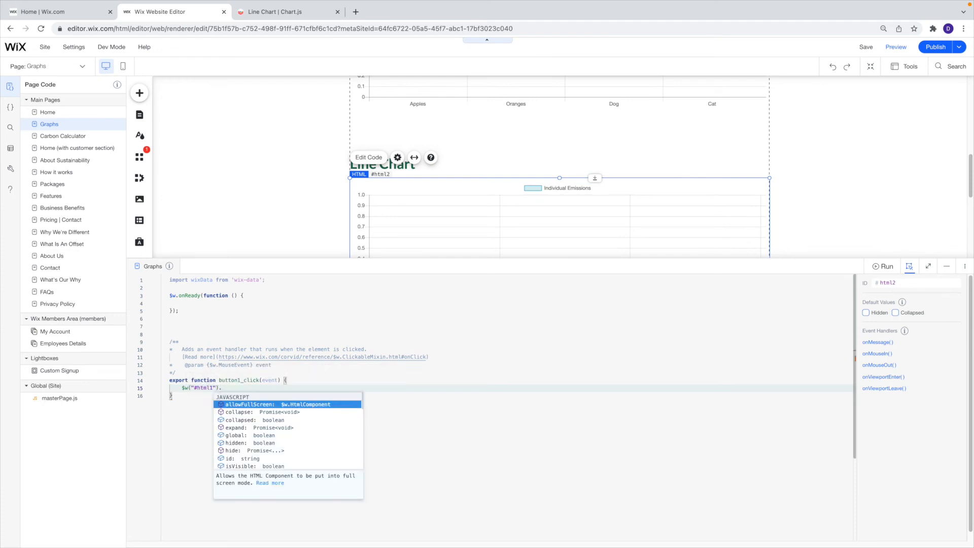
type("pos")
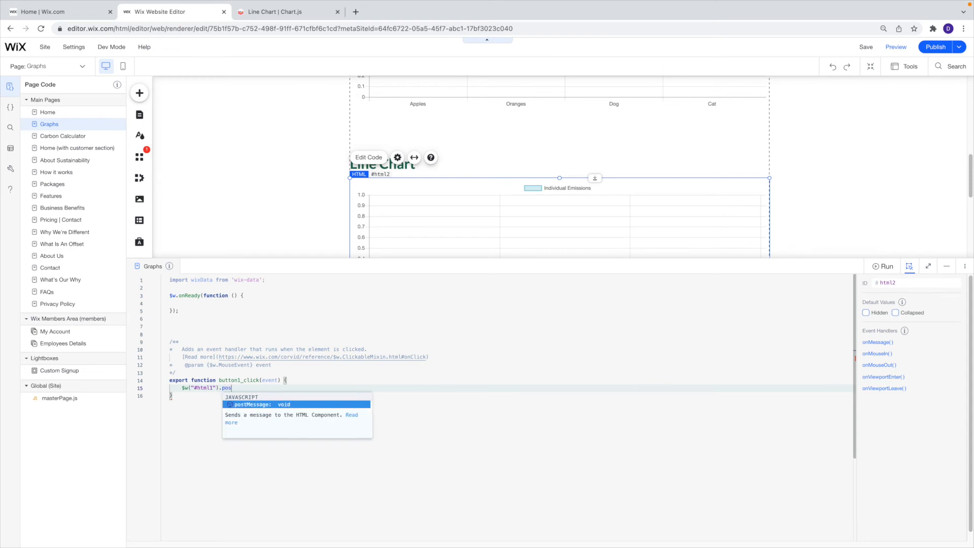
left_click(293, 404)
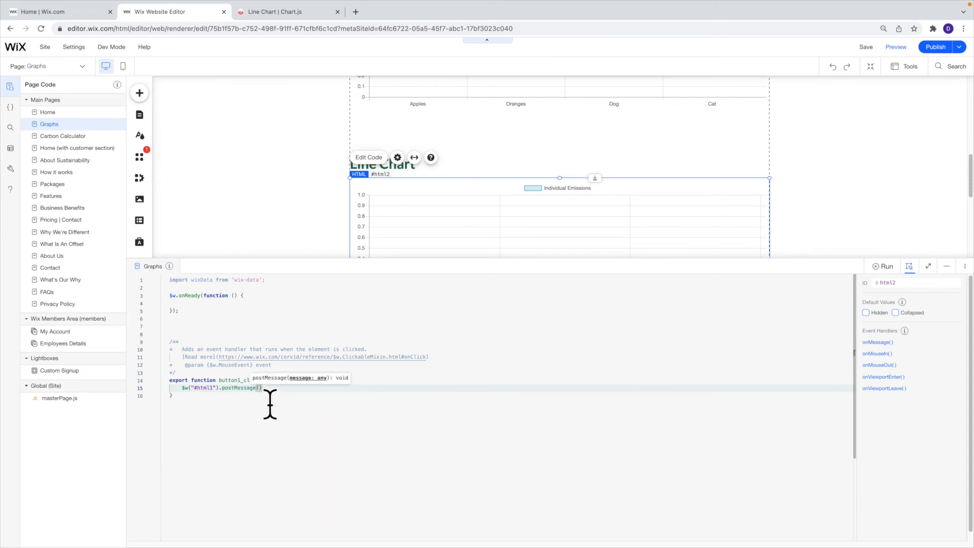
Step: Declare tableArr = [20,40,60,80] in the handler and pass it to postMessage
left_click(285, 380)
type("let table")
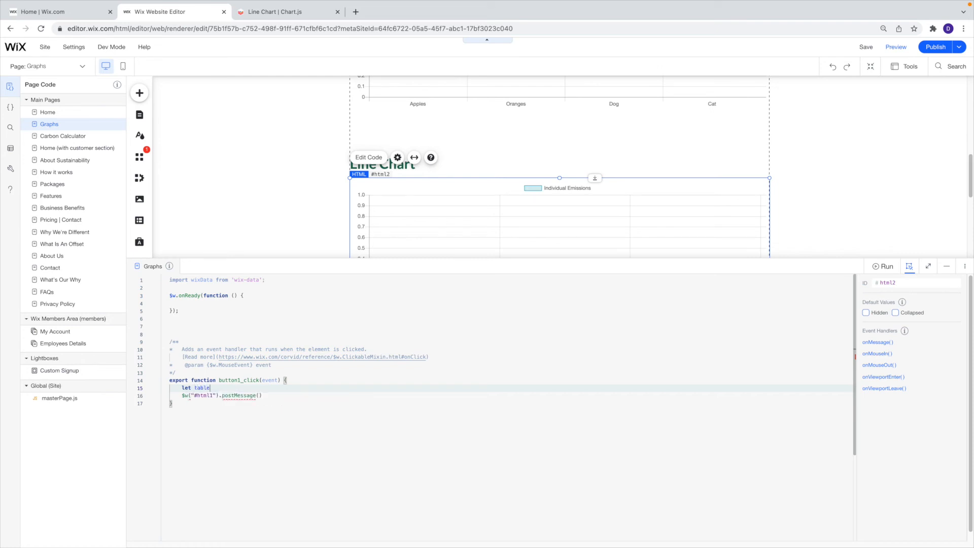
type("Arr")
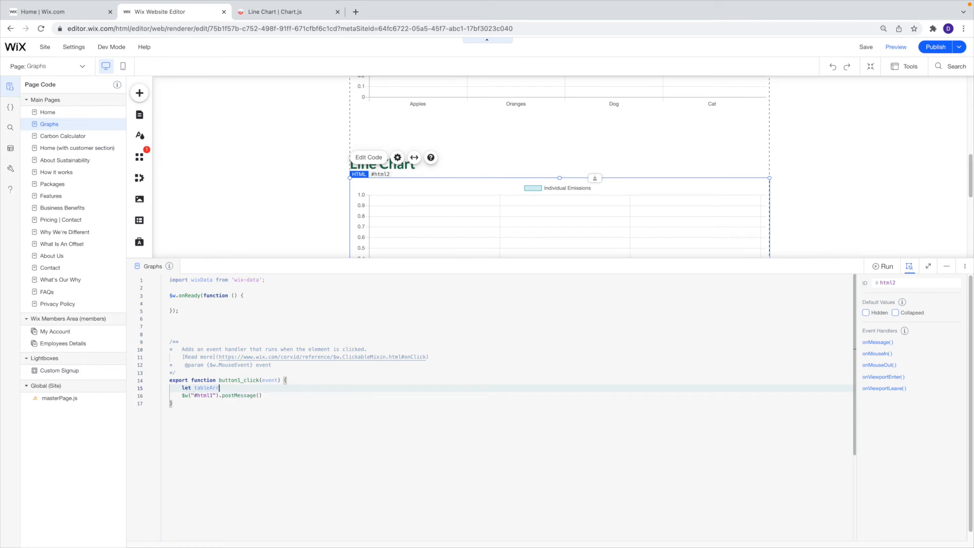
type("= []")
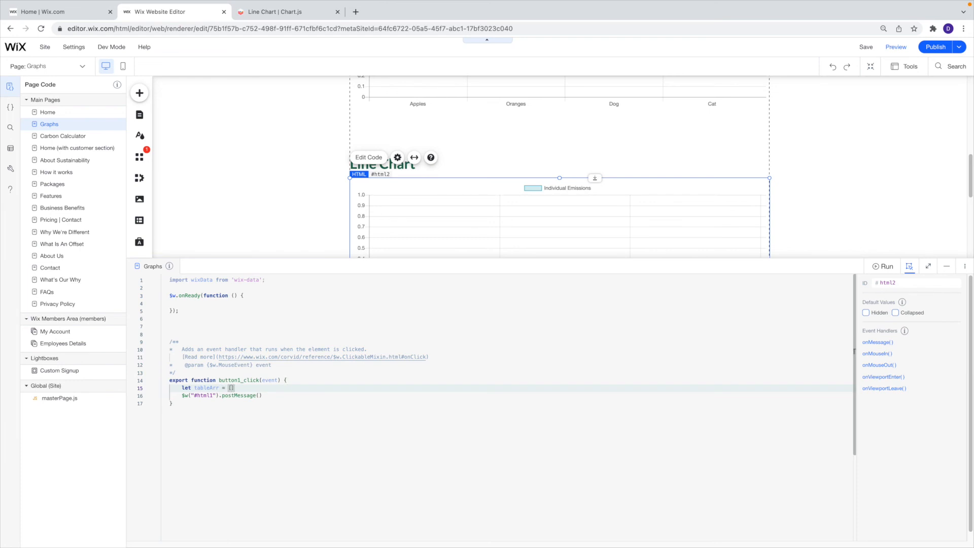
type("20,30")
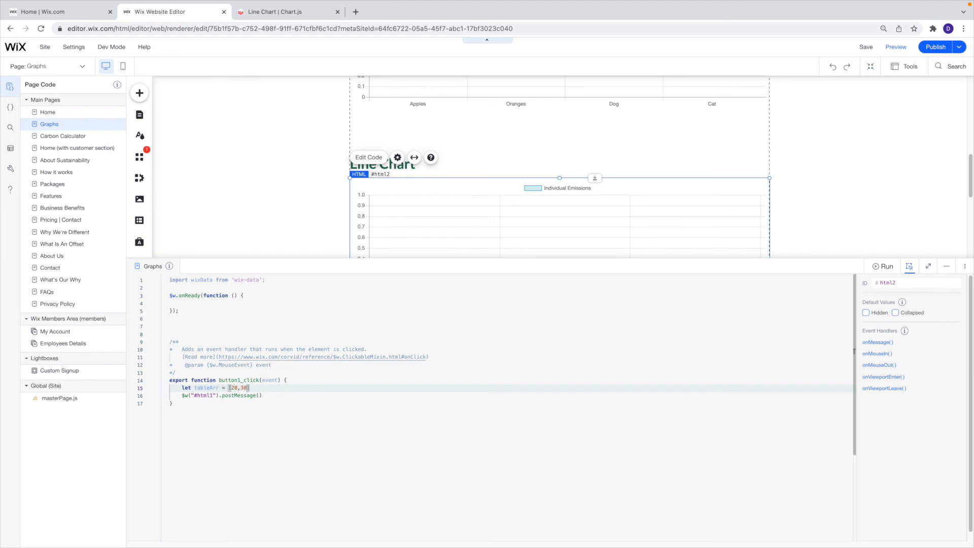
type("40,60,8")
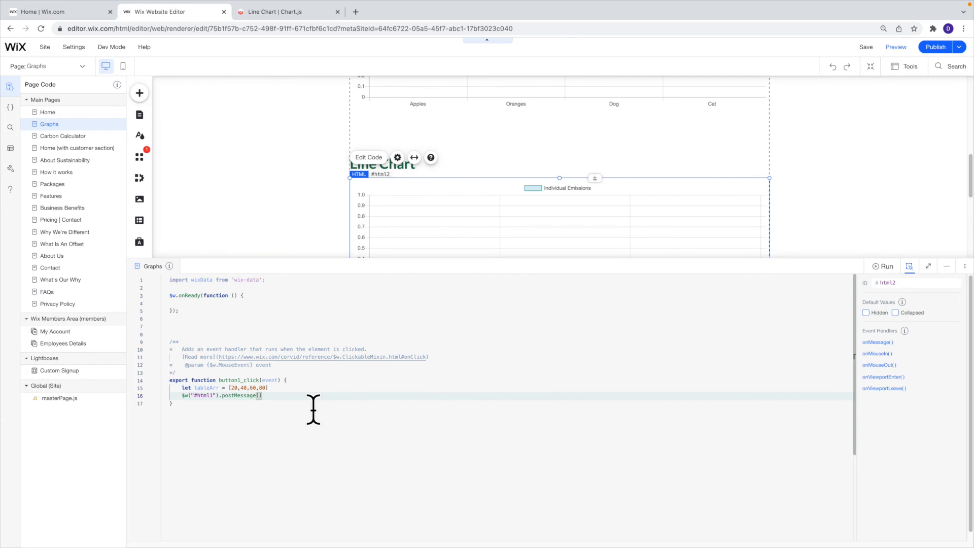
type("tableArr")
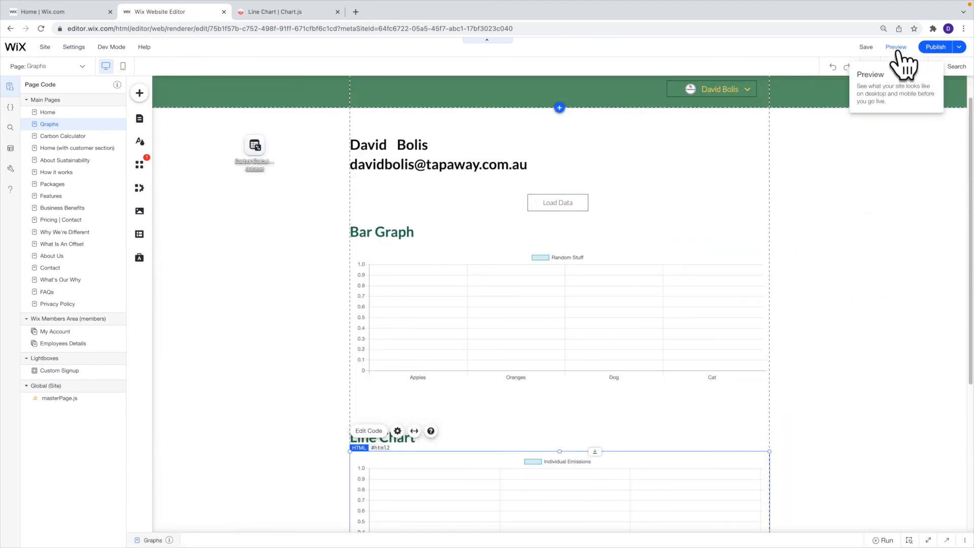
Step: Preview the page and load data, filling the bar graph up to 80
left_click(896, 47)
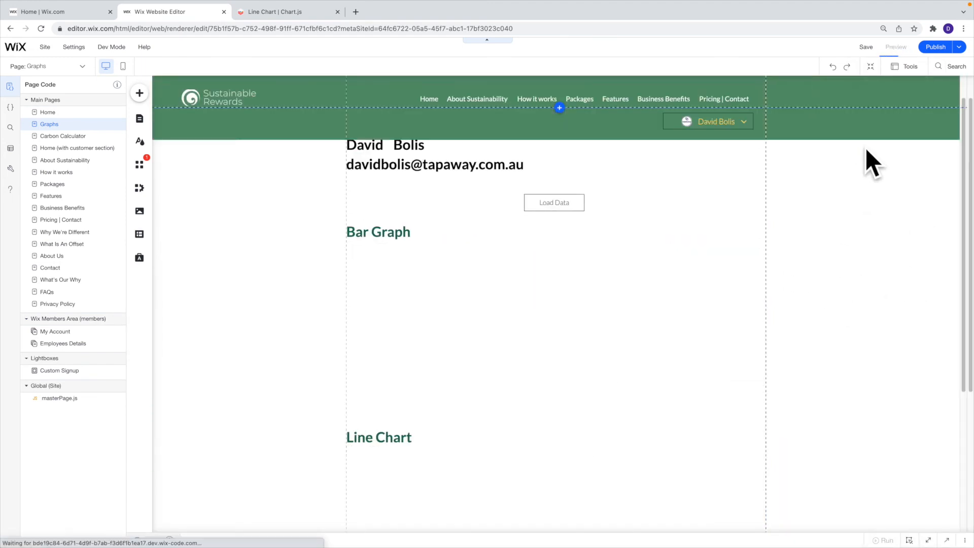
left_click(895, 46)
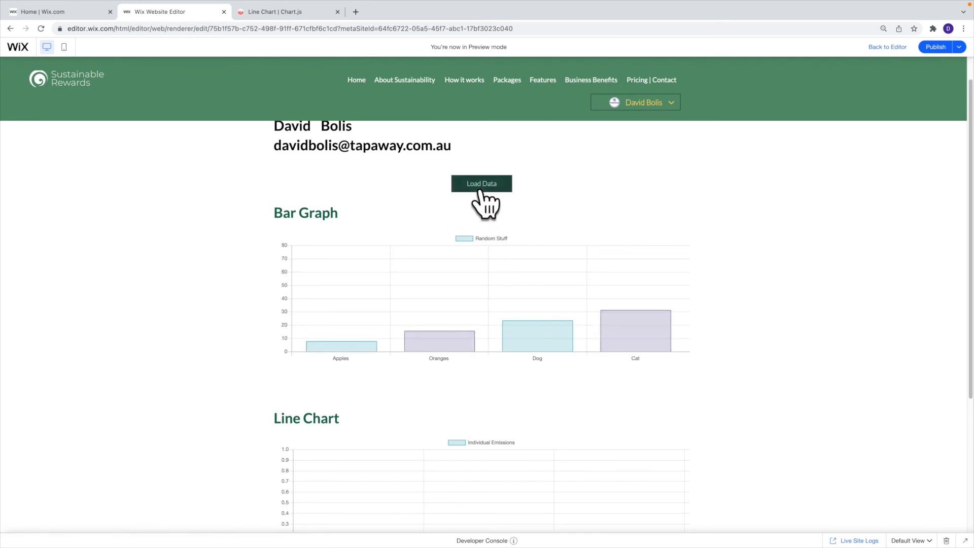
left_click(481, 184)
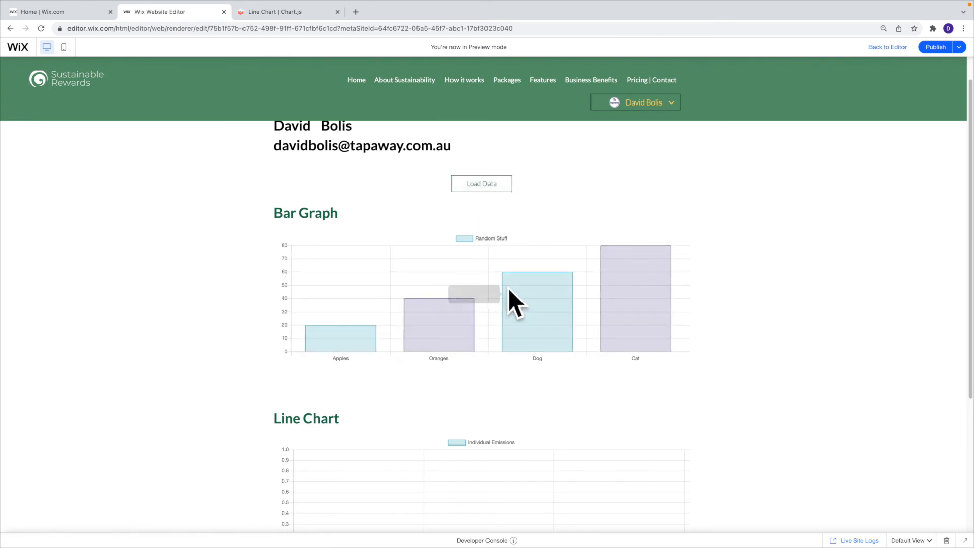
mouse_move(479, 376)
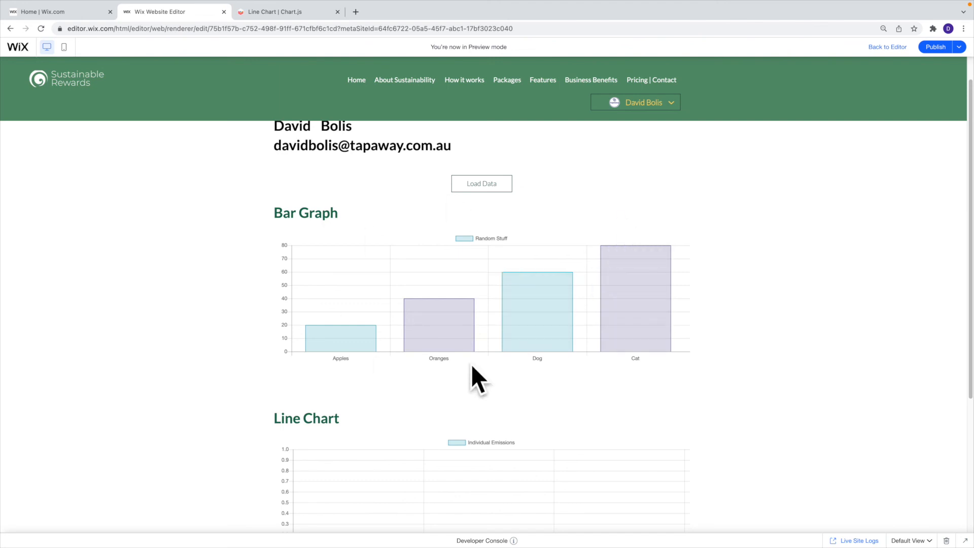
scroll("down", 3)
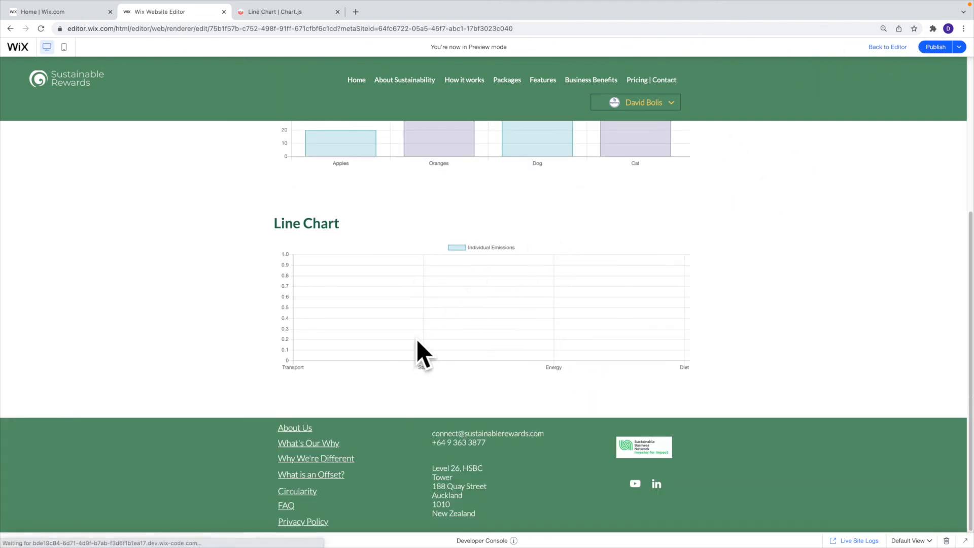
left_click(887, 46)
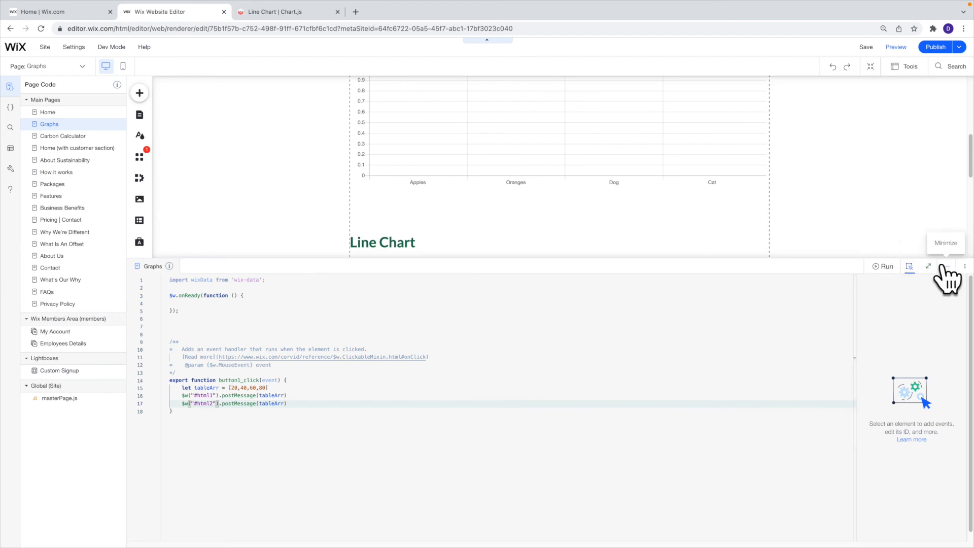
Step: Collapse the code panel to bring the empty Individual Emissions line chart into view
left_click(946, 266)
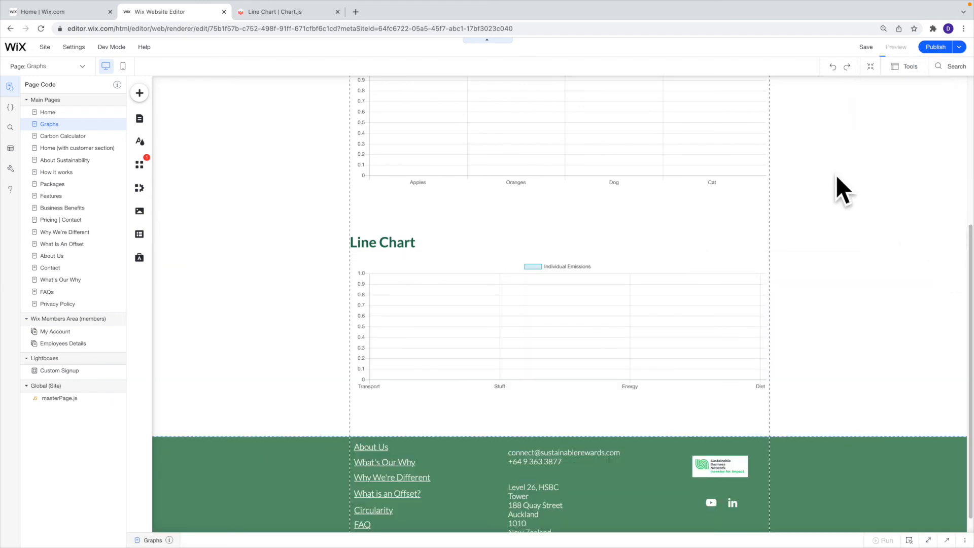
Step: Preview the page, load data to confirm both charts show 20–80, then return to editing
left_click(895, 47)
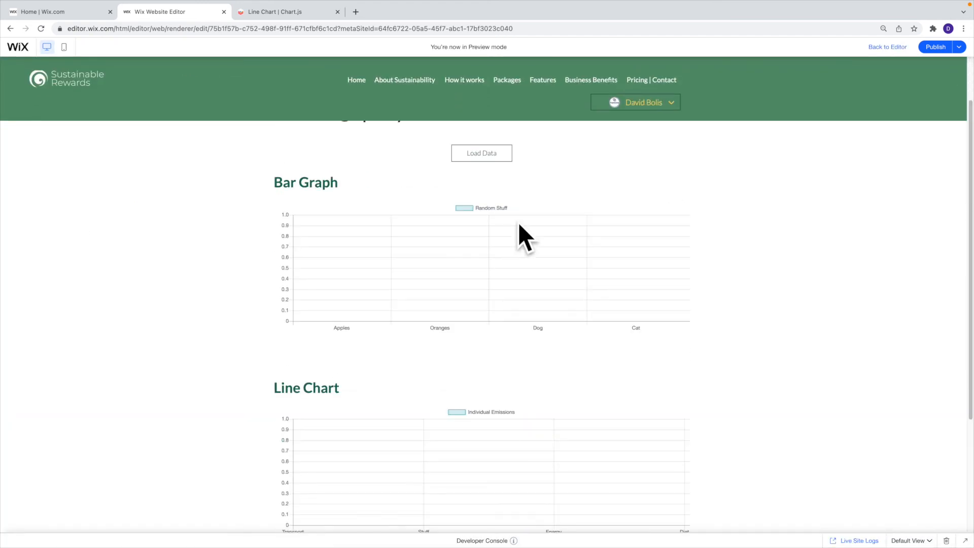
left_click(481, 153)
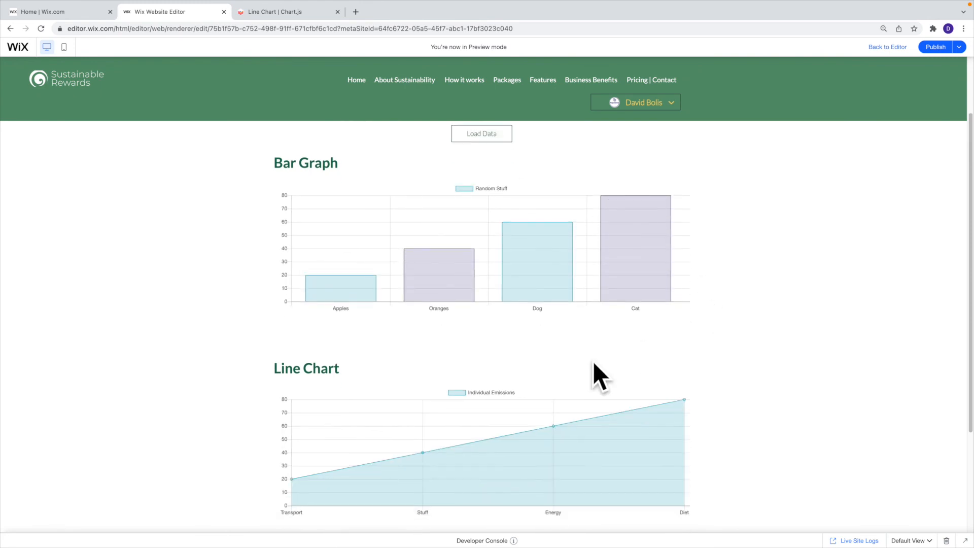
mouse_move(323, 293)
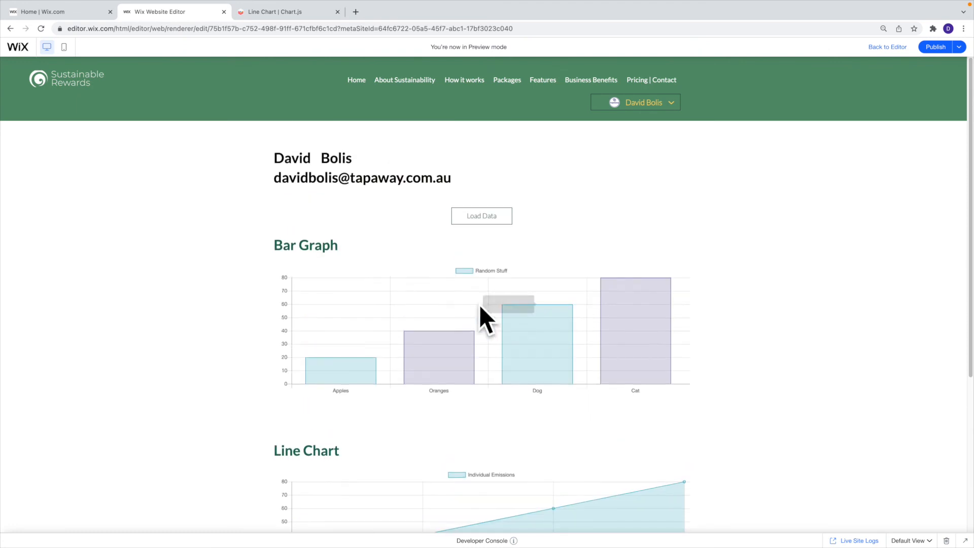
mouse_move(553, 364)
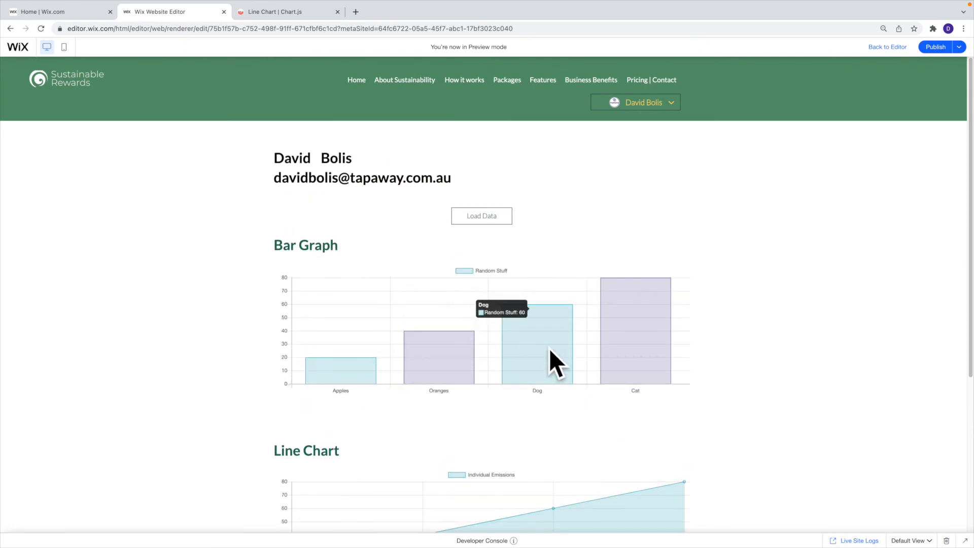
scroll("down", 3)
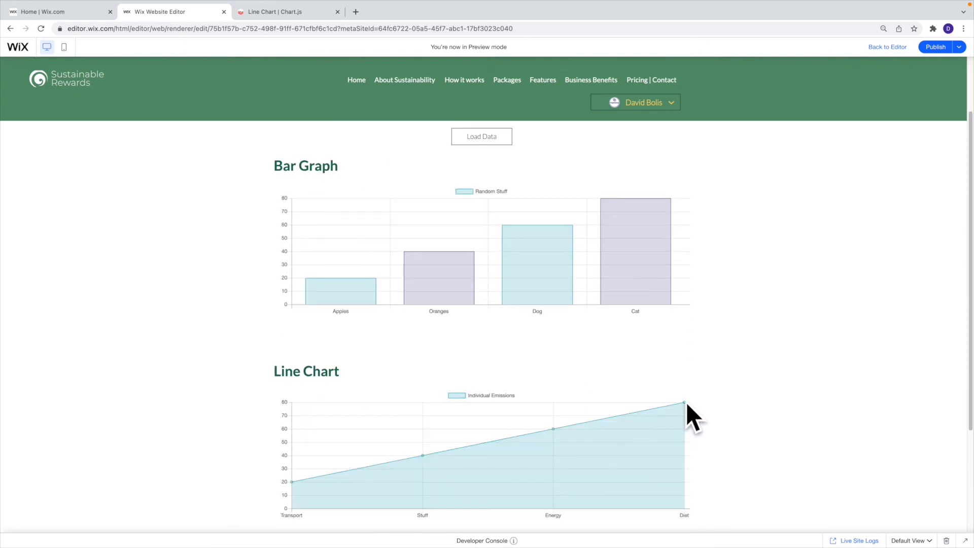
mouse_move(488, 370)
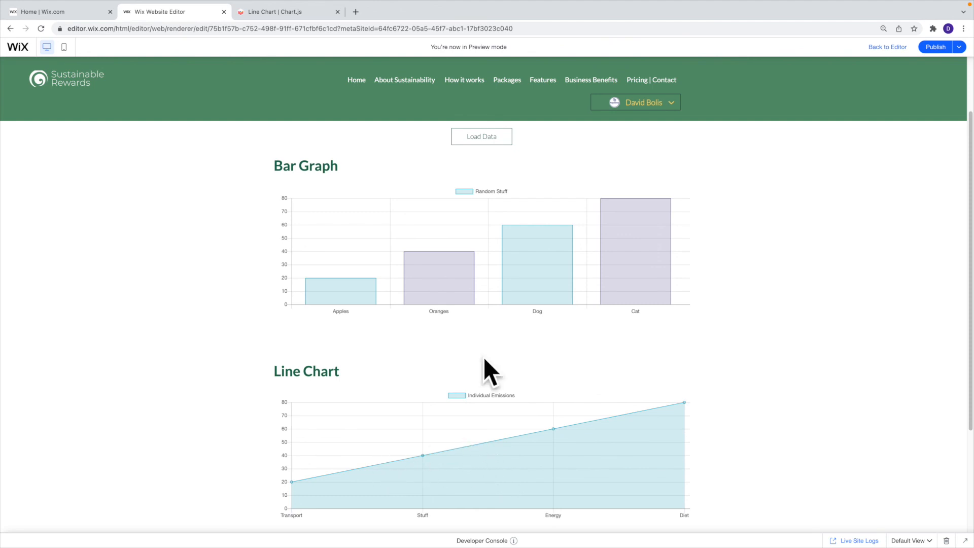
mouse_move(423, 168)
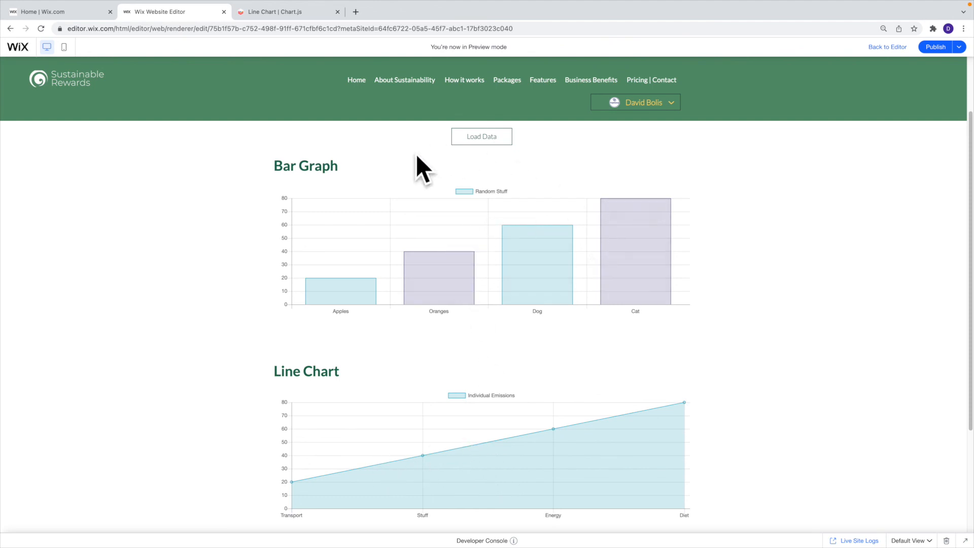
mouse_move(686, 546)
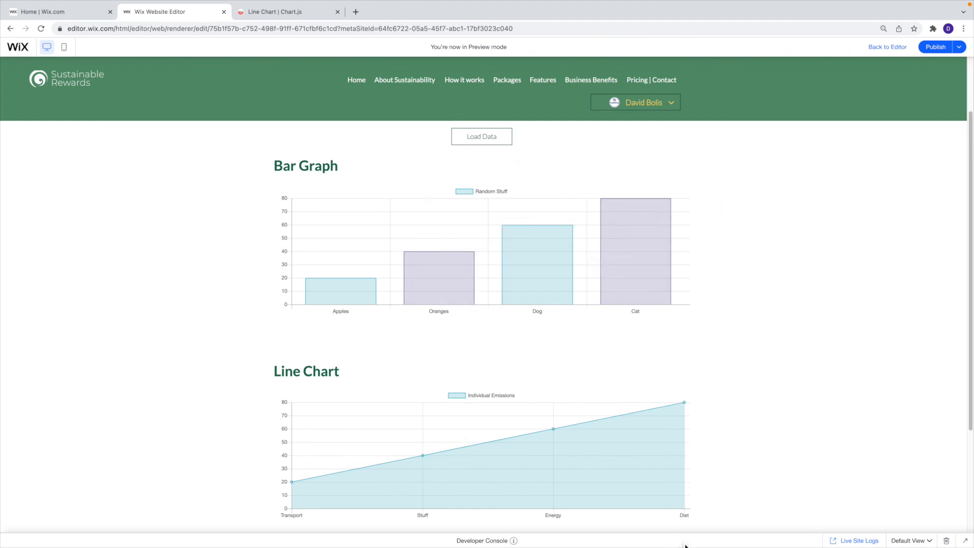
left_click(486, 540)
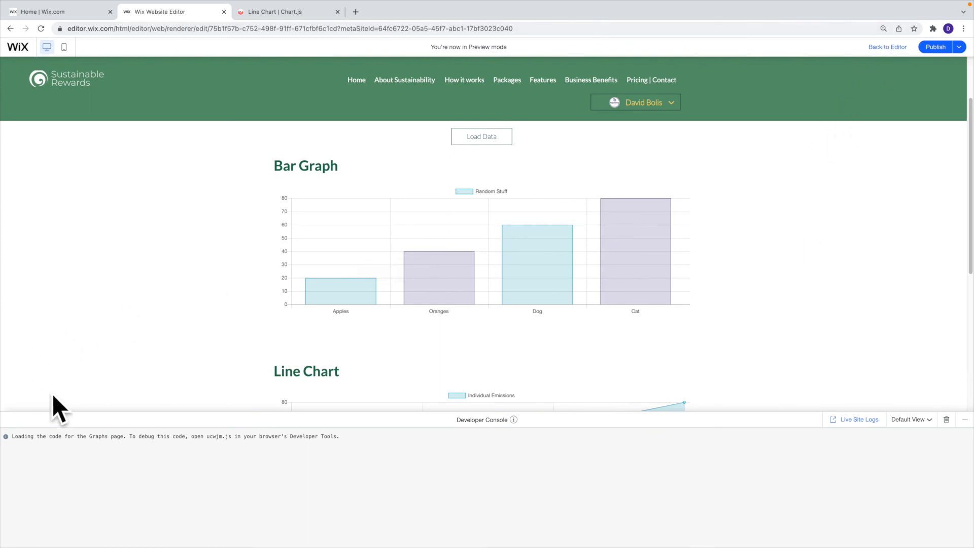
left_click(886, 47)
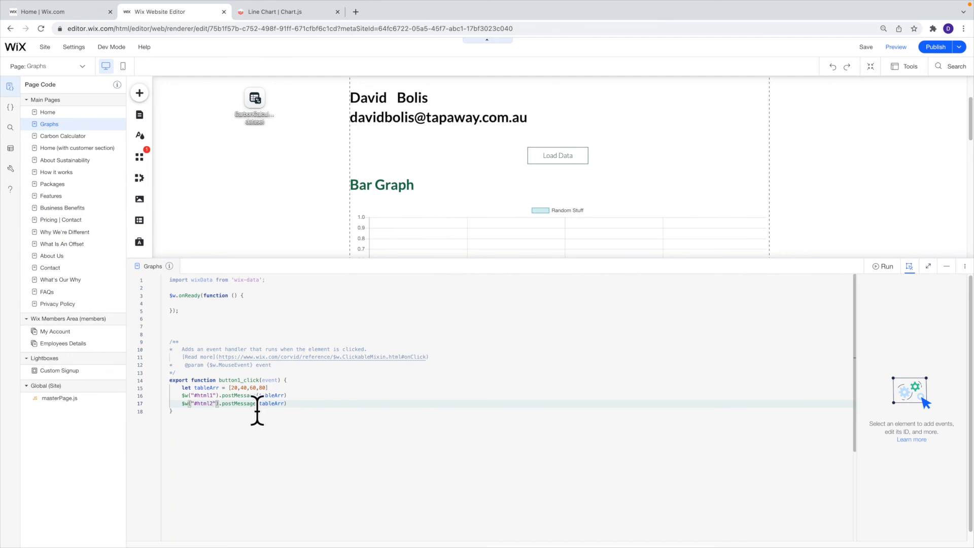
Step: Select the [20,40,60,80] array in the code and switch to the Chart.js Line Chart docs
double_click(249, 388)
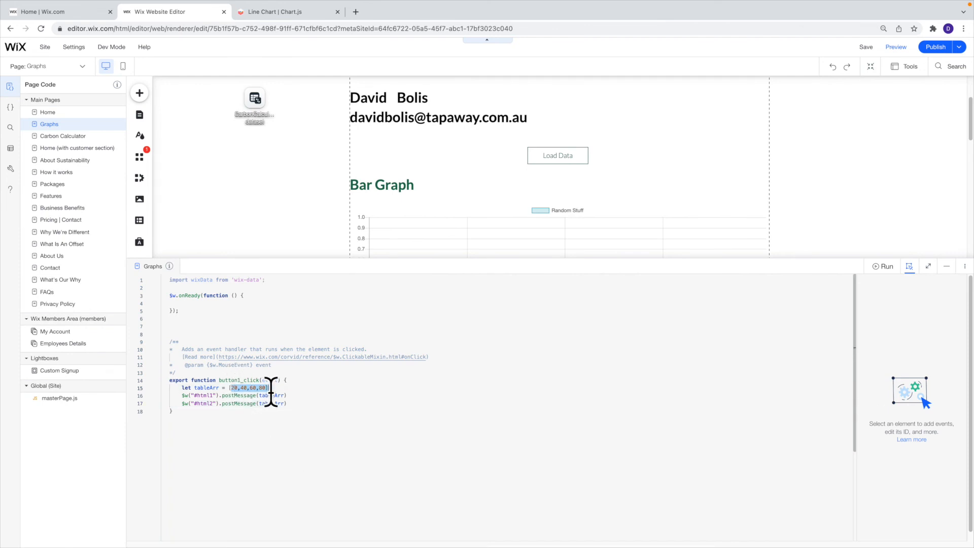
mouse_move(485, 227)
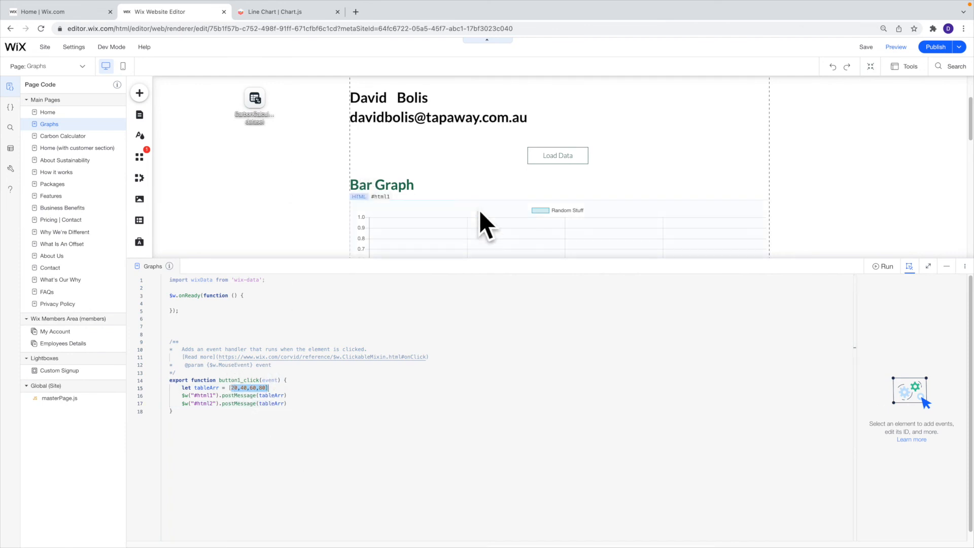
scroll("down", 3)
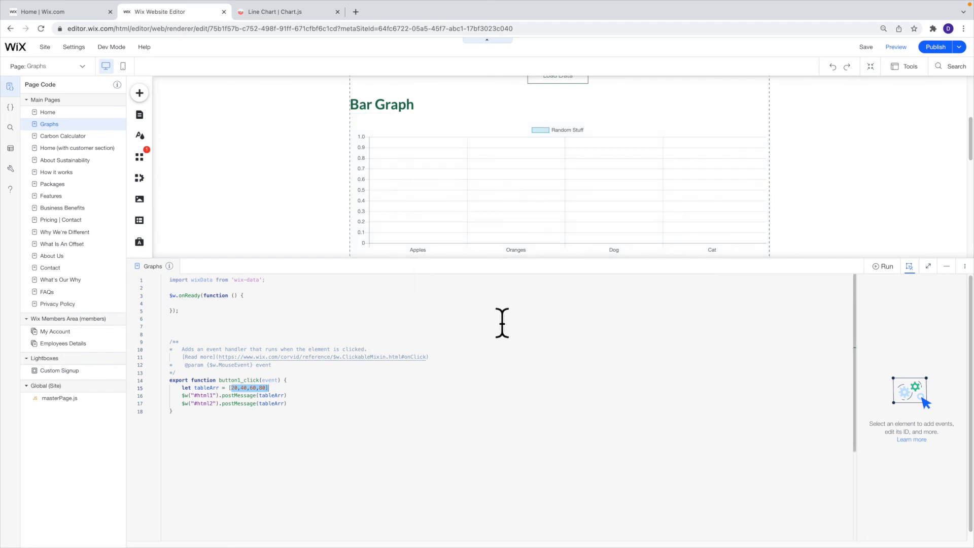
mouse_move(275, 69)
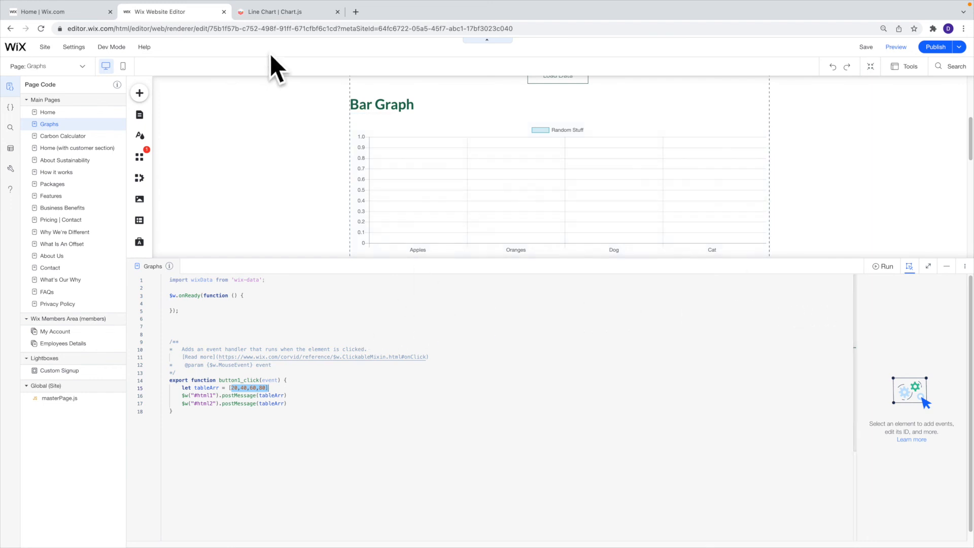
left_click(288, 11)
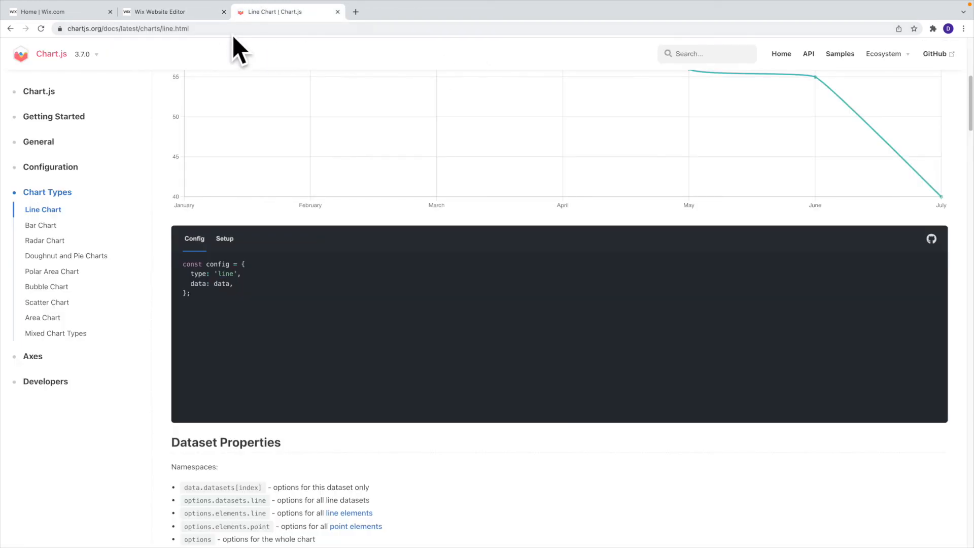
mouse_move(334, 154)
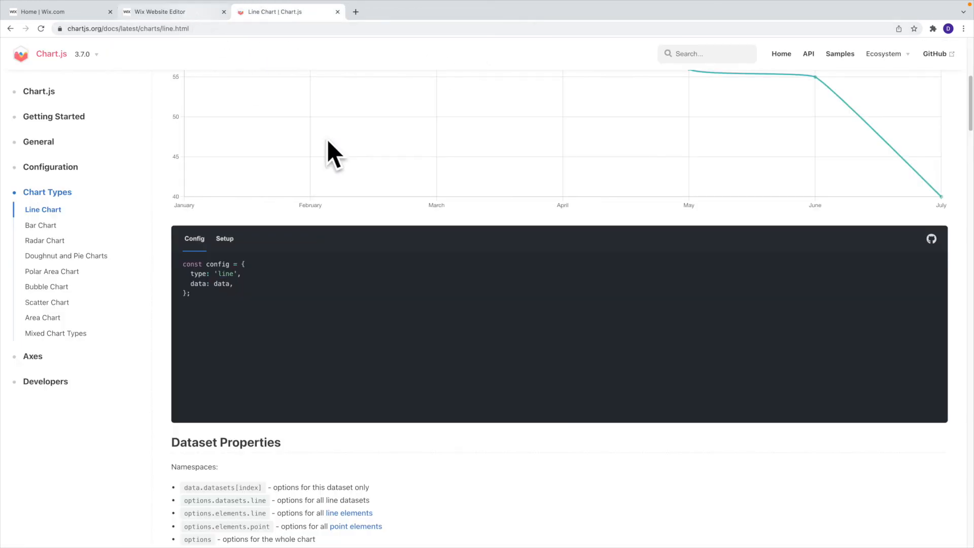